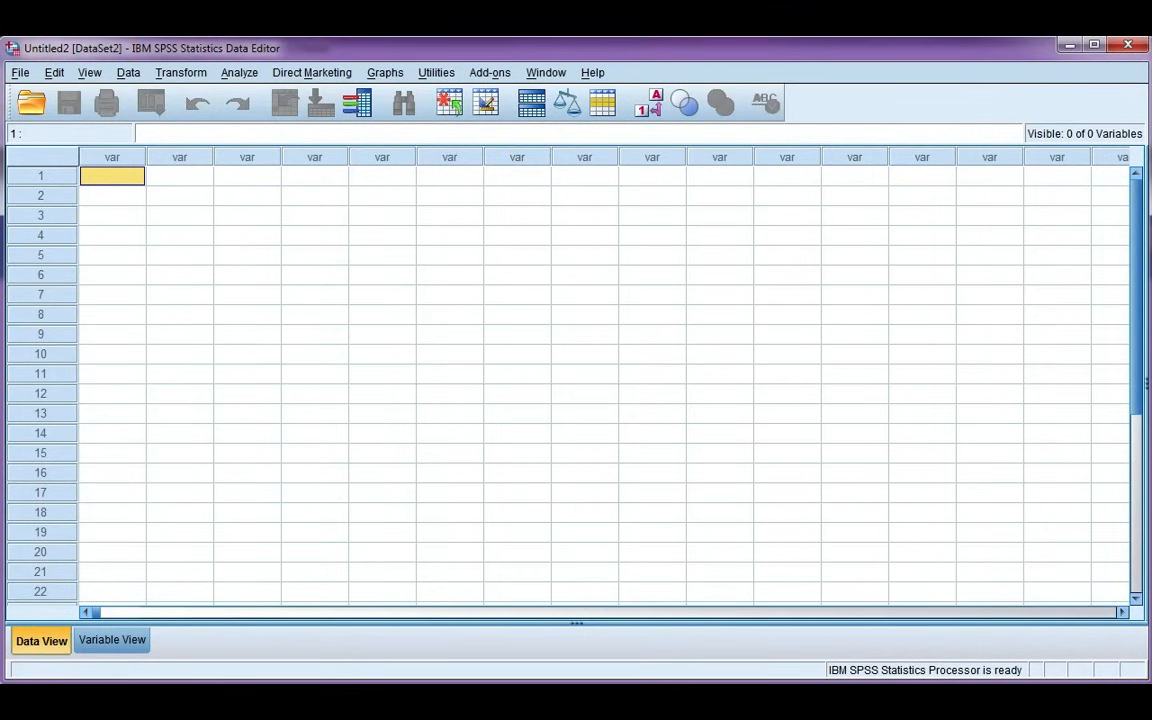
pyautogui.moveTo(244, 656)
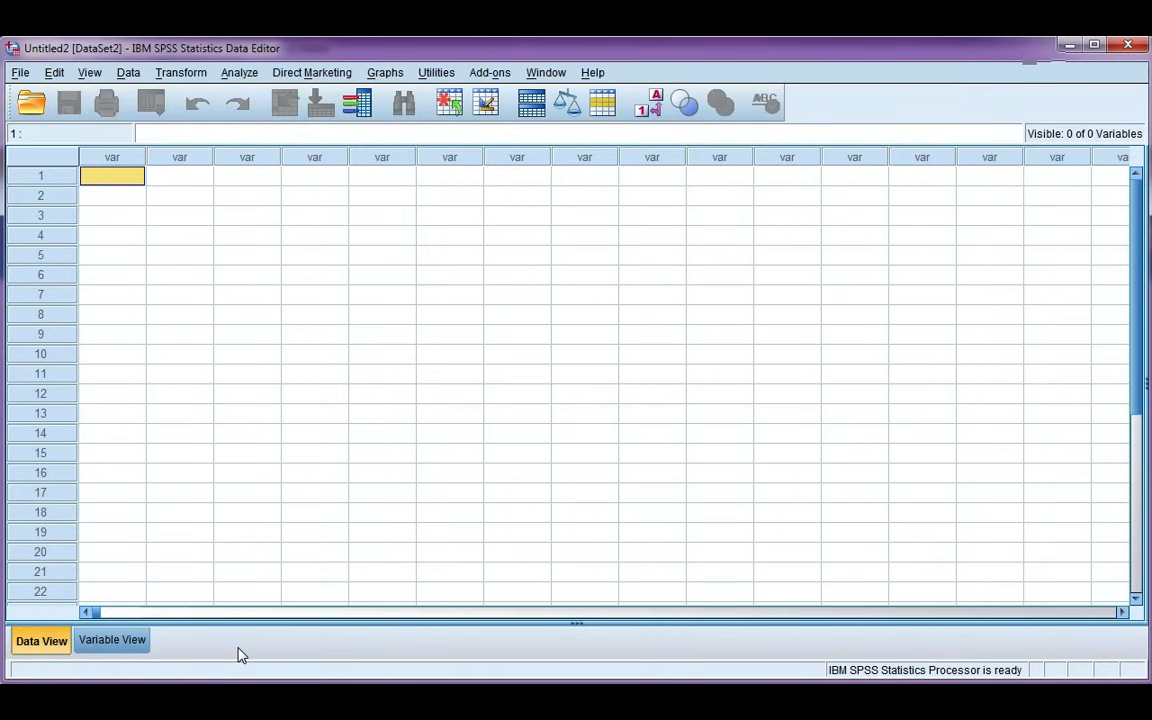
pyautogui.moveTo(348, 256)
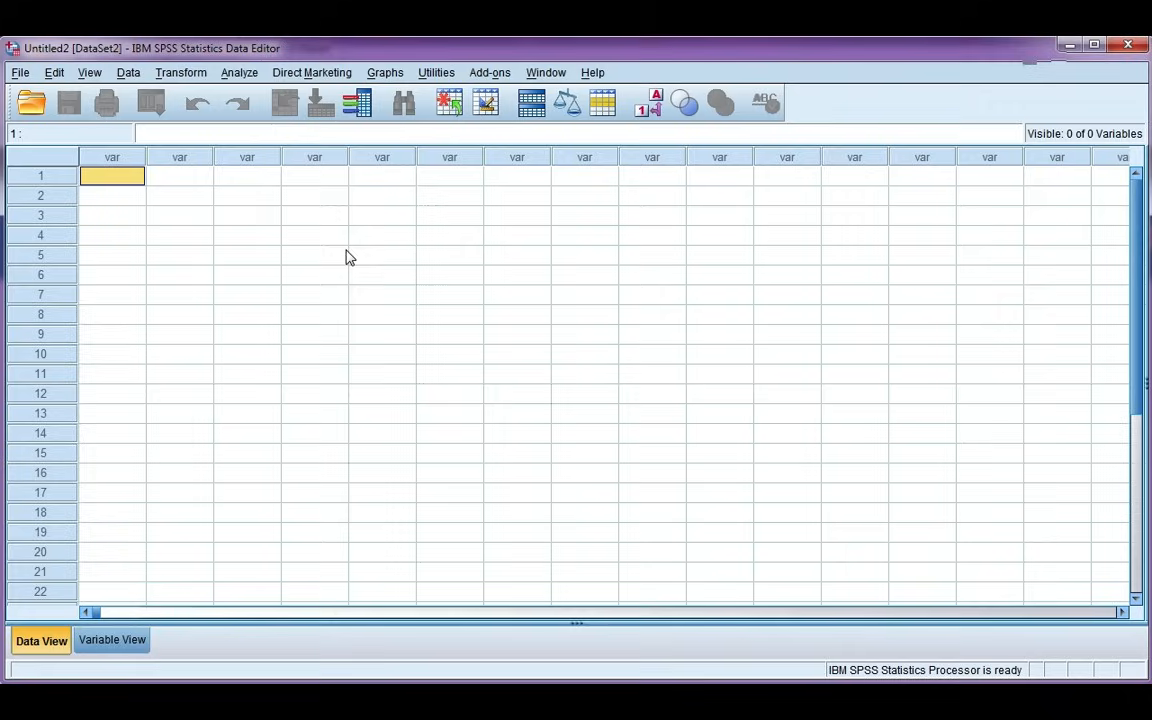
pyautogui.moveTo(200, 564)
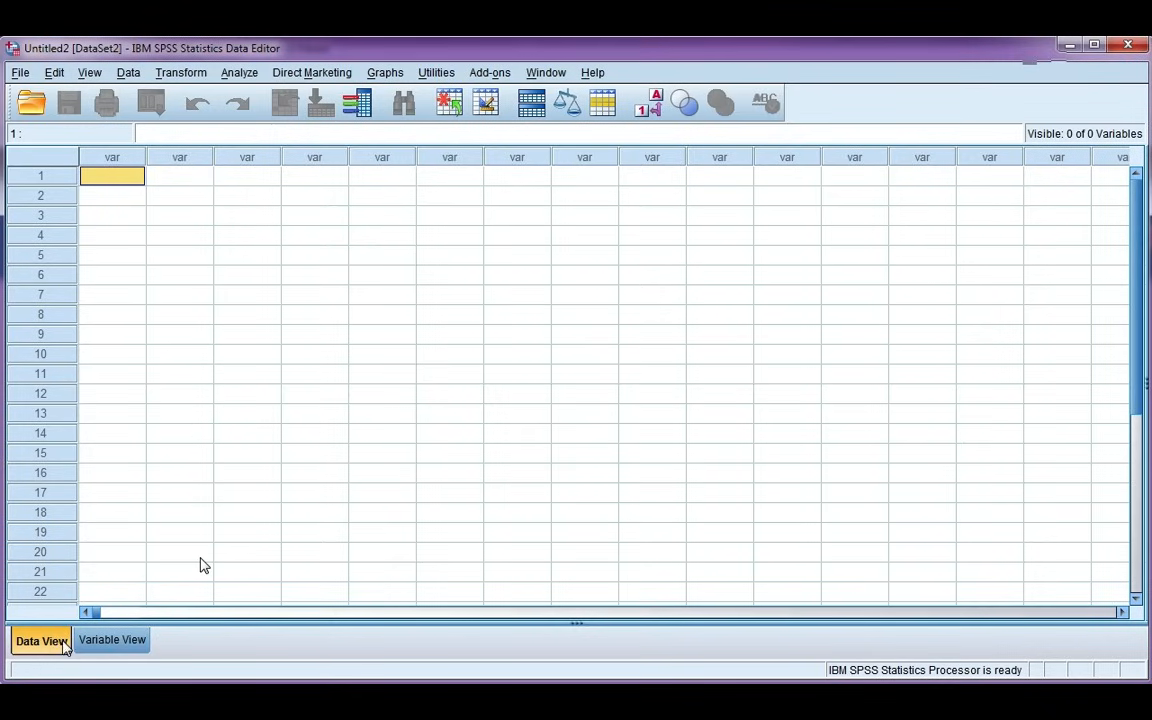
pyautogui.moveTo(42, 652)
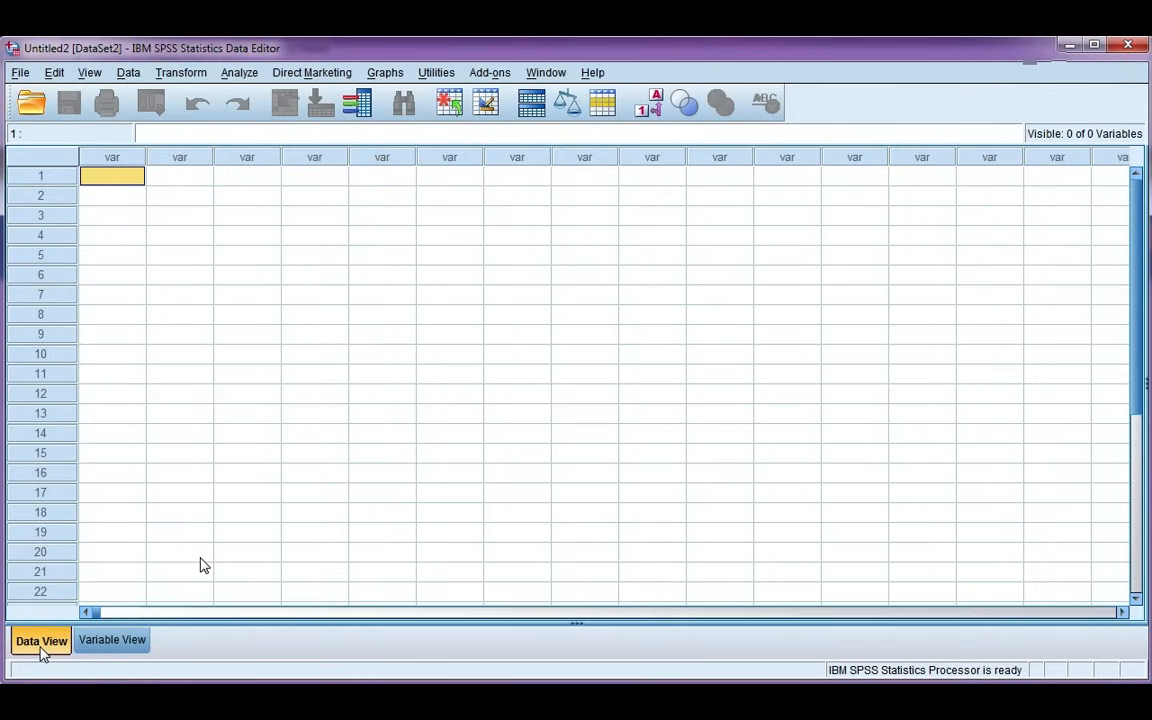
# Name the first variable ID in Variable View, then return to the data grid.
pyautogui.click(110, 640)
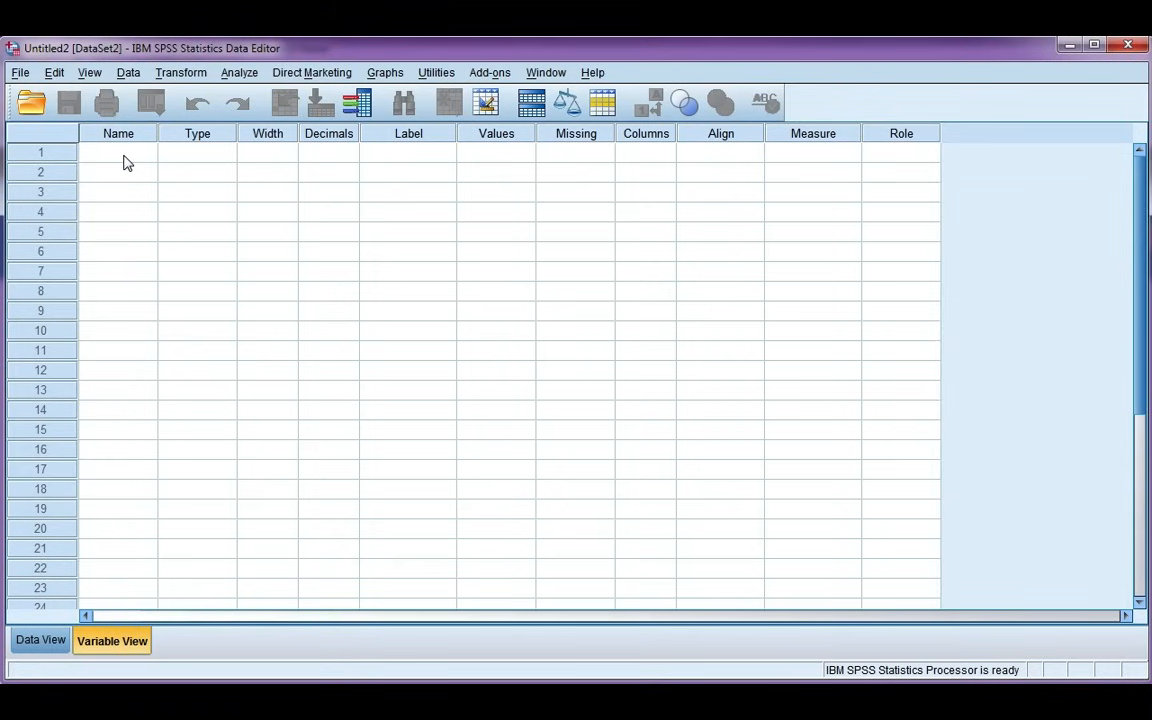
pyautogui.moveTo(68, 612)
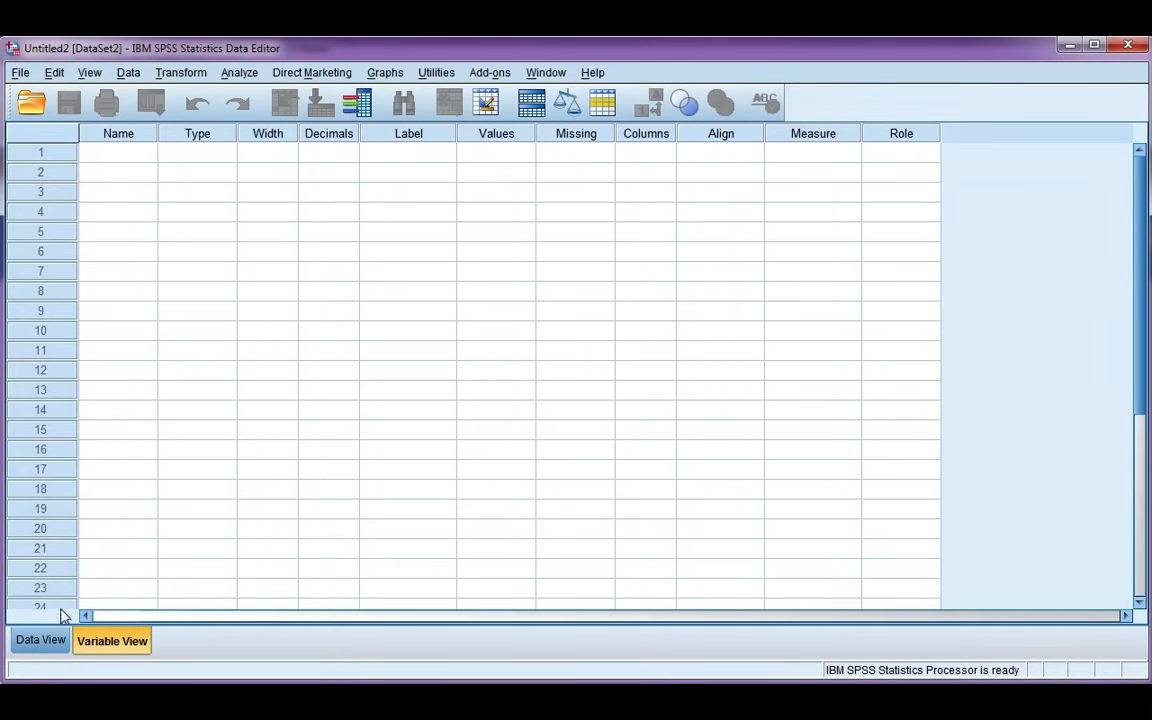
pyautogui.click(38, 638)
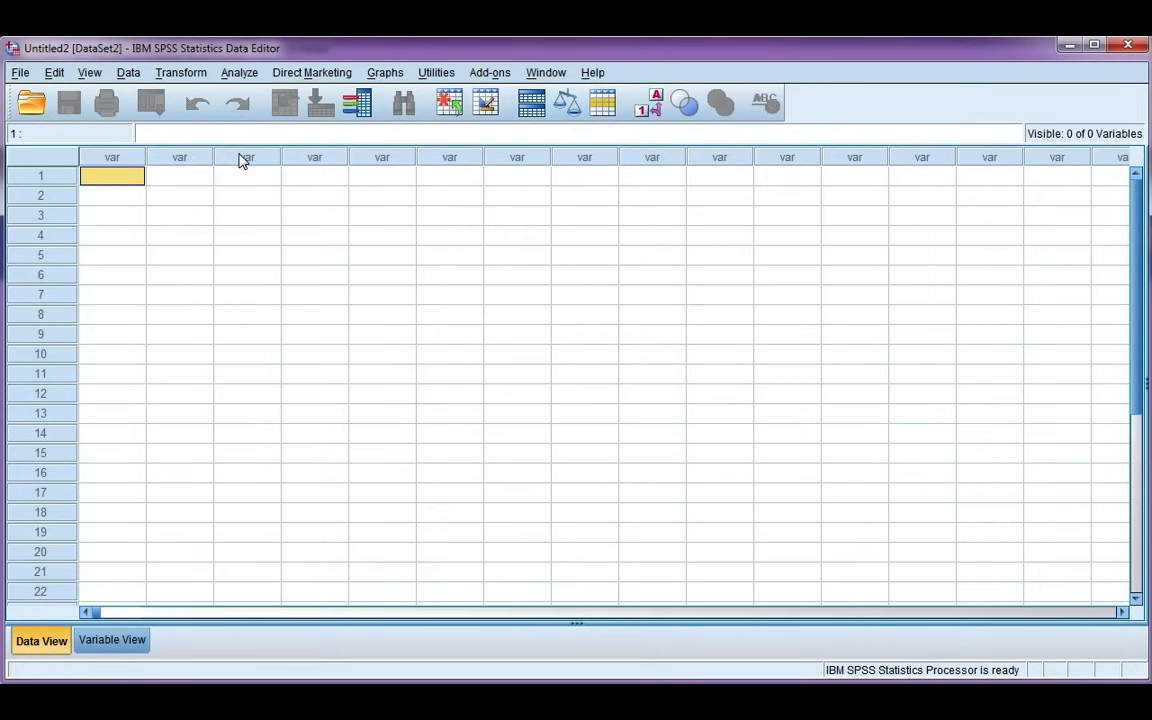
pyautogui.moveTo(120, 172)
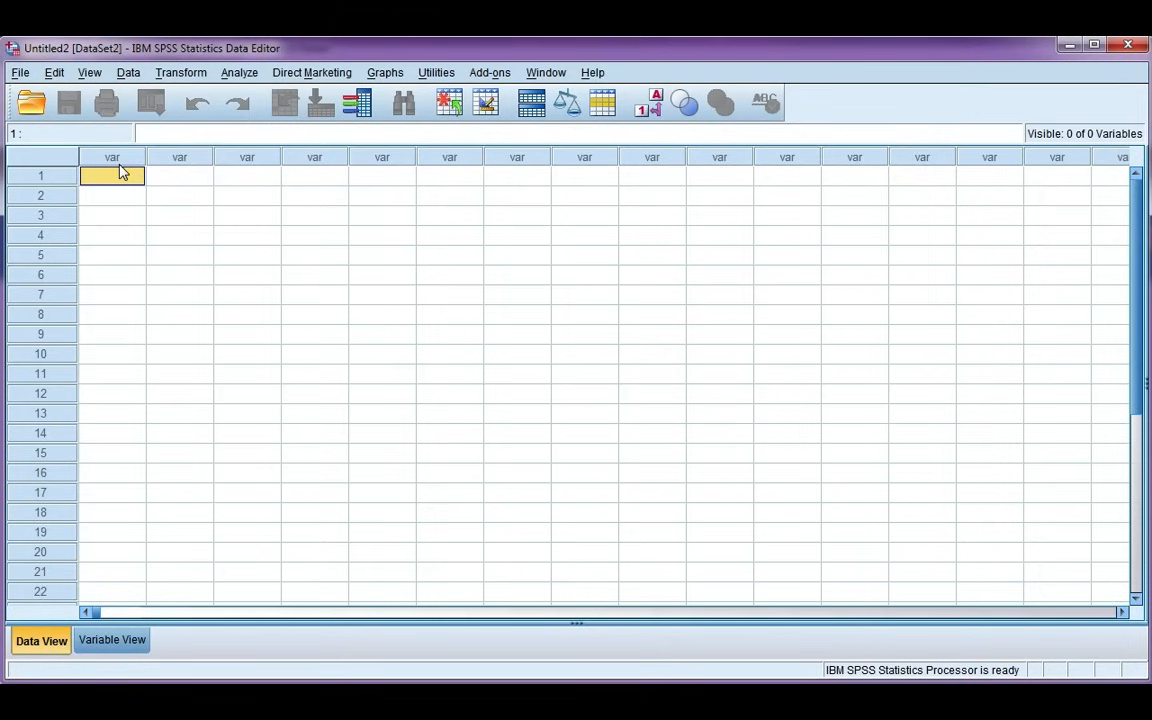
pyautogui.moveTo(130, 174)
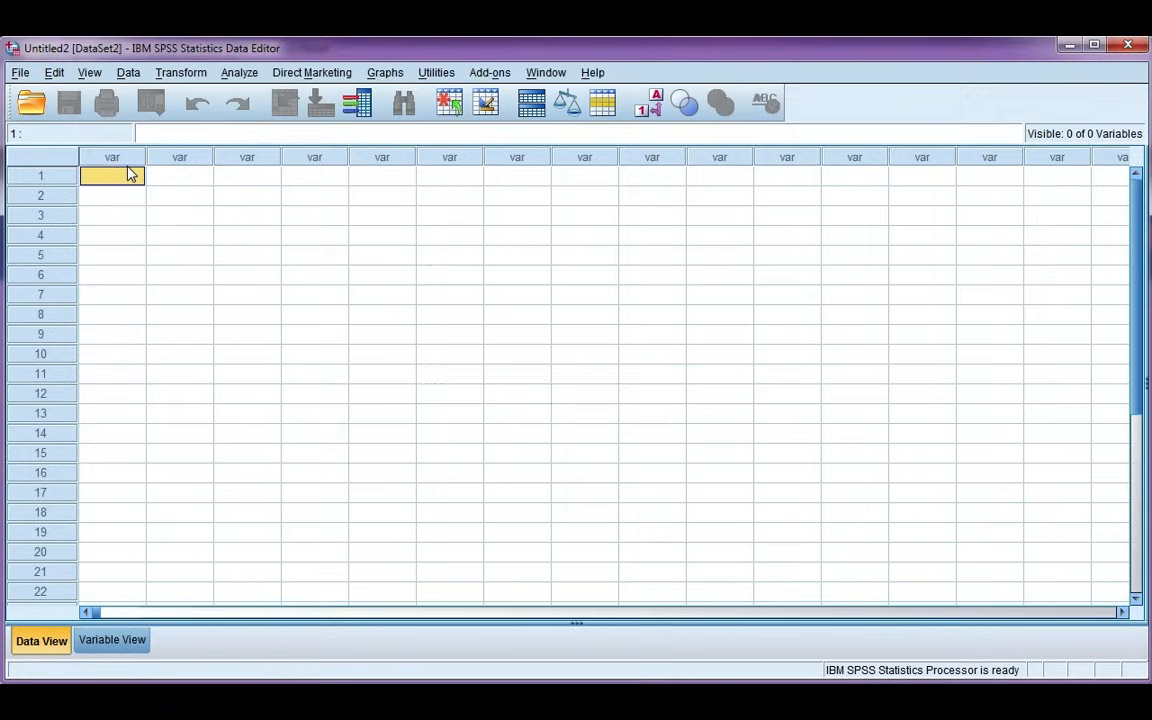
pyautogui.click(112, 640)
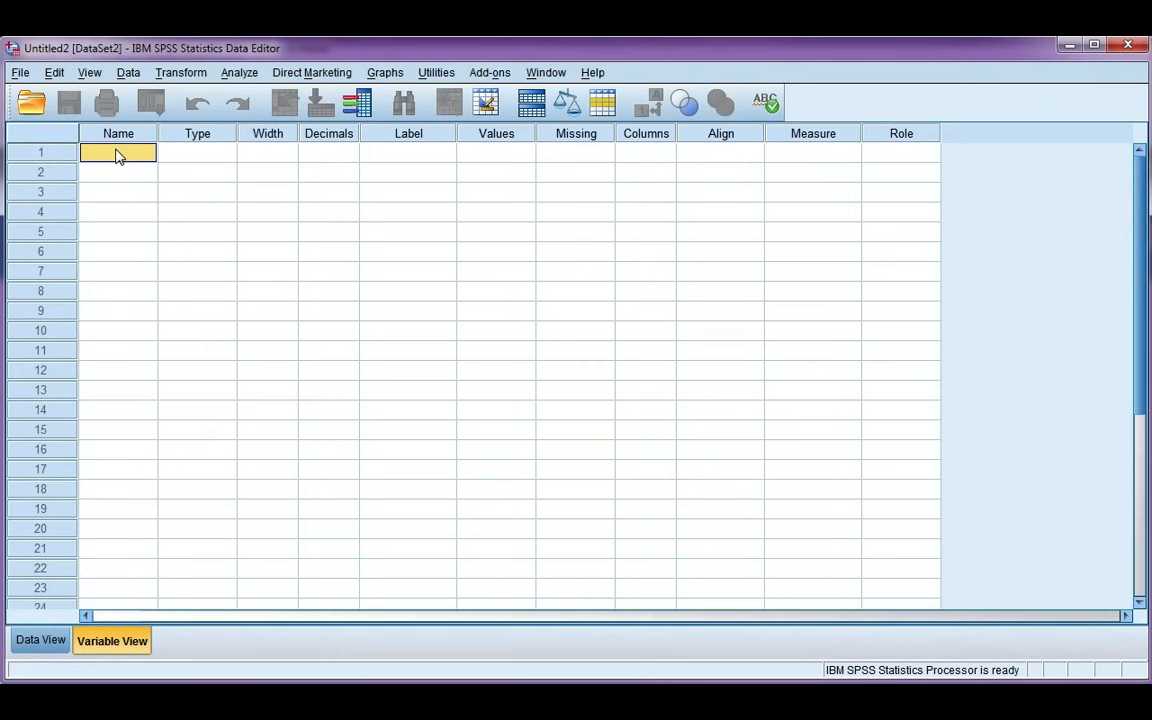
pyautogui.write('ID')
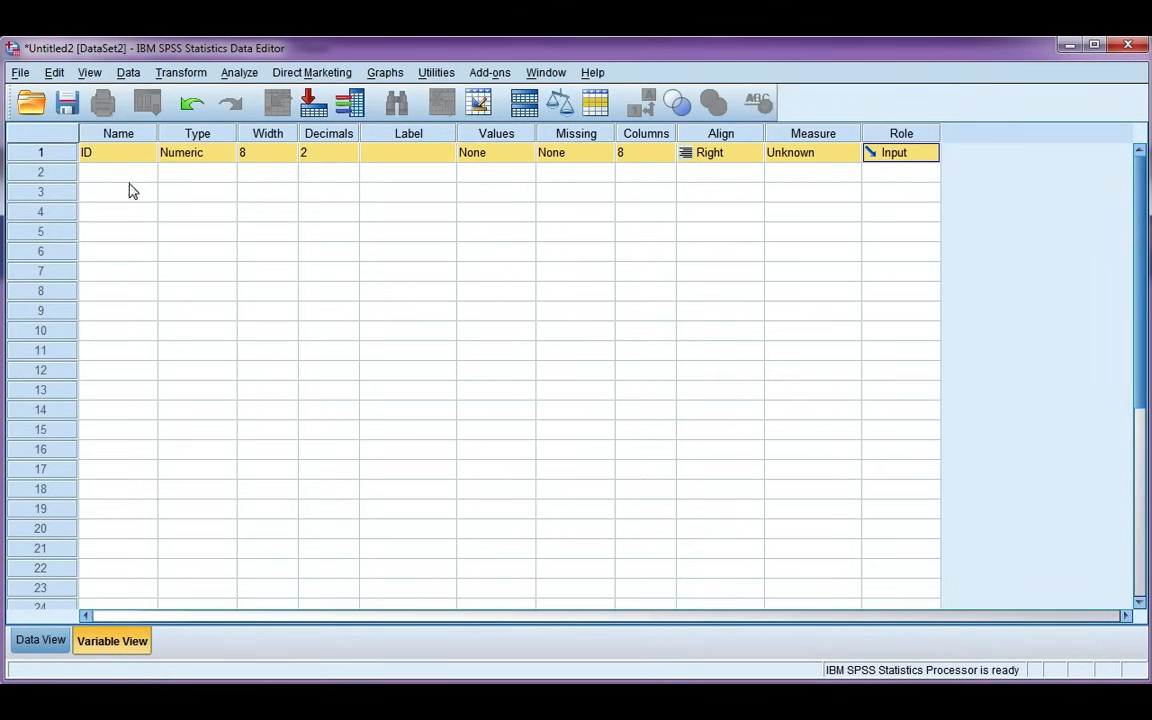
pyautogui.click(38, 640)
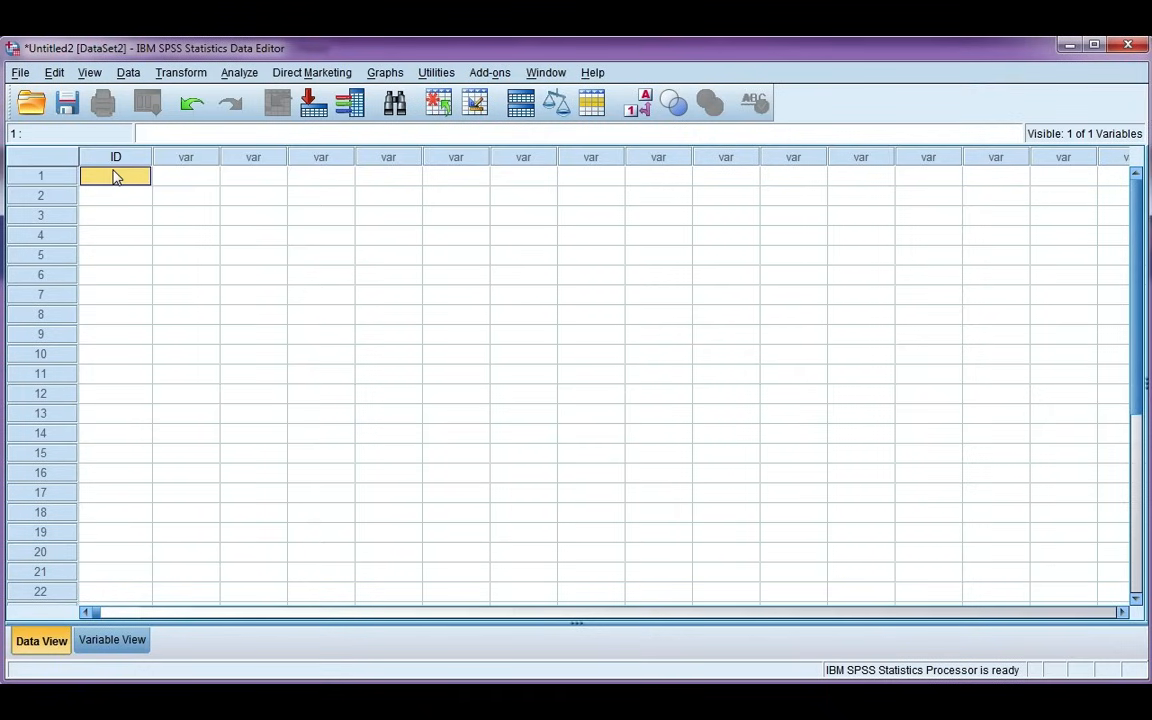
pyautogui.moveTo(122, 176)
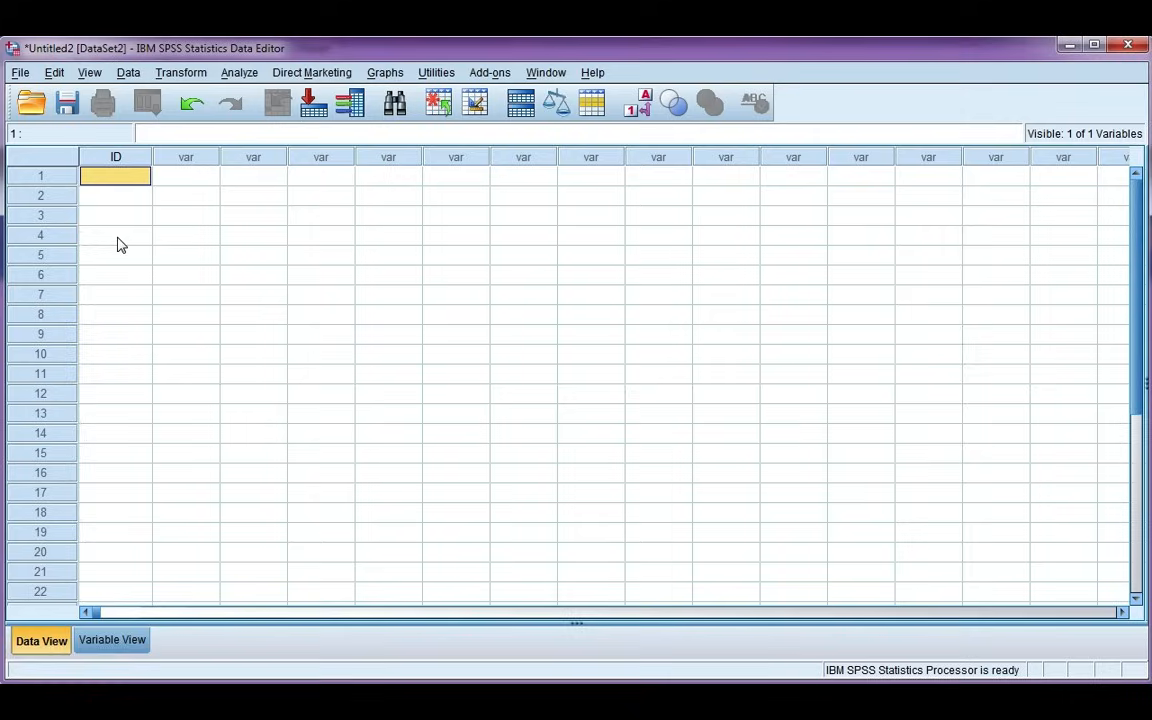
pyautogui.moveTo(132, 192)
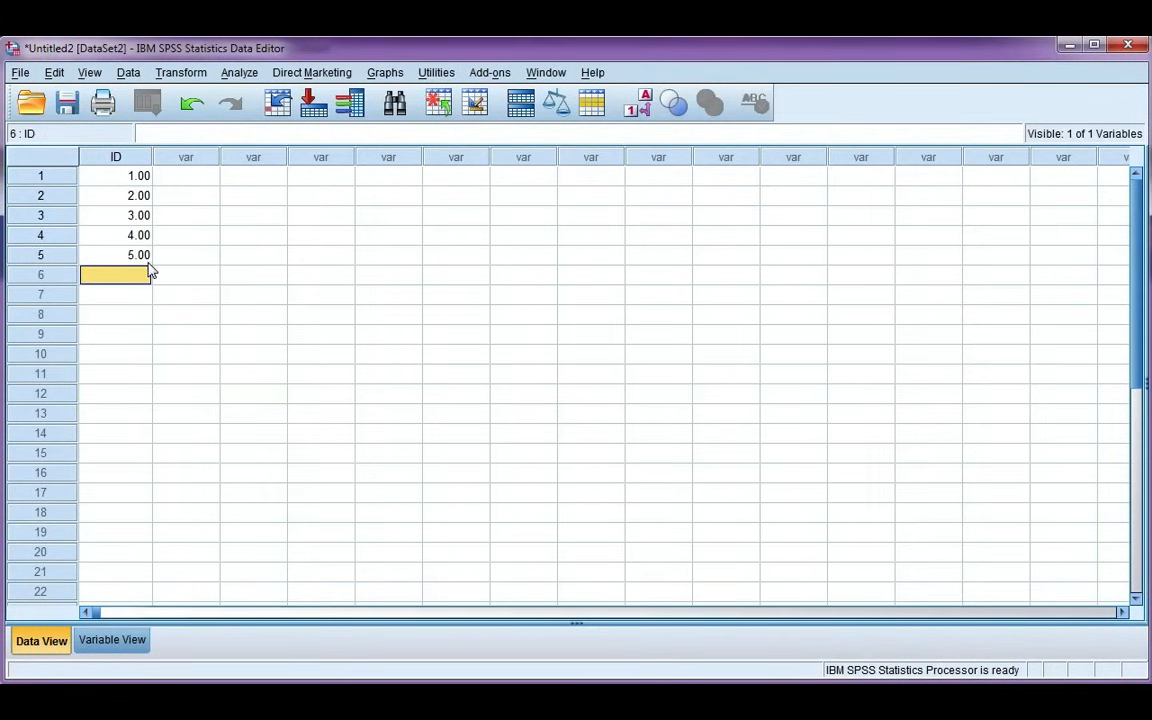
pyautogui.moveTo(136, 382)
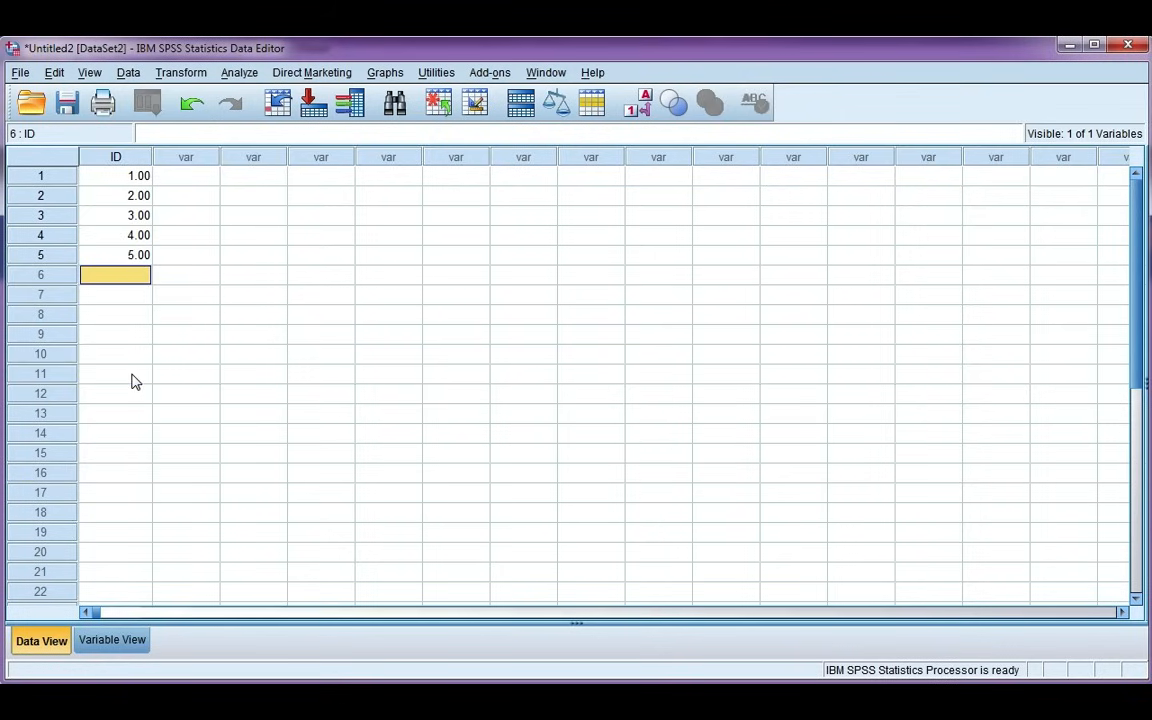
pyautogui.moveTo(160, 362)
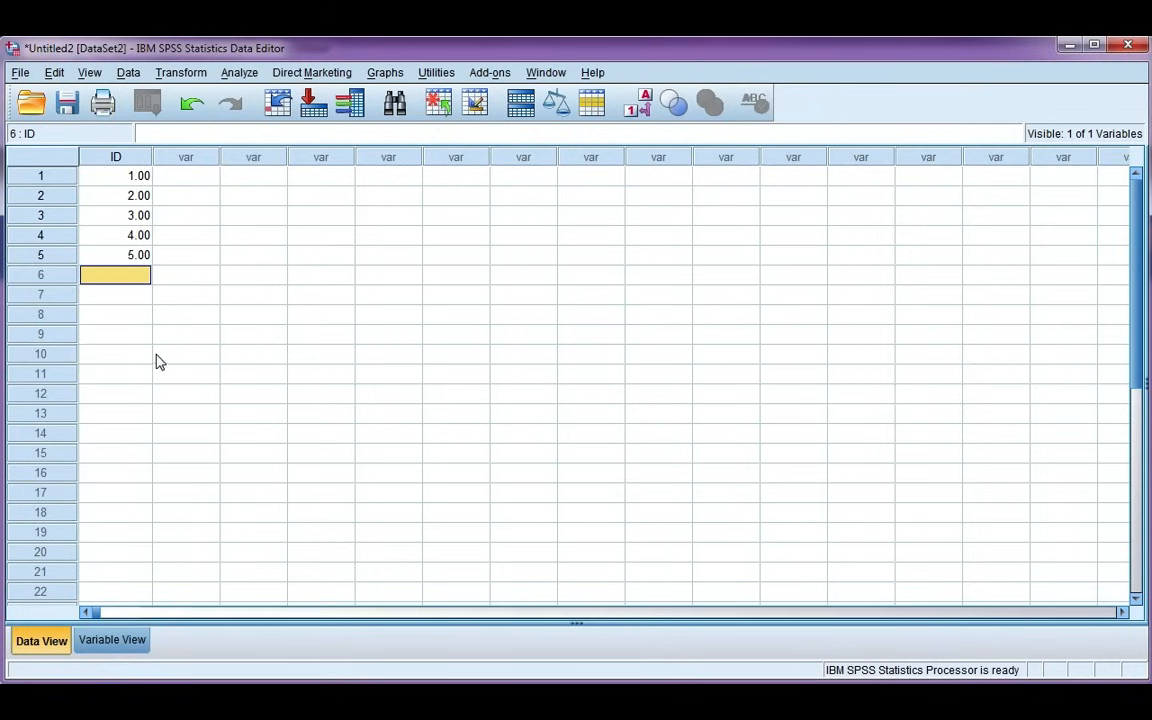
pyautogui.moveTo(360, 190)
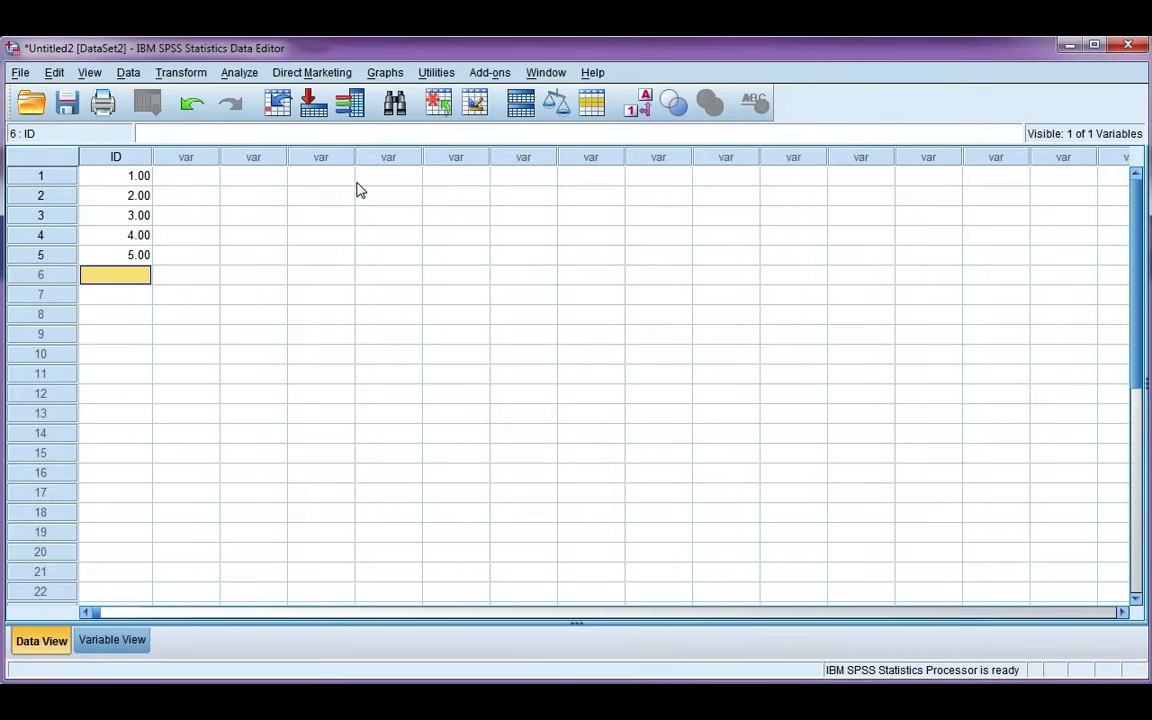
pyautogui.moveTo(184, 272)
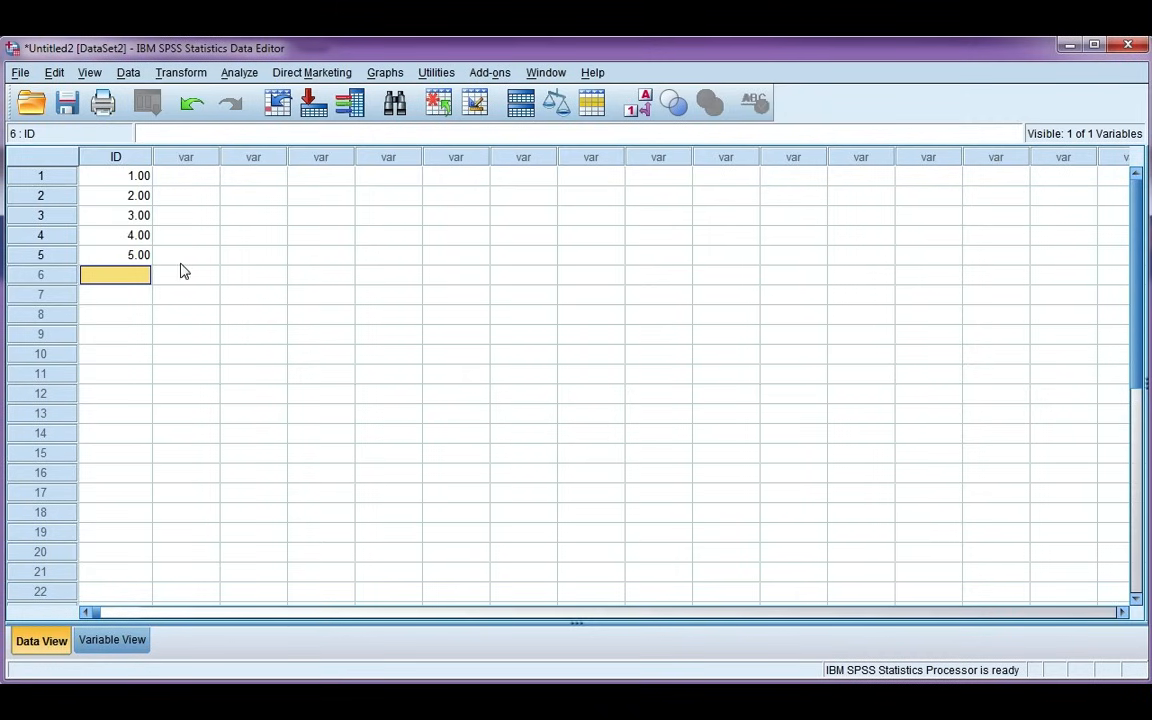
pyautogui.moveTo(212, 268)
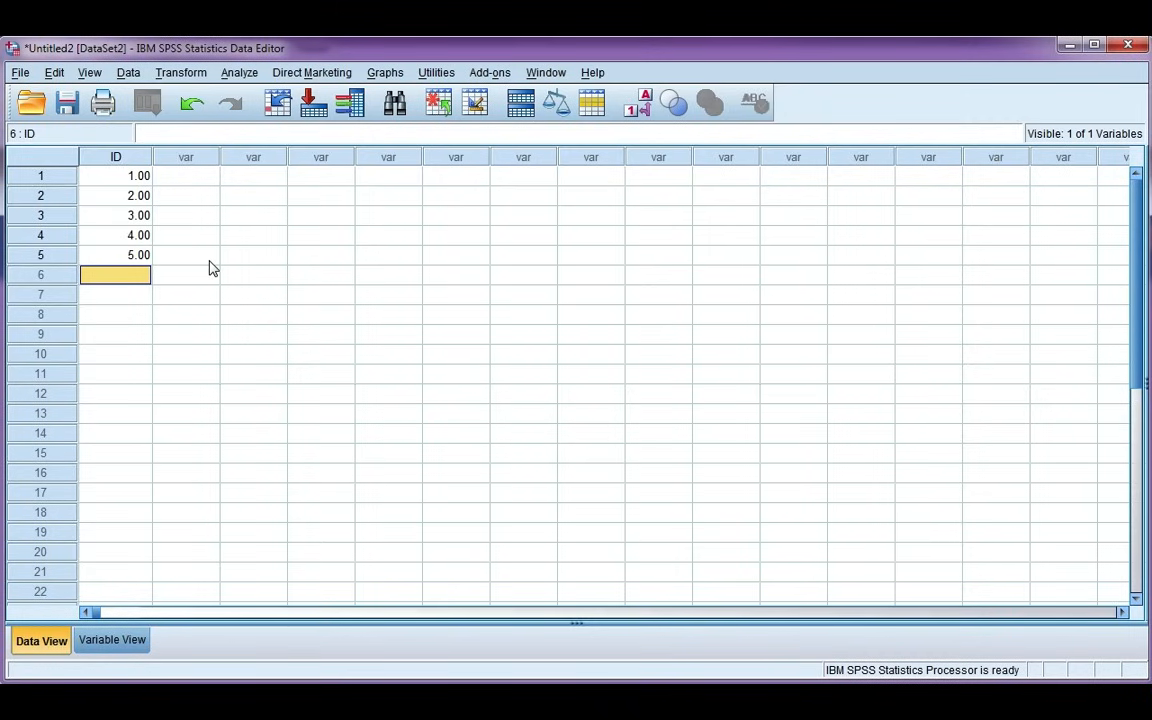
pyautogui.moveTo(176, 448)
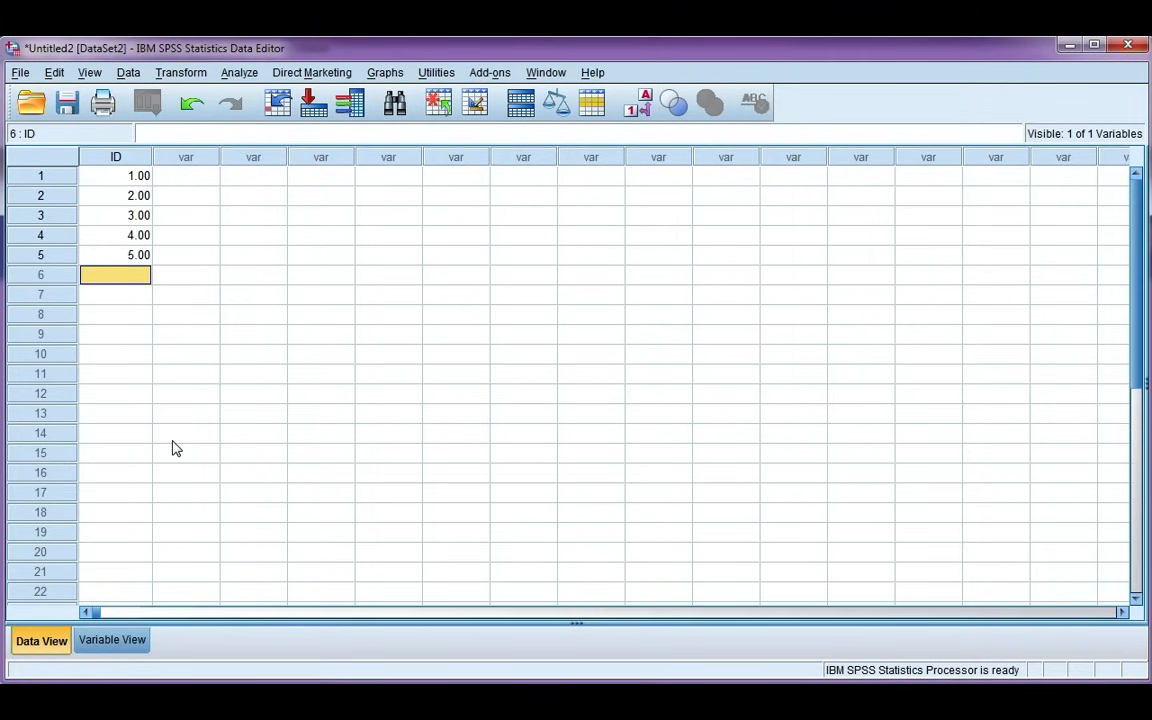
pyautogui.moveTo(184, 436)
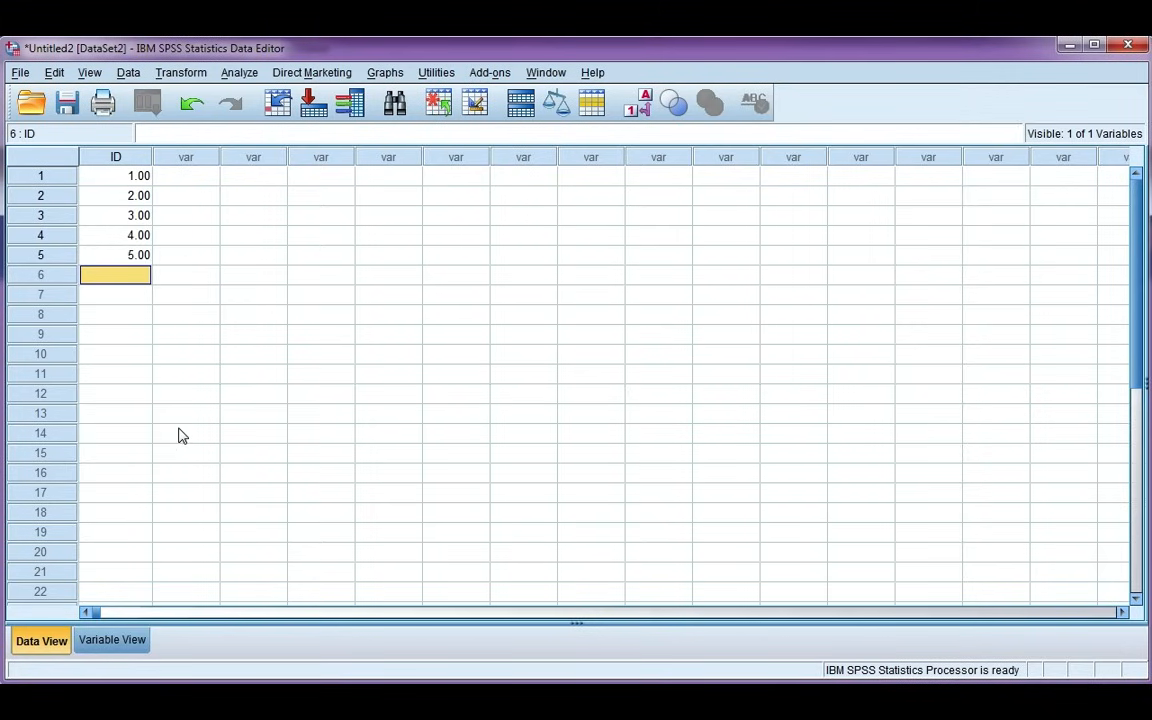
pyautogui.moveTo(196, 376)
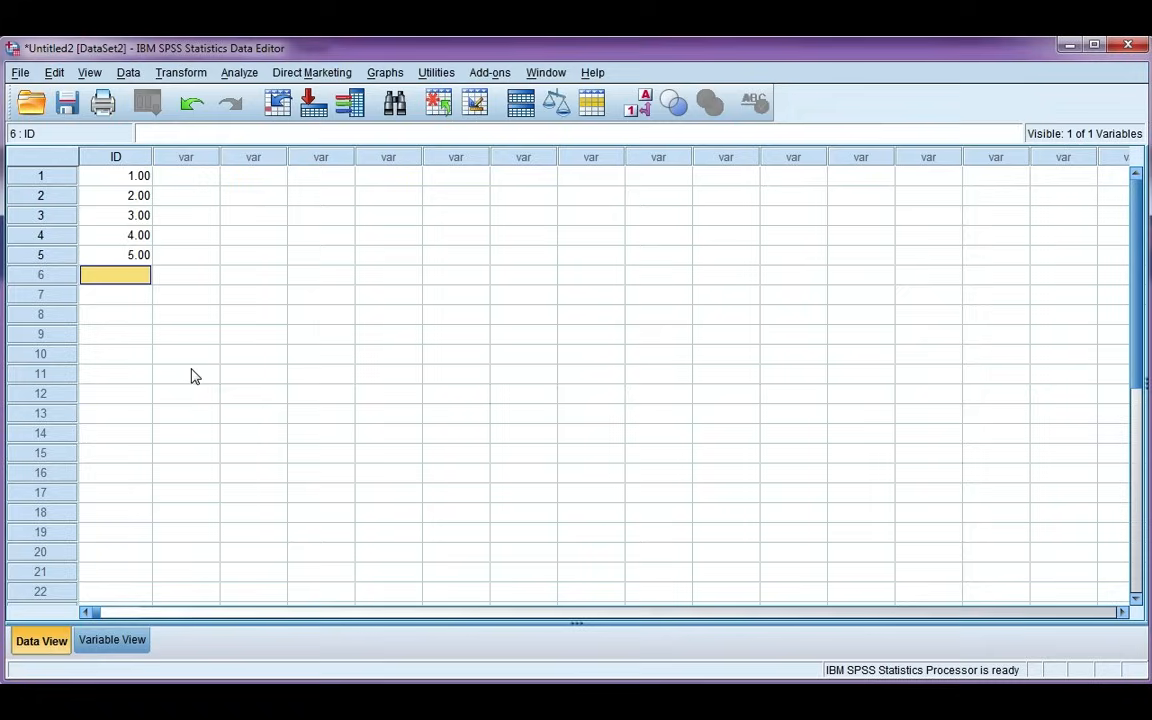
pyautogui.moveTo(204, 348)
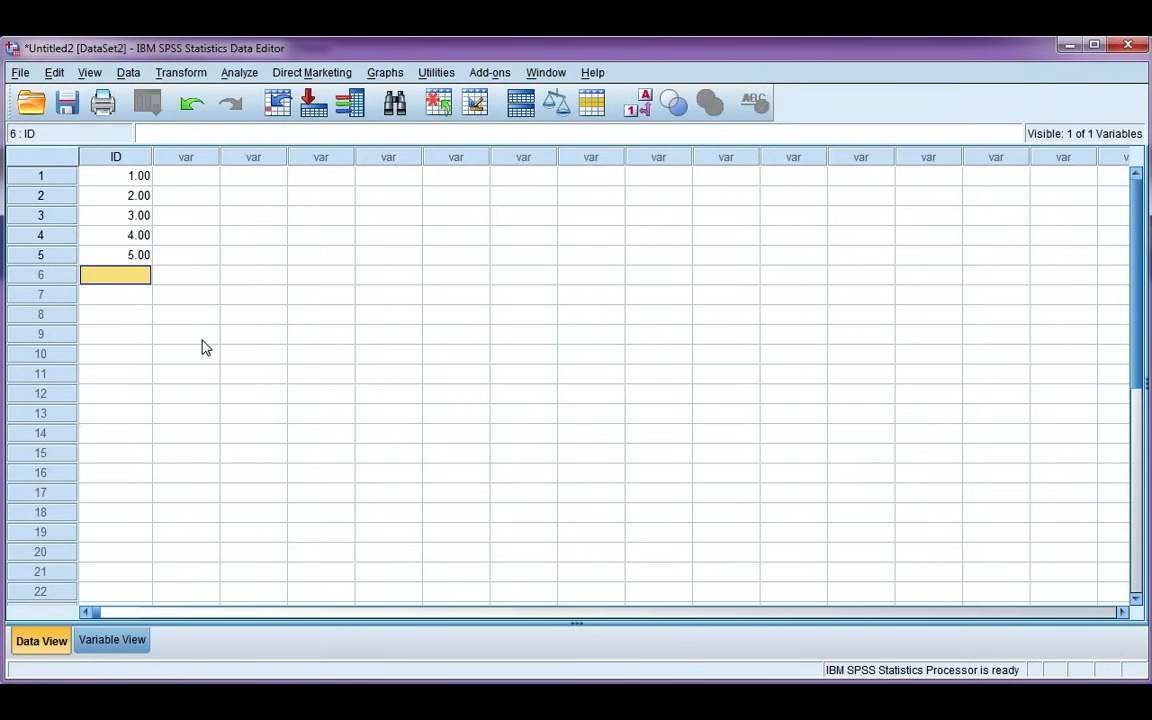
pyautogui.moveTo(200, 296)
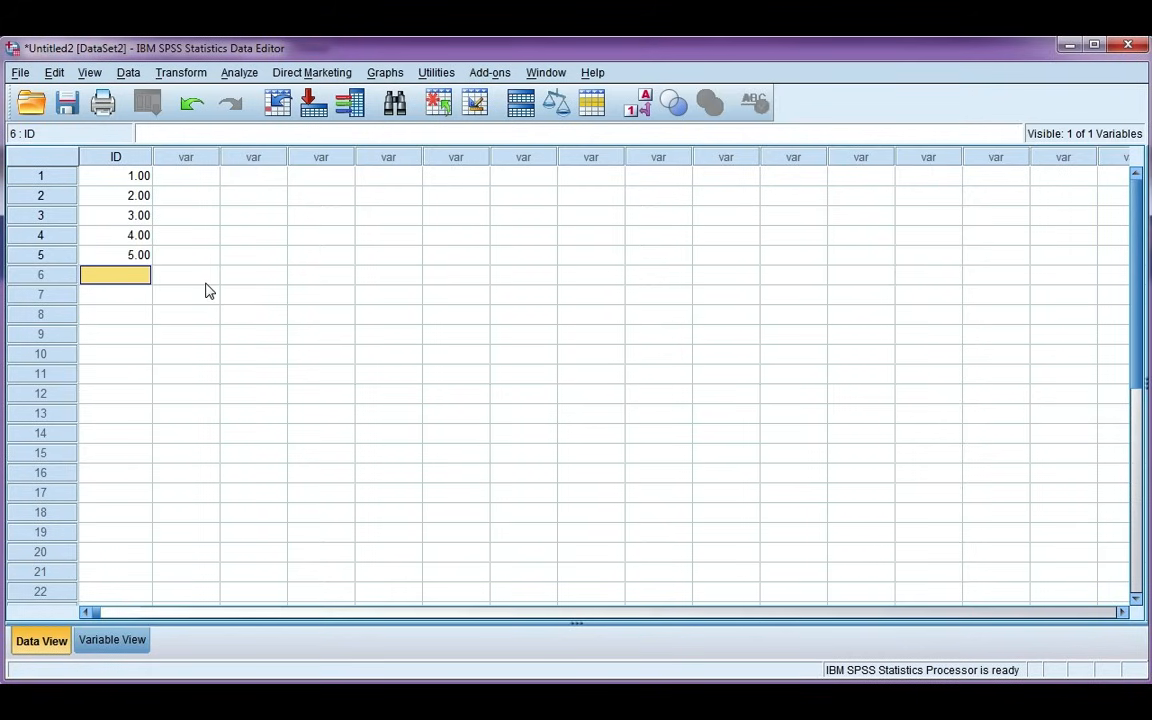
pyautogui.moveTo(216, 306)
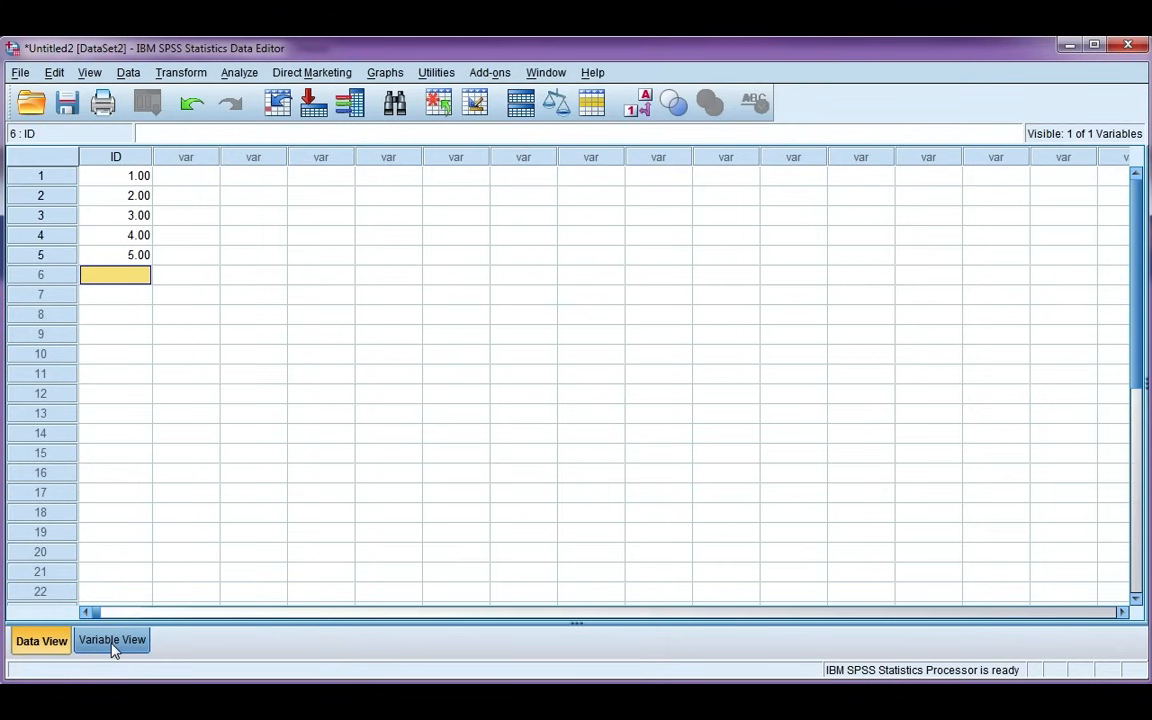
# Name row 2 Gender and row 3 Travel_Time in Variable View.
pyautogui.click(112, 640)
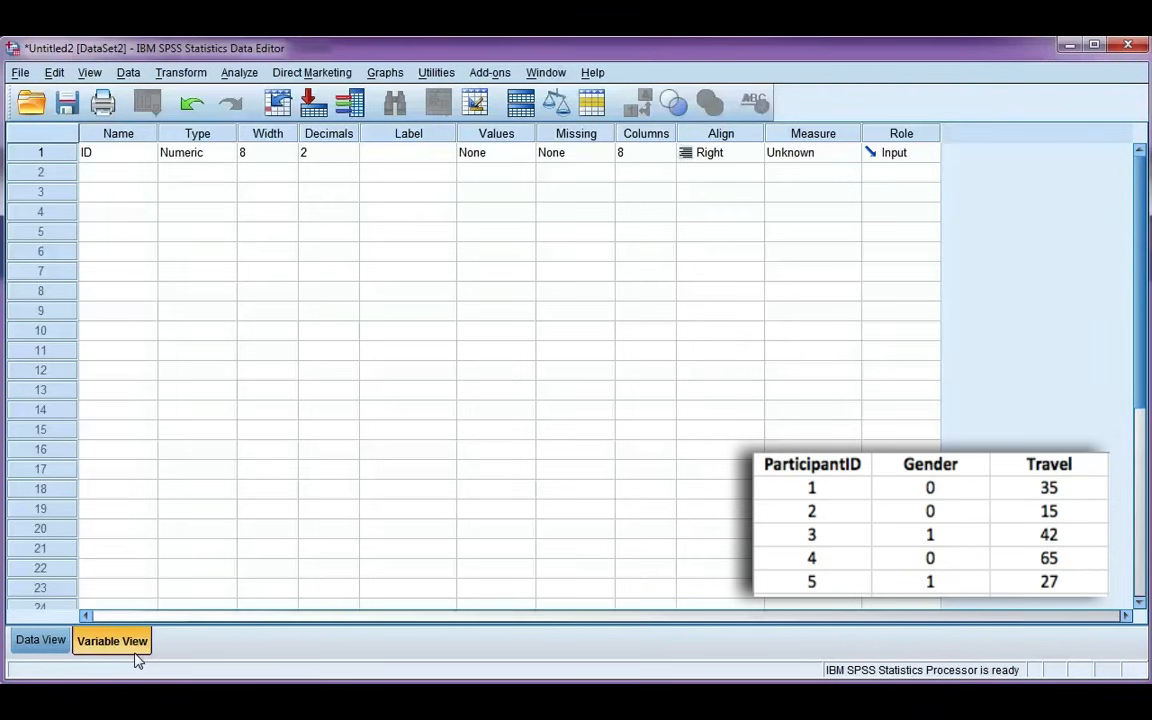
pyautogui.click(116, 176)
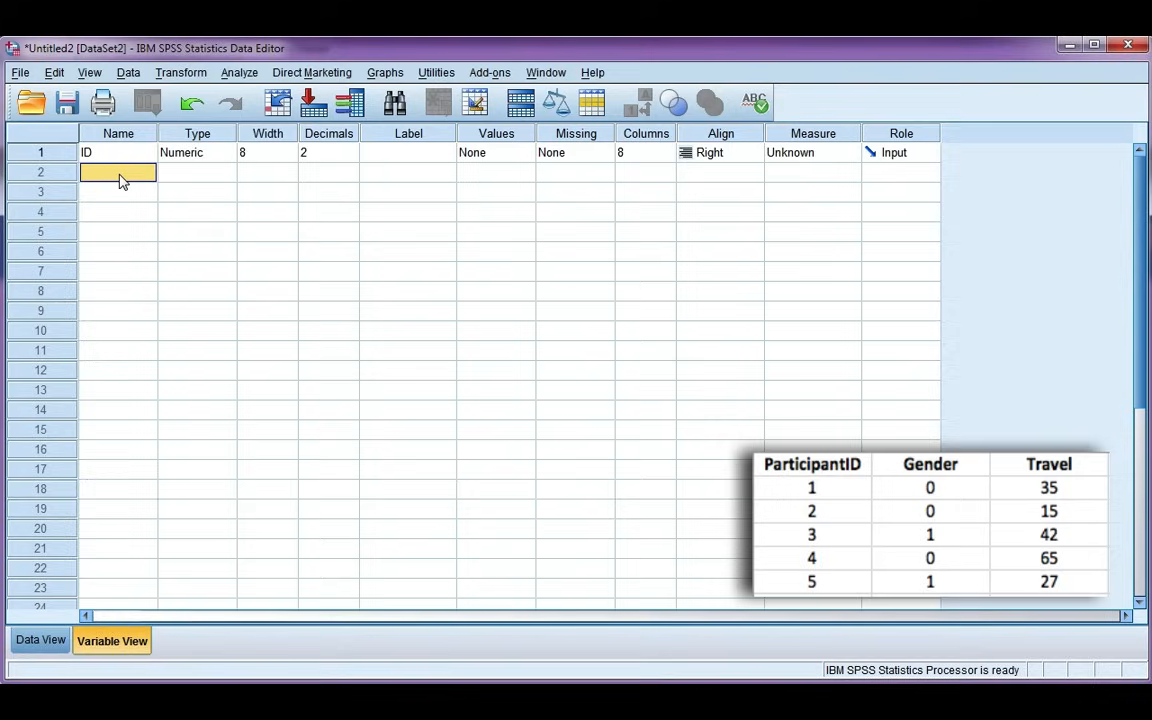
pyautogui.write('Gender')
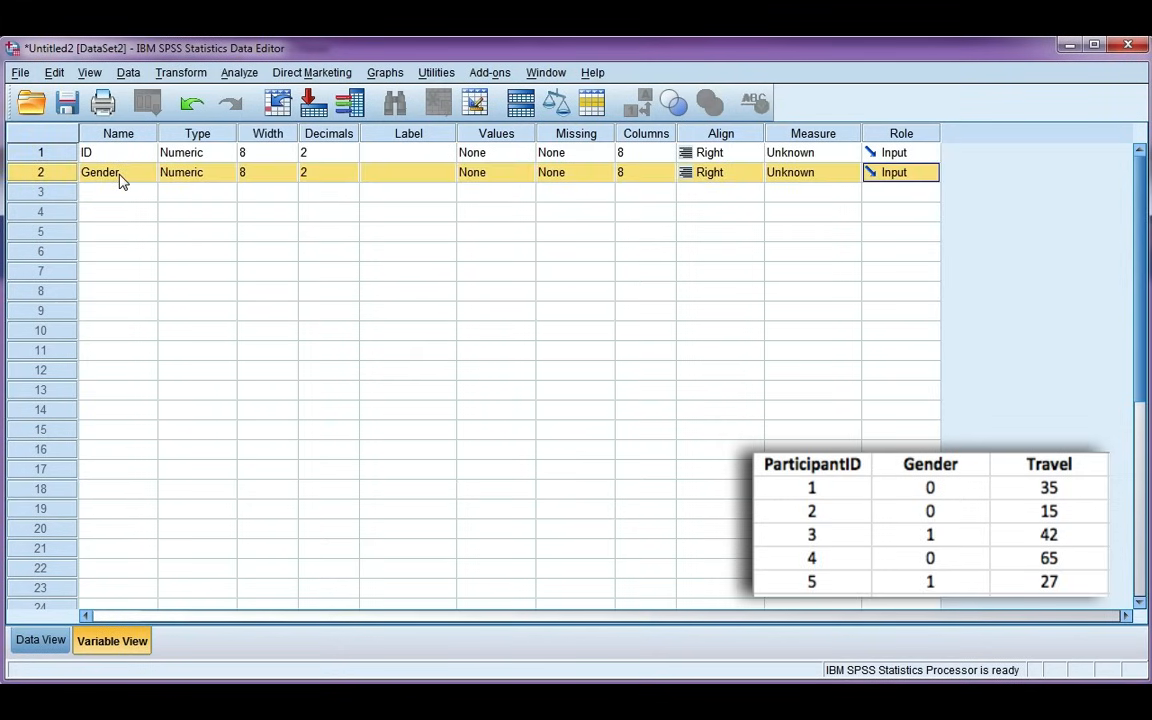
pyautogui.click(810, 172)
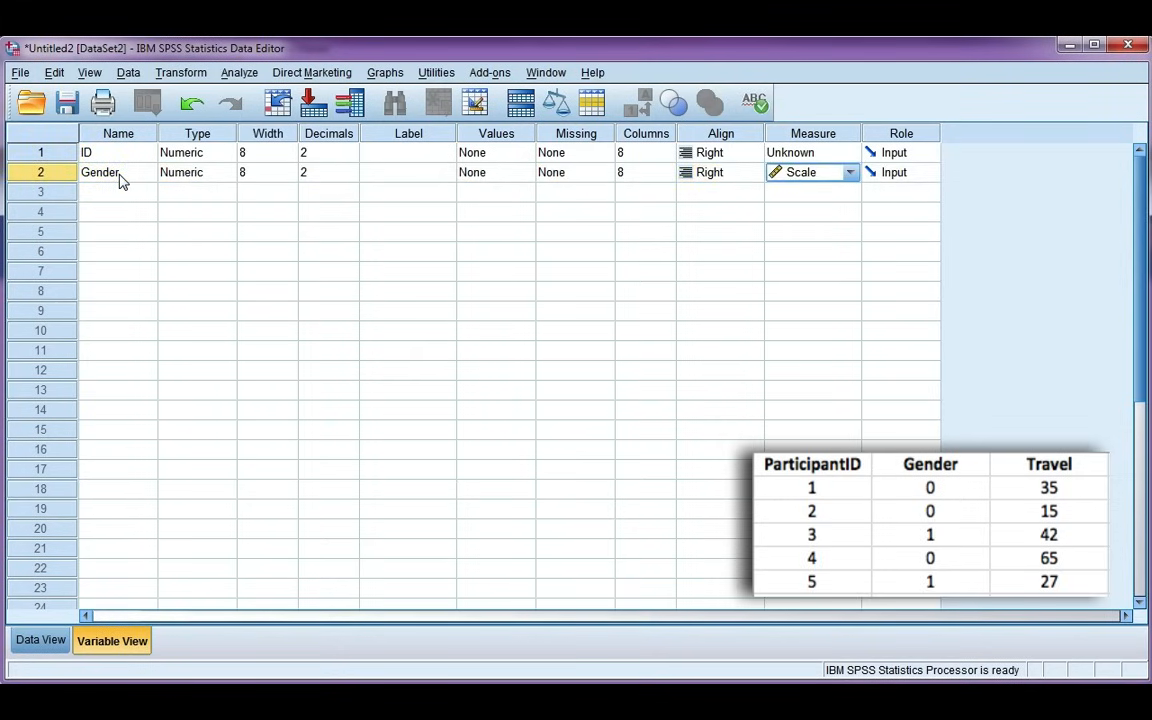
pyautogui.write('Tra')
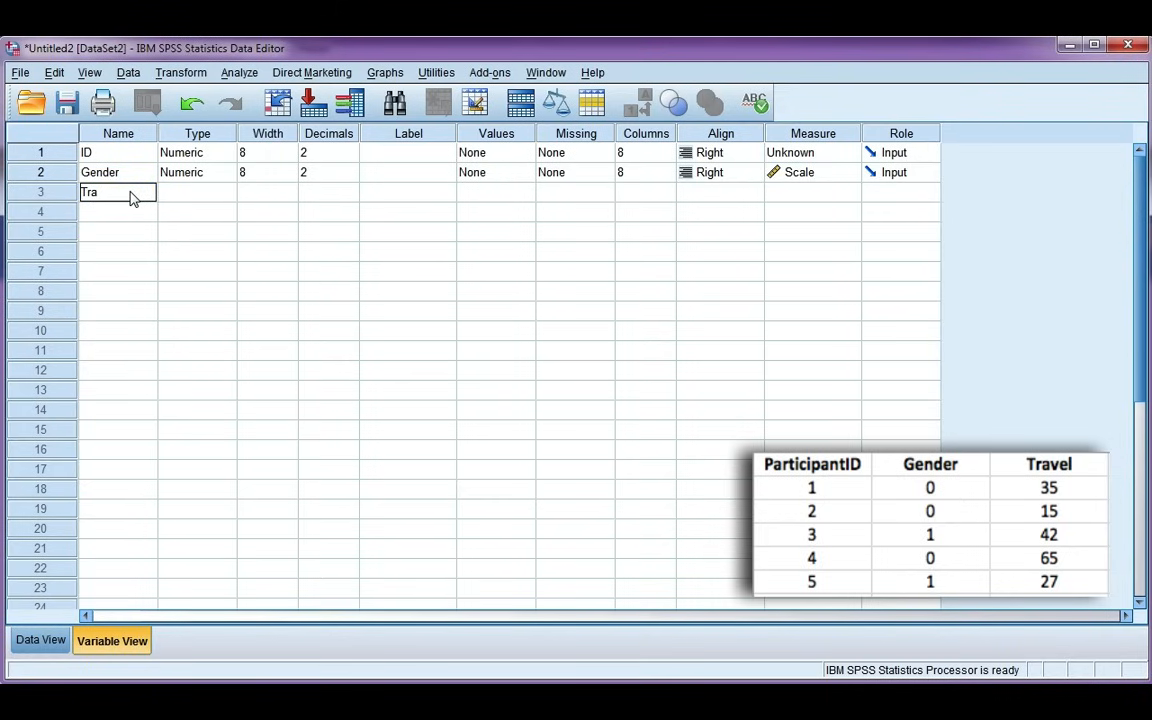
pyautogui.write('TravelTime')
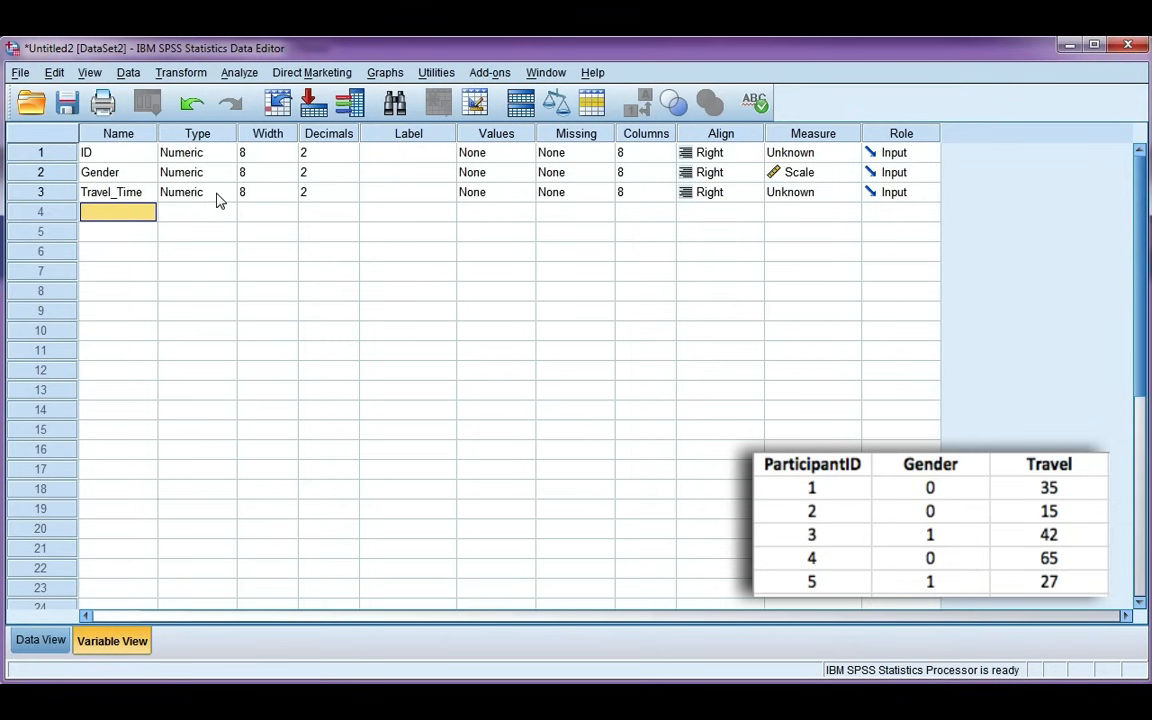
# Confirm Travel_Time's numeric type, set decimals to 0, and show the data grid.
pyautogui.click(196, 192)
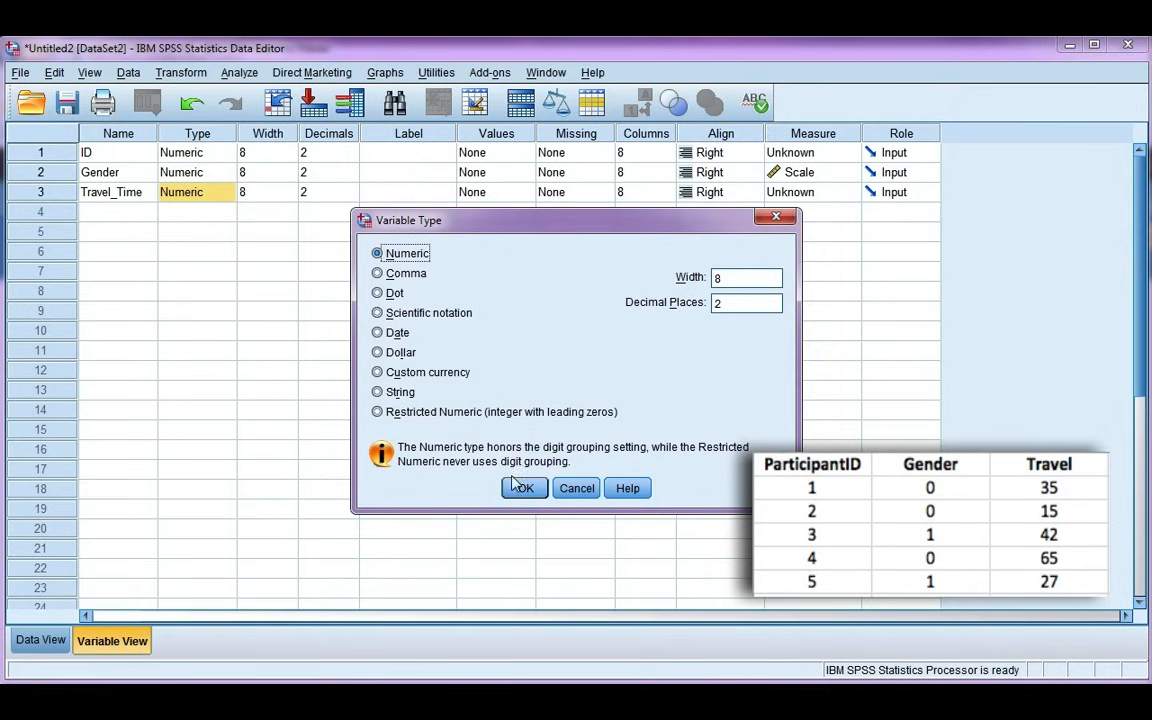
pyautogui.click(524, 488)
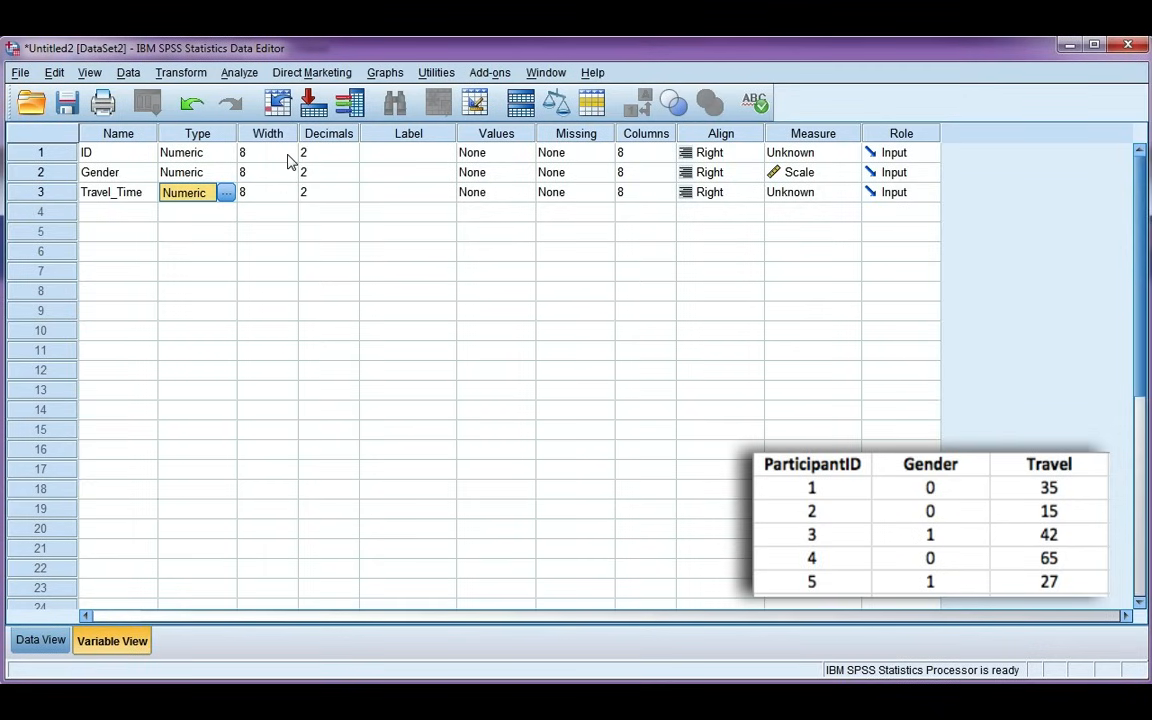
pyautogui.moveTo(296, 192)
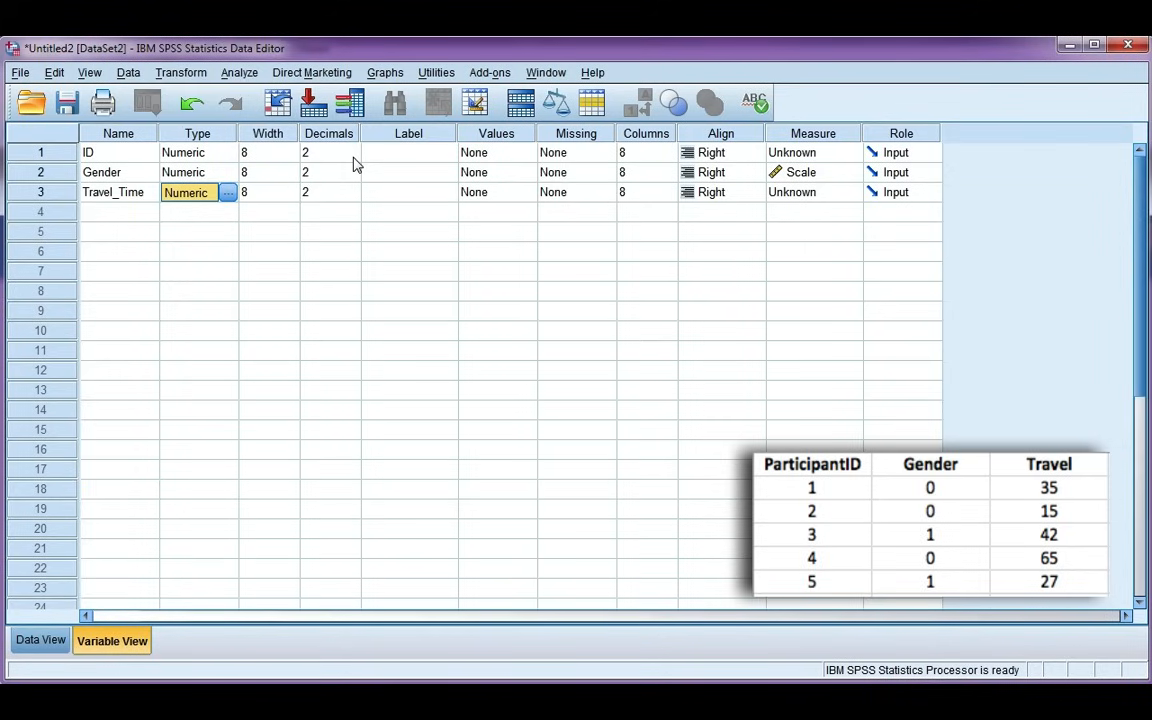
pyautogui.click(352, 156)
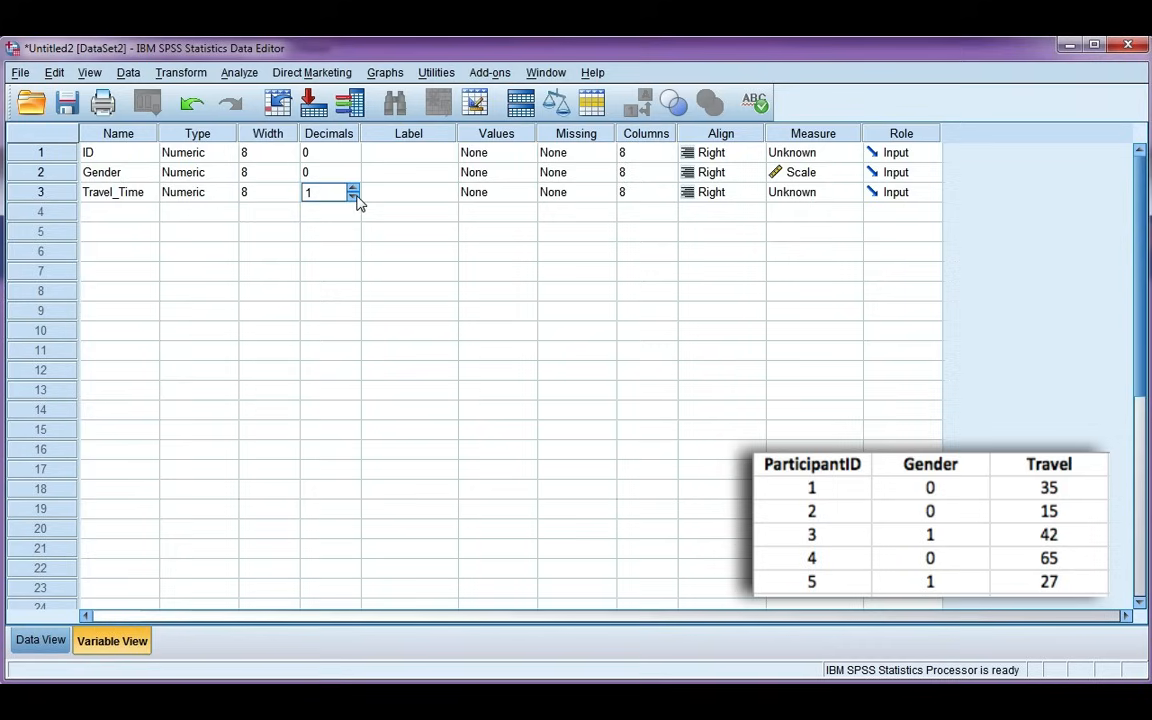
pyautogui.click(352, 198)
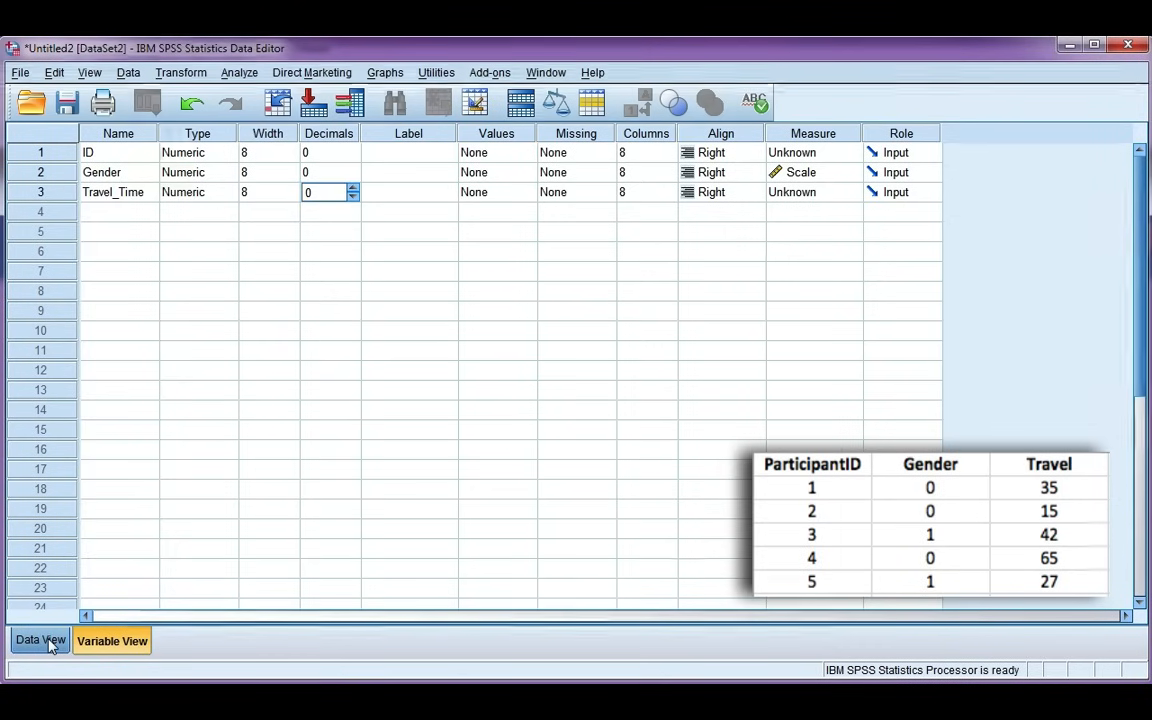
pyautogui.click(38, 640)
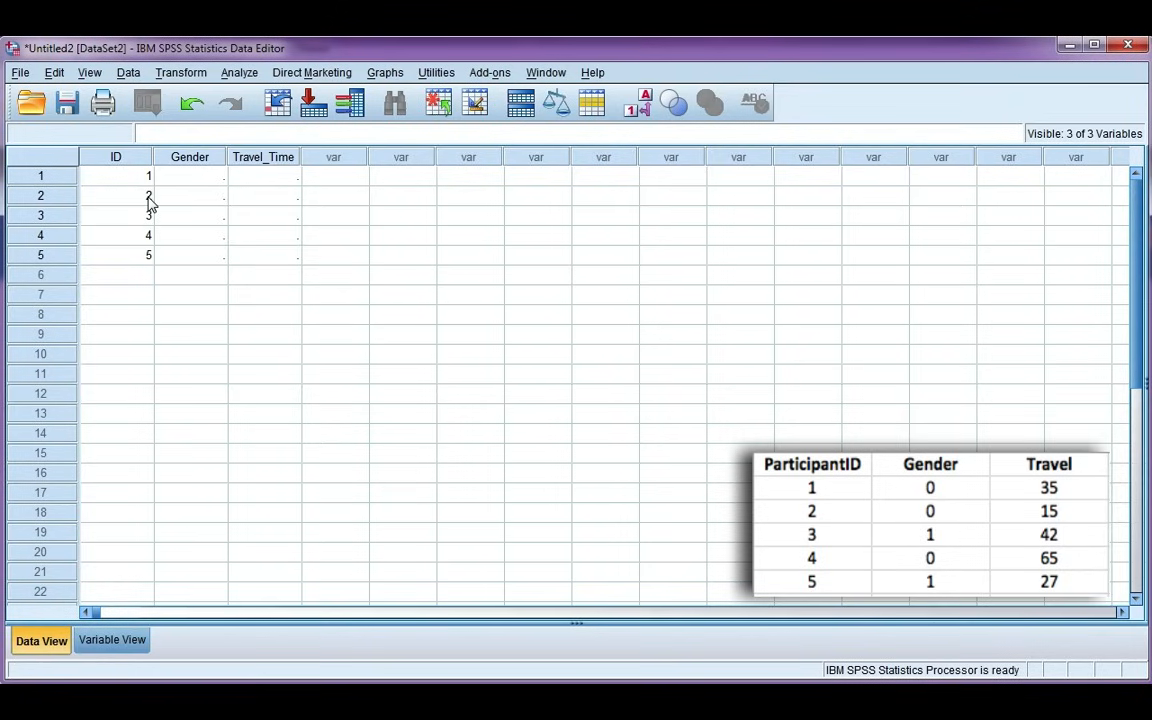
pyautogui.moveTo(160, 270)
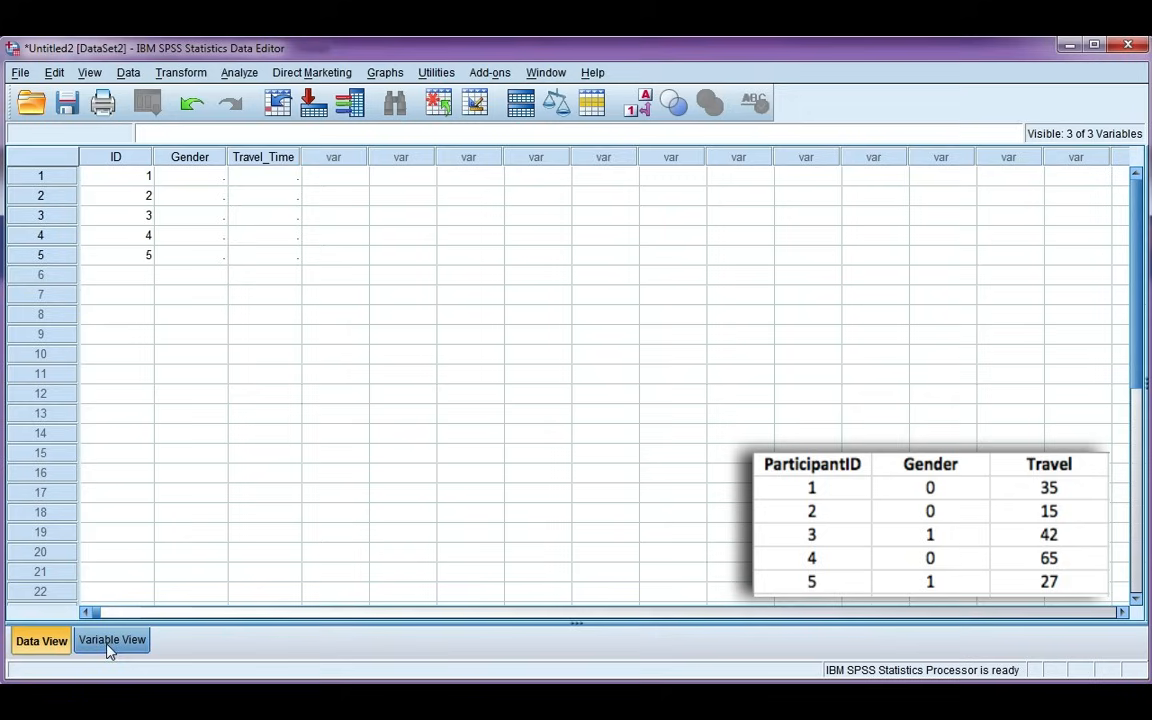
# Label ID as Participant ID and Travel_Time as 'Time it takes to travel into Uni (min)'.
pyautogui.click(112, 640)
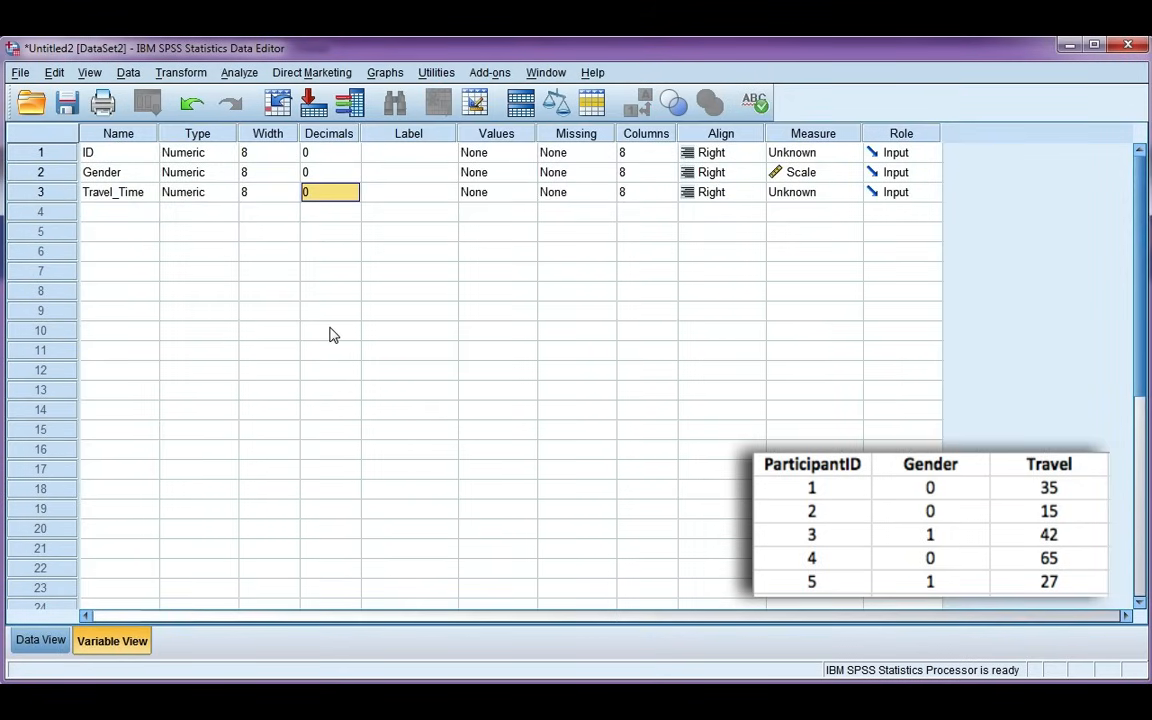
pyautogui.moveTo(456, 132)
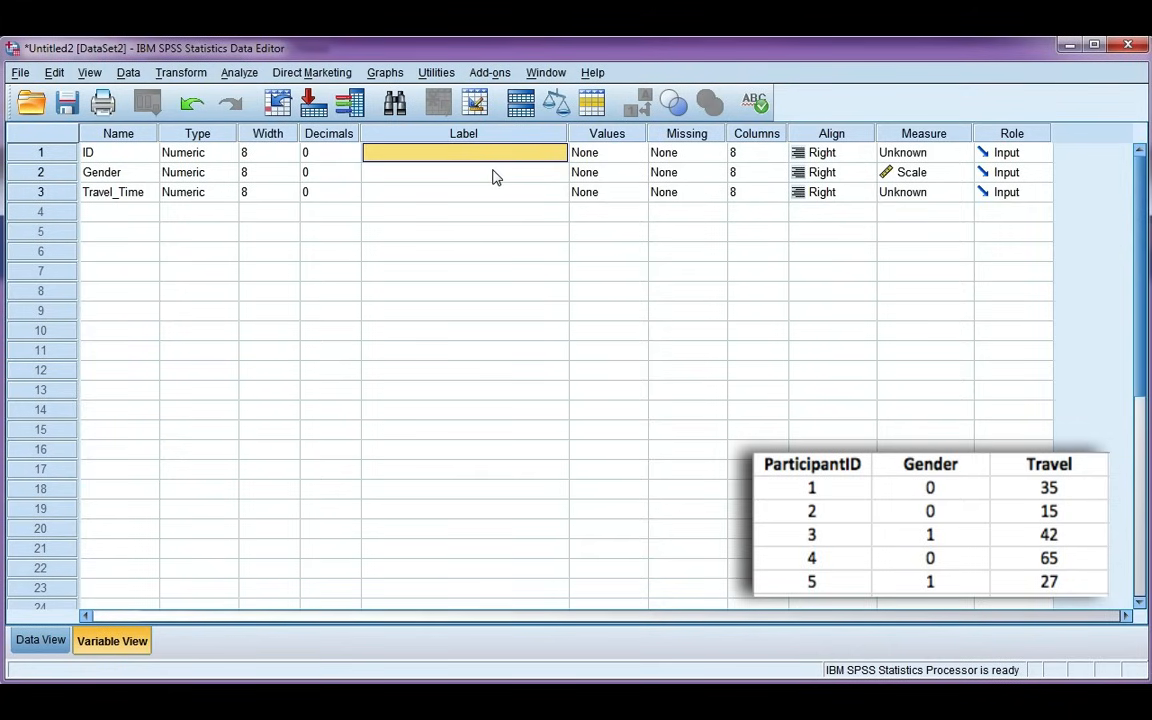
pyautogui.write('Parti')
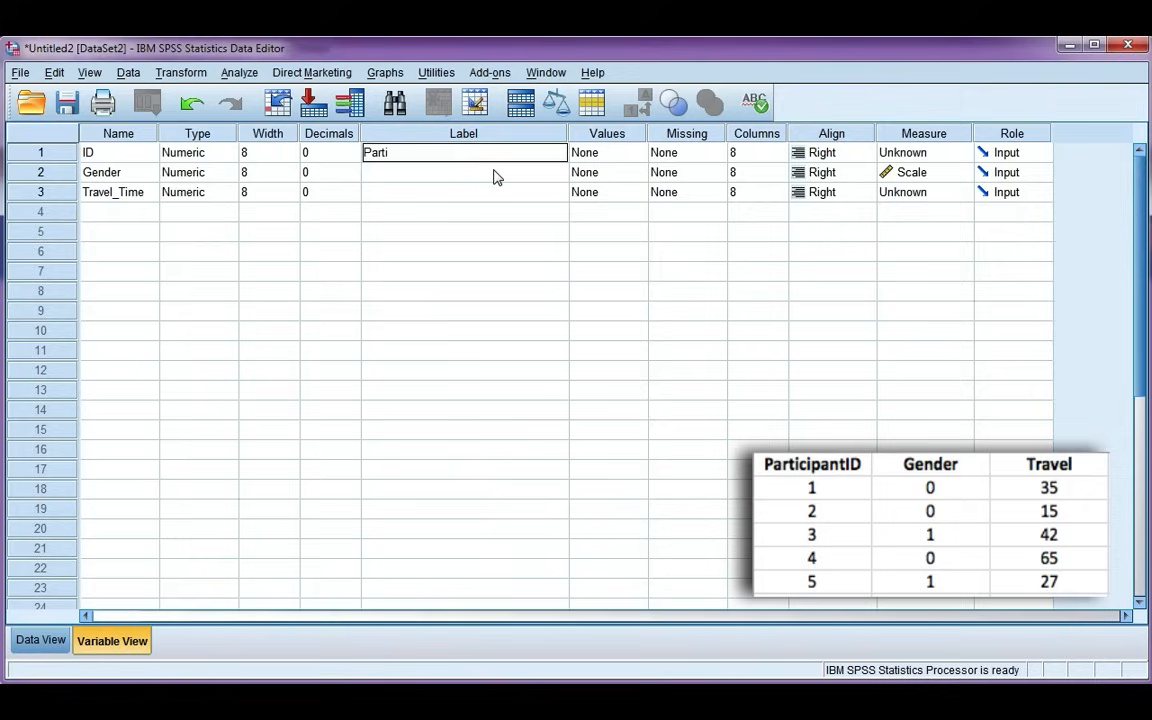
pyautogui.write('cipant ID')
pyautogui.click(464, 172)
pyautogui.write('Gender')
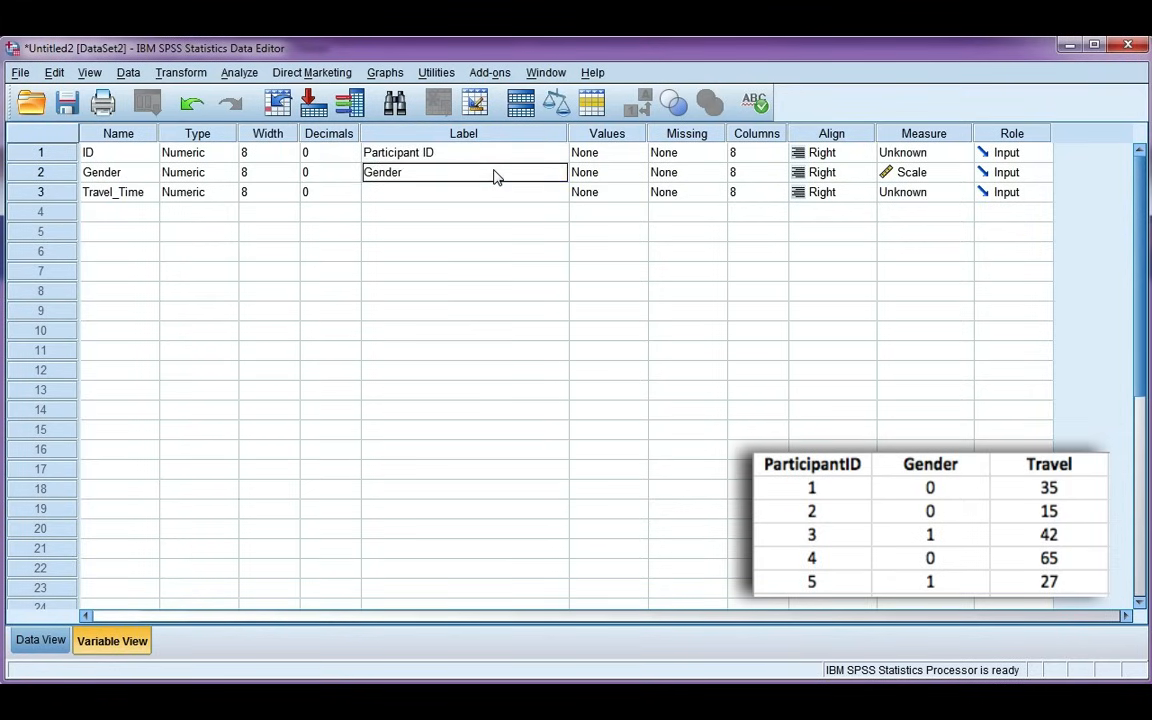
pyautogui.write('T')
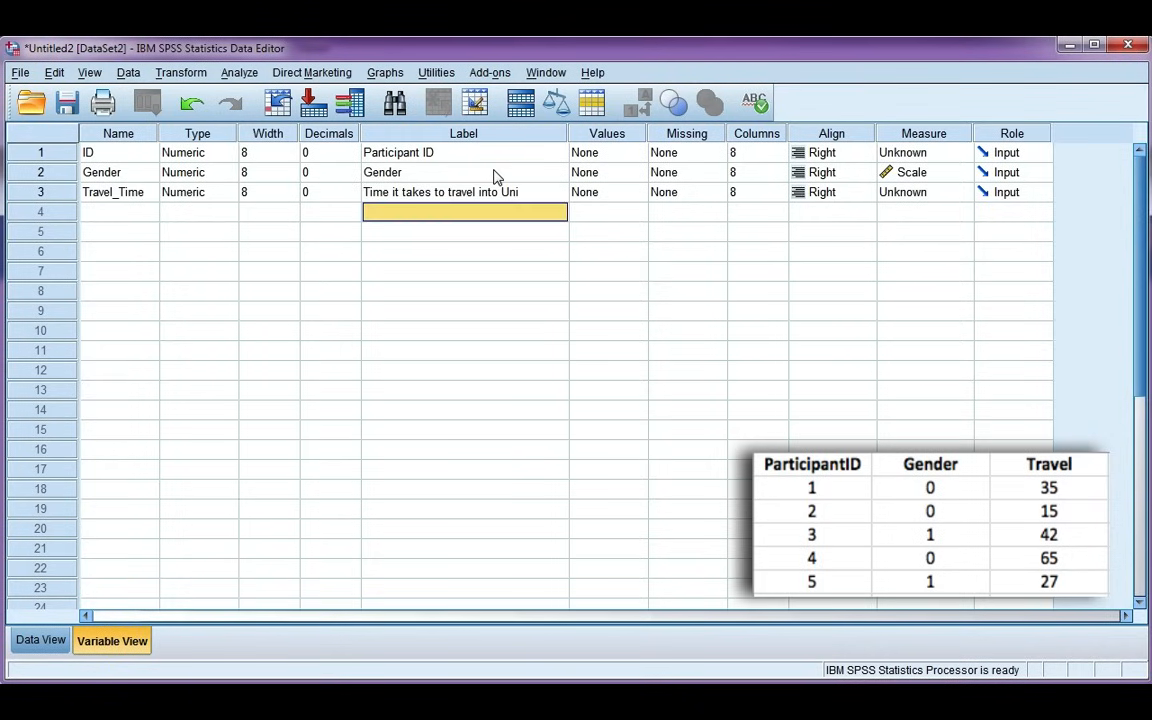
pyautogui.click(464, 192)
pyautogui.write(' (min)')
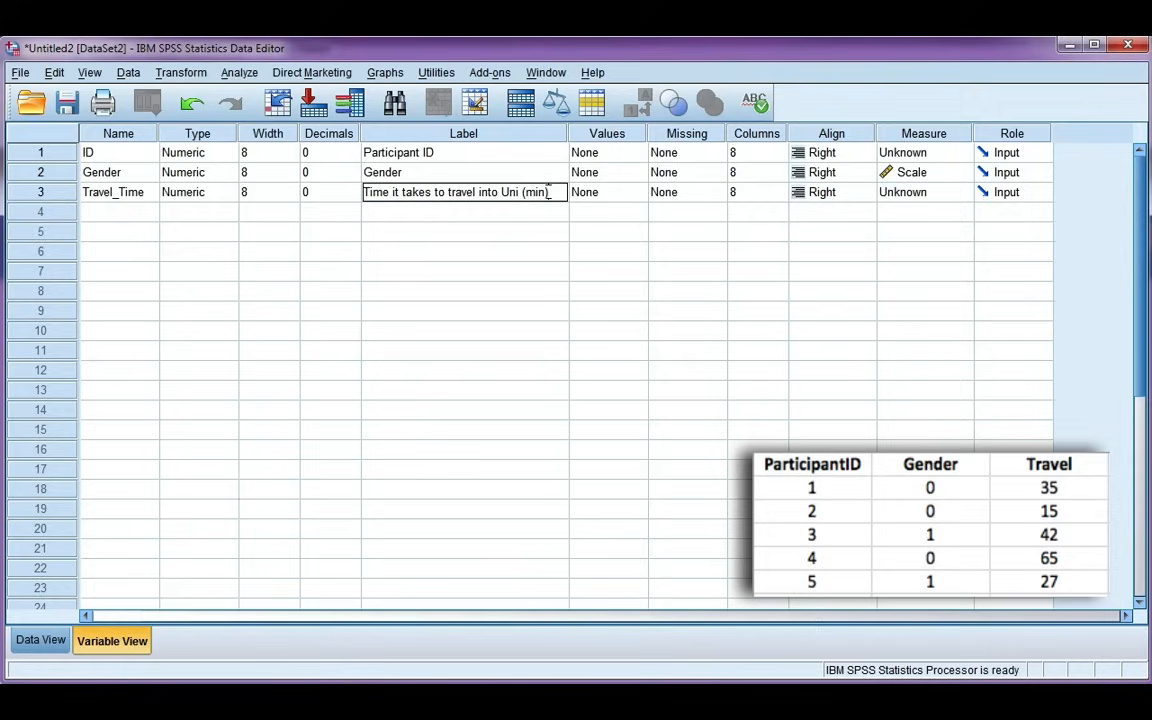
pyautogui.click(464, 212)
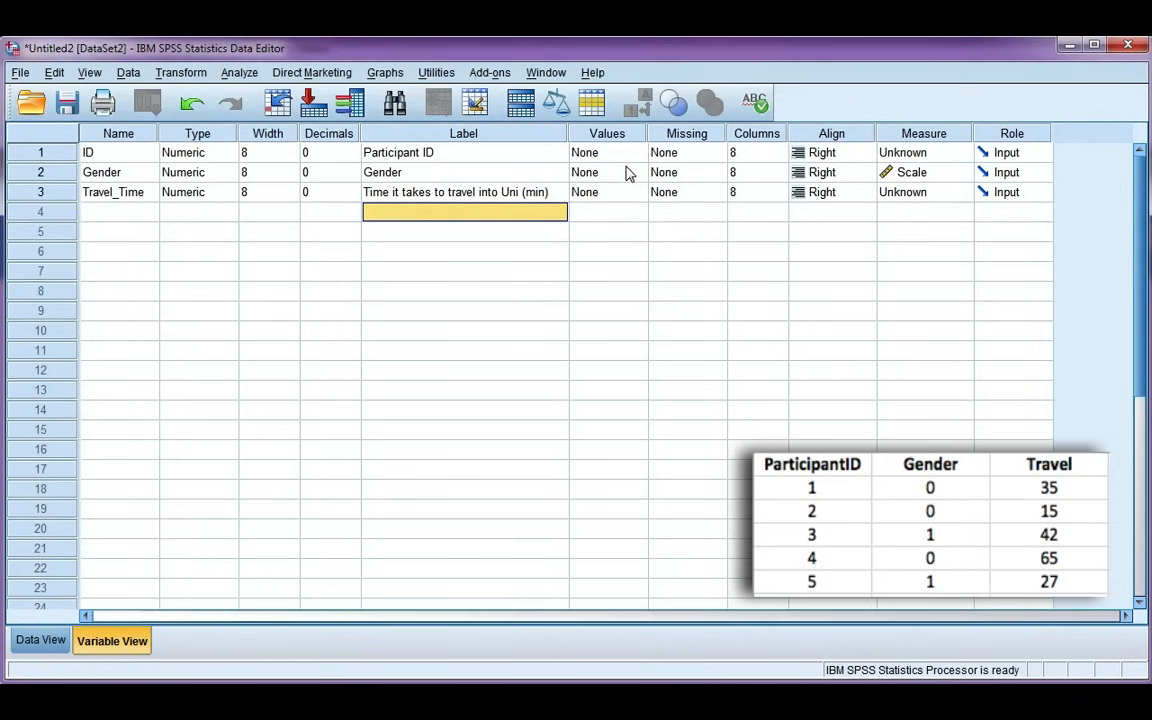
pyautogui.moveTo(638, 162)
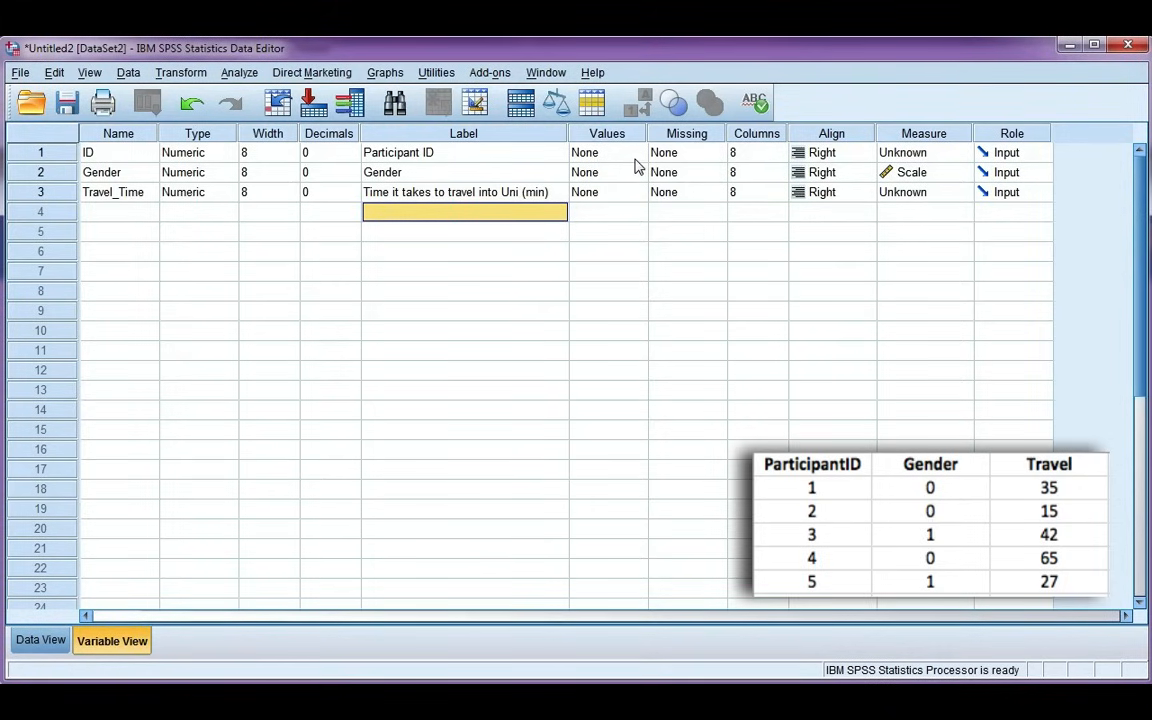
pyautogui.moveTo(554, 180)
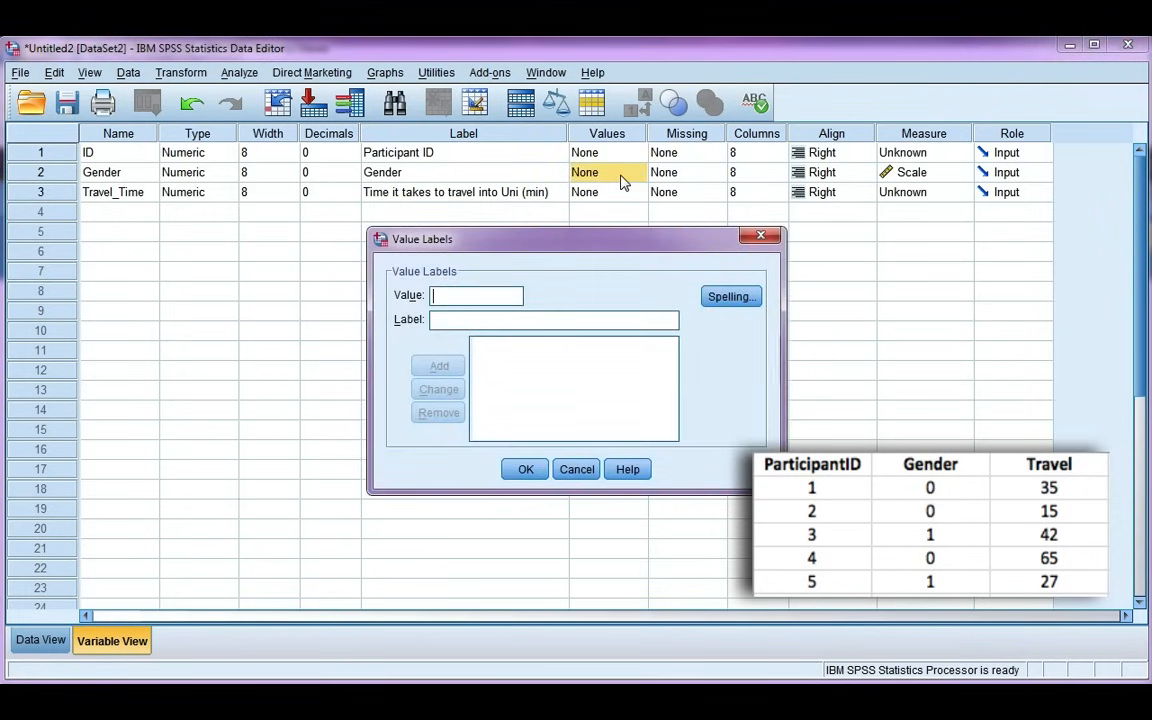
# Add Gender value labels 0 = Male and 1 = Female and confirm.
pyautogui.write('Male')
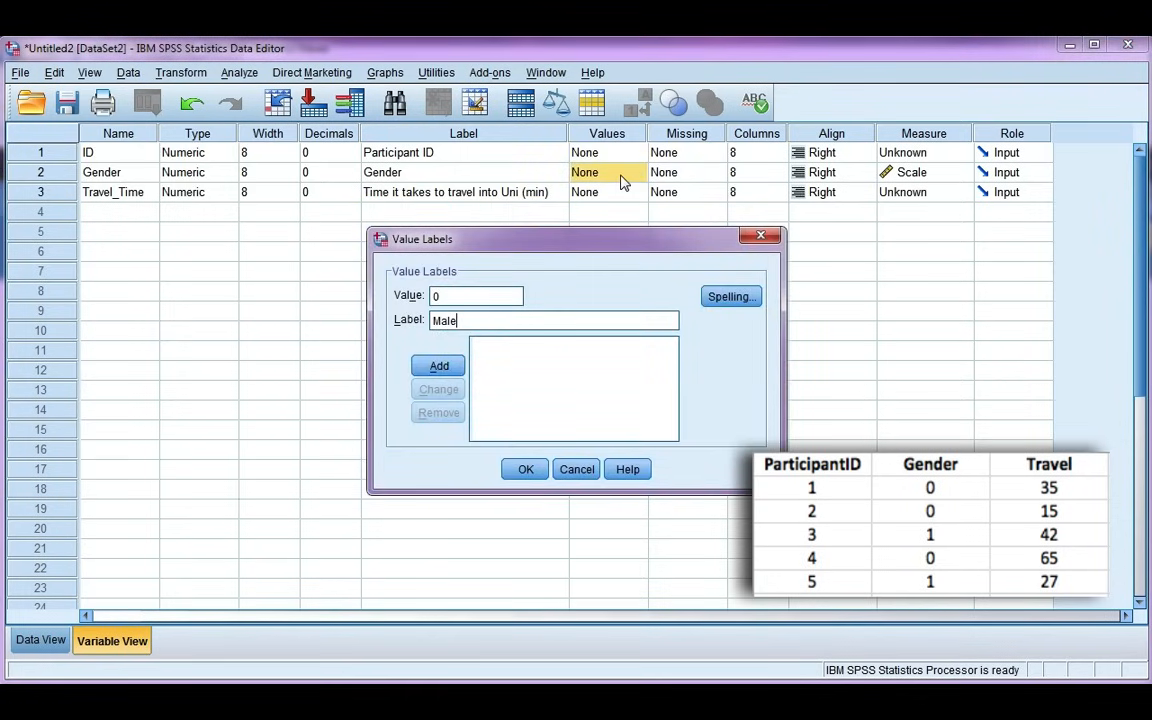
pyautogui.click(438, 366)
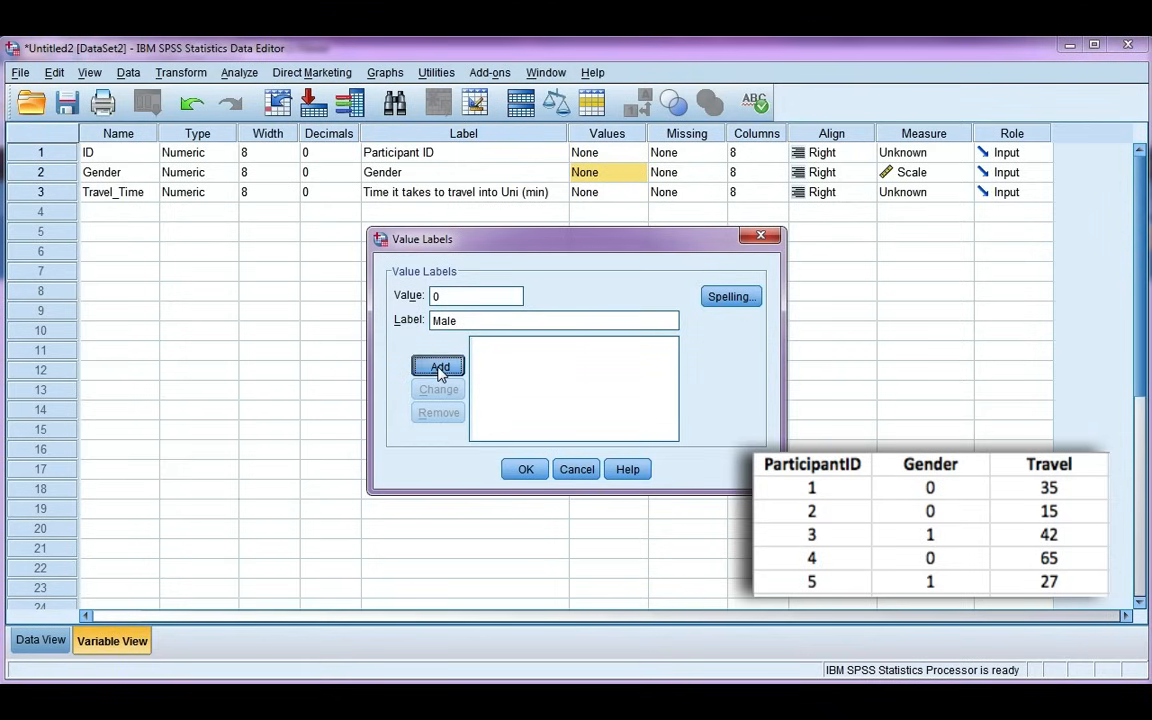
pyautogui.click(438, 368)
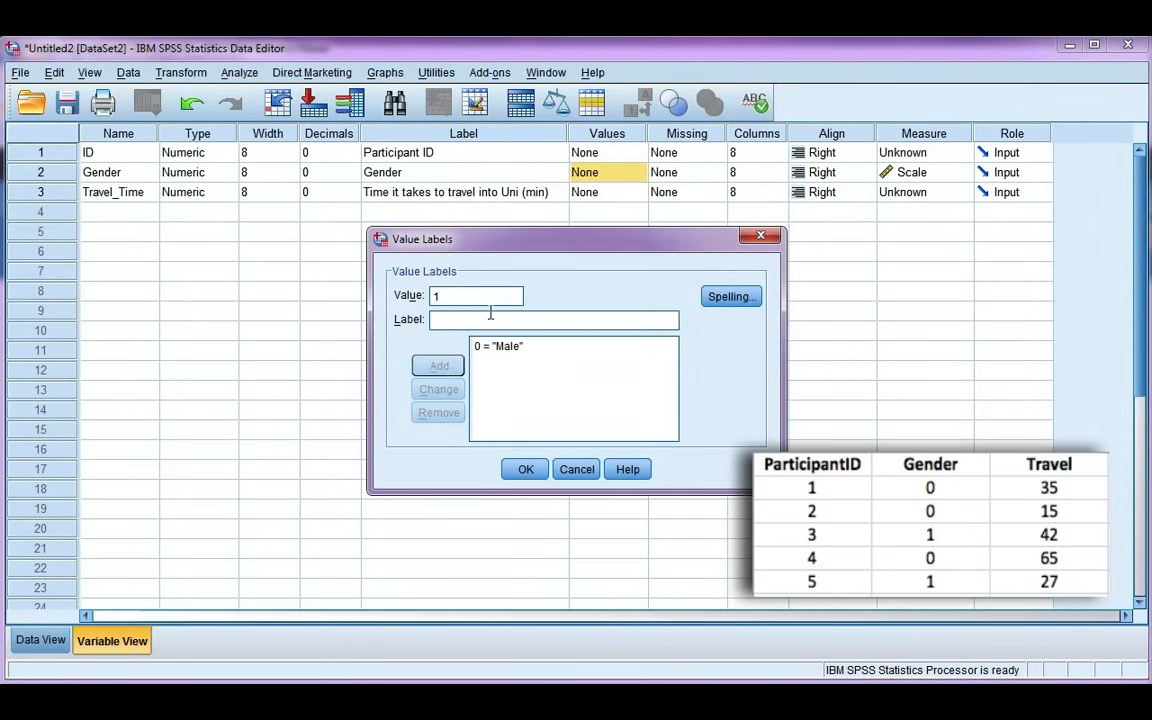
pyautogui.write('Female')
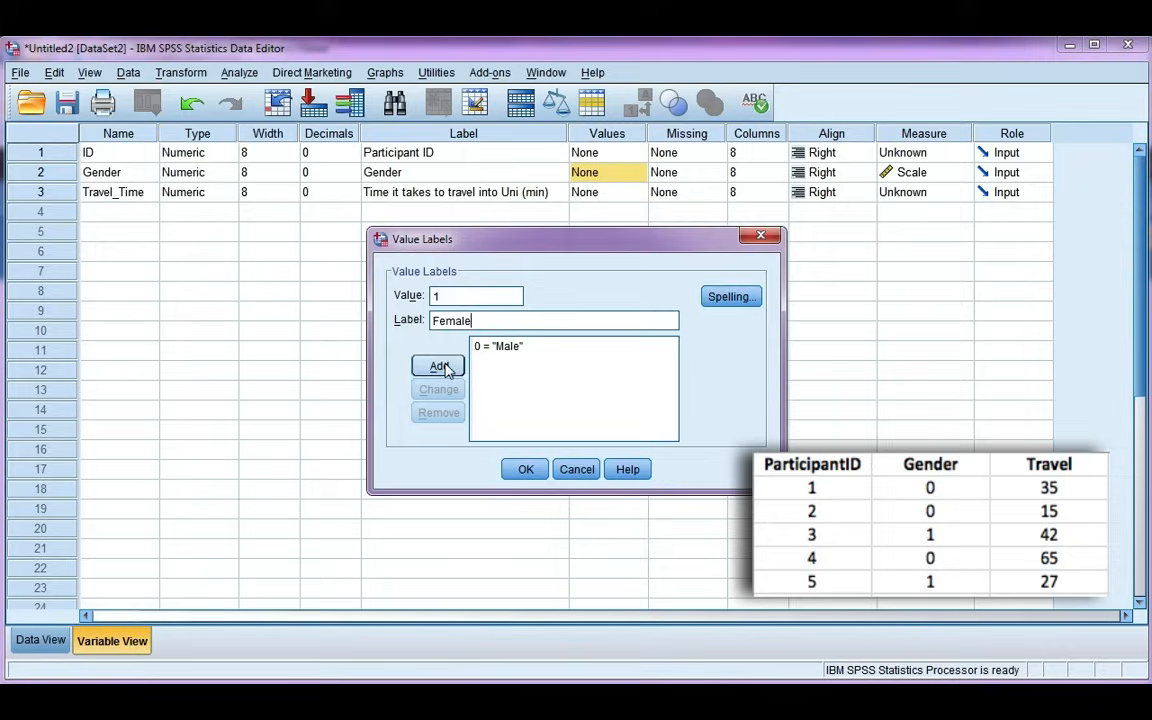
pyautogui.click(436, 366)
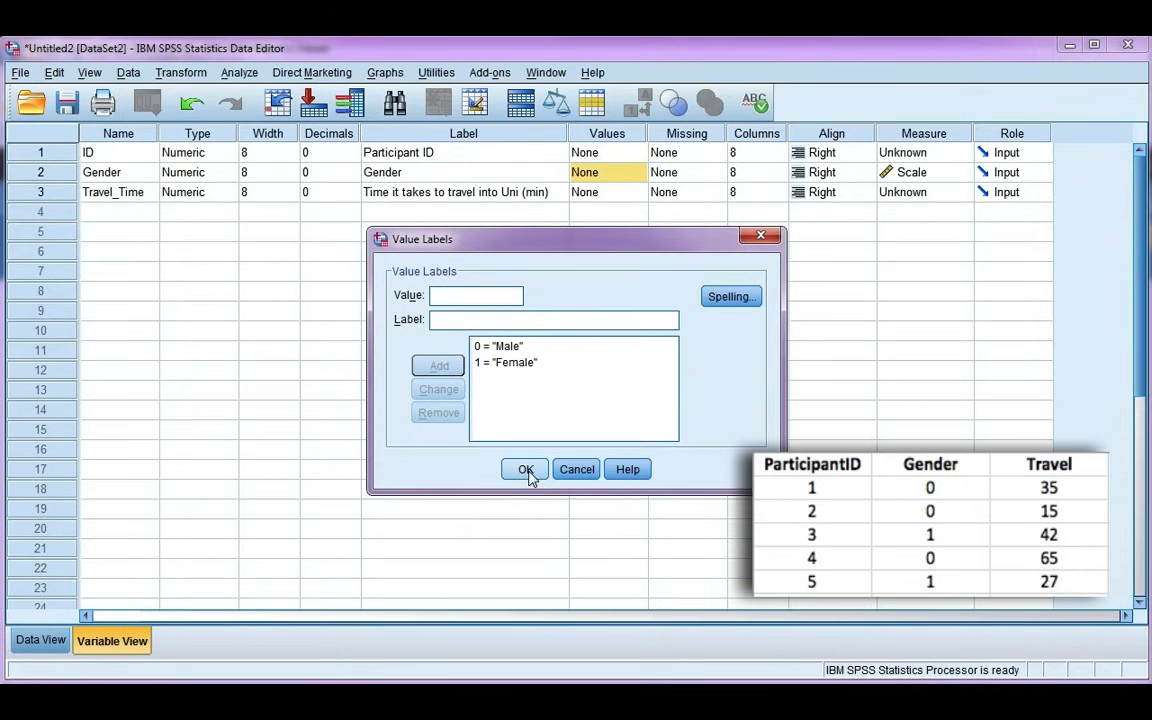
pyautogui.click(524, 468)
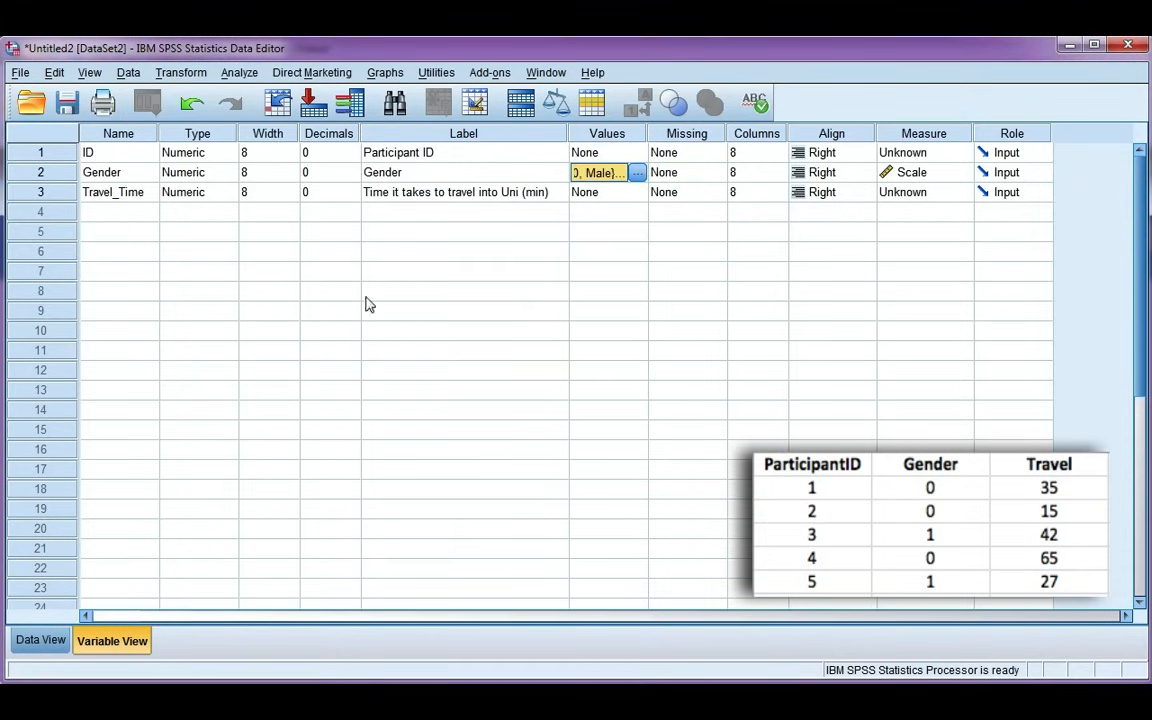
pyautogui.moveTo(450, 212)
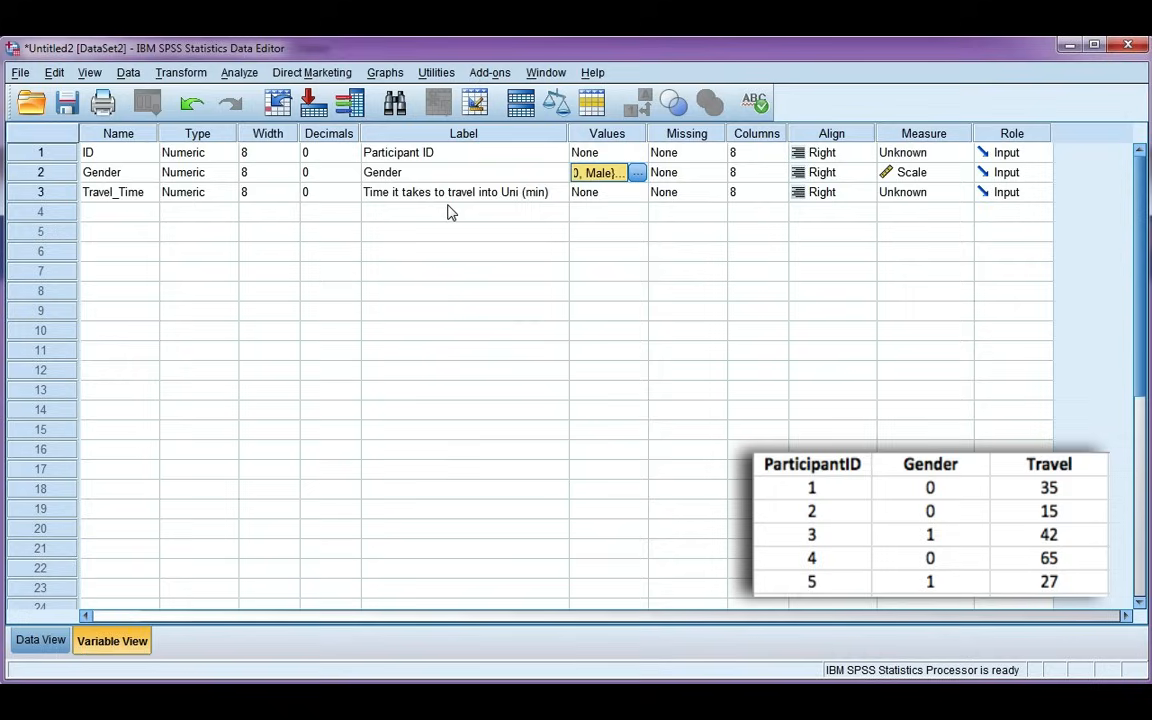
pyautogui.moveTo(444, 218)
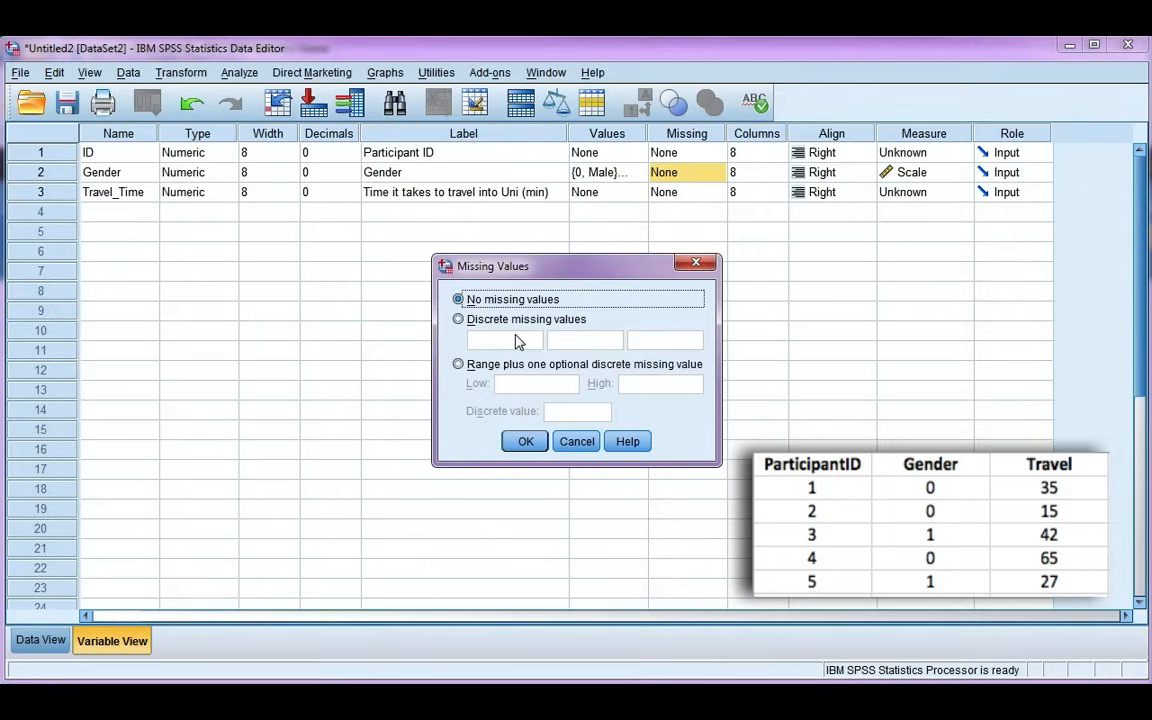
pyautogui.moveTo(490, 348)
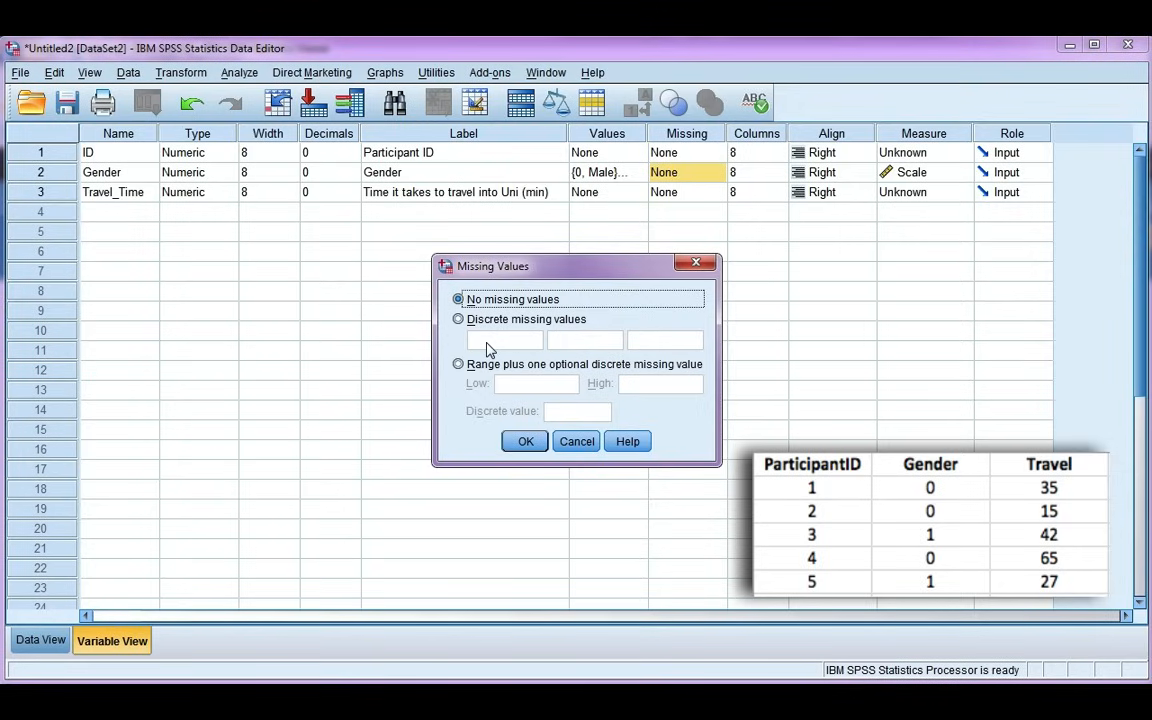
# Set 999 as Gender's discrete missing value code and confirm.
pyautogui.click(458, 318)
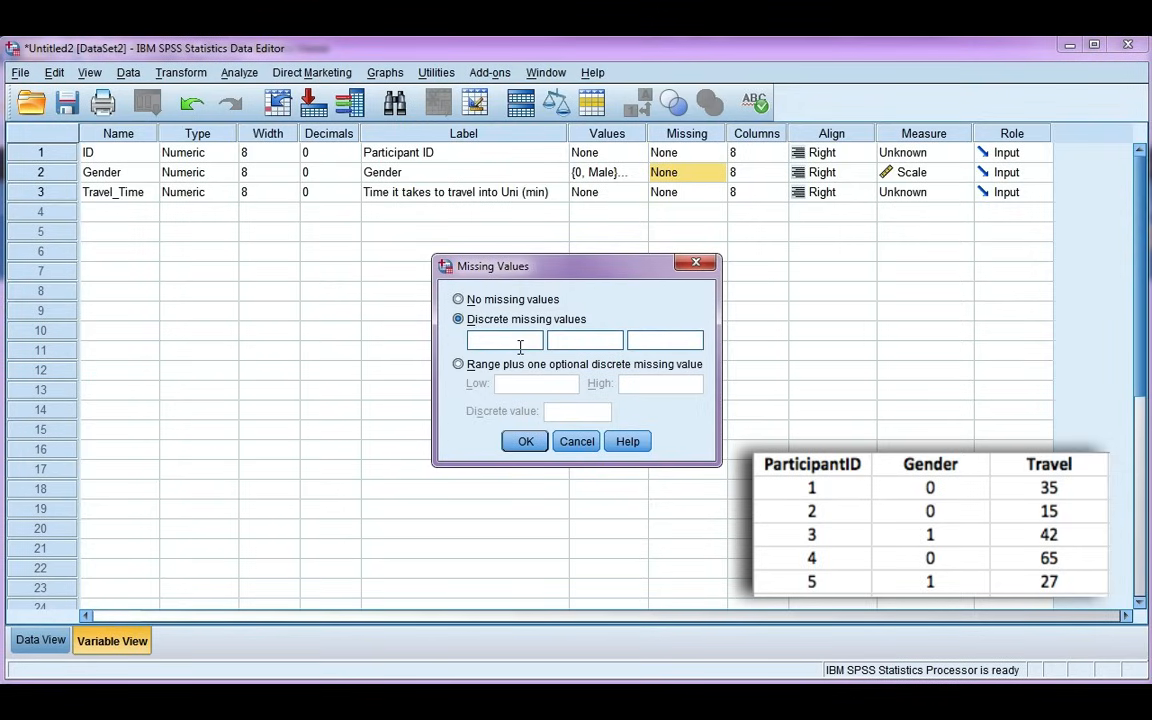
pyautogui.write('999')
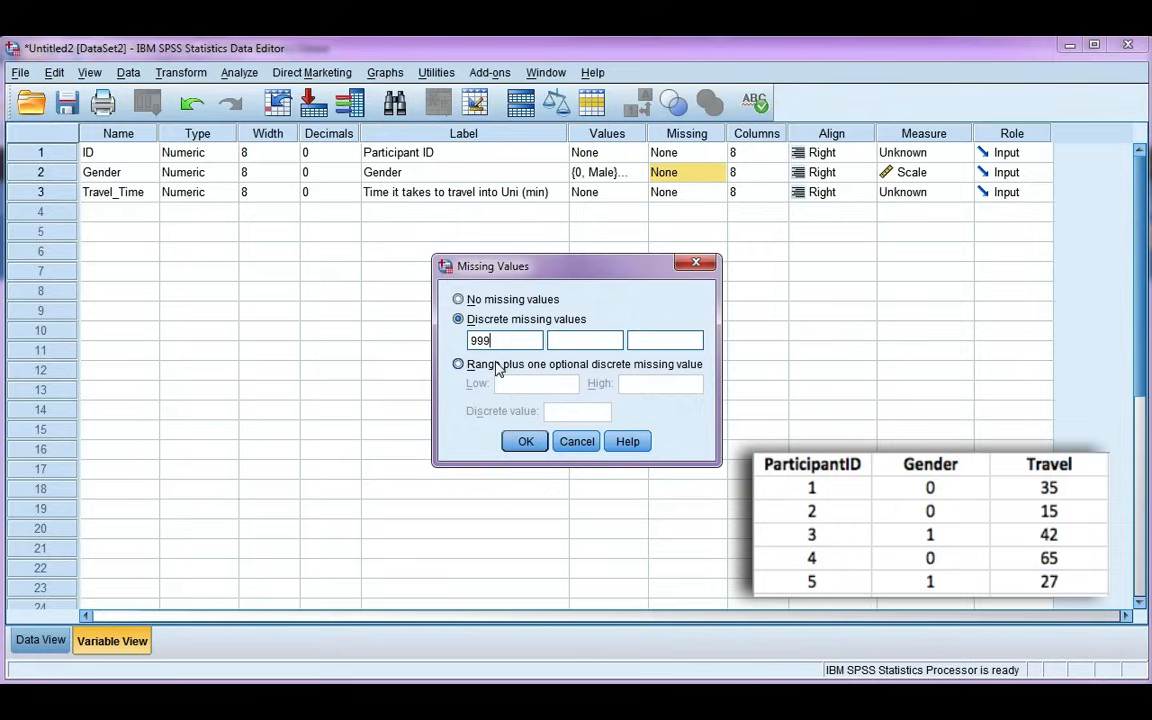
pyautogui.click(524, 442)
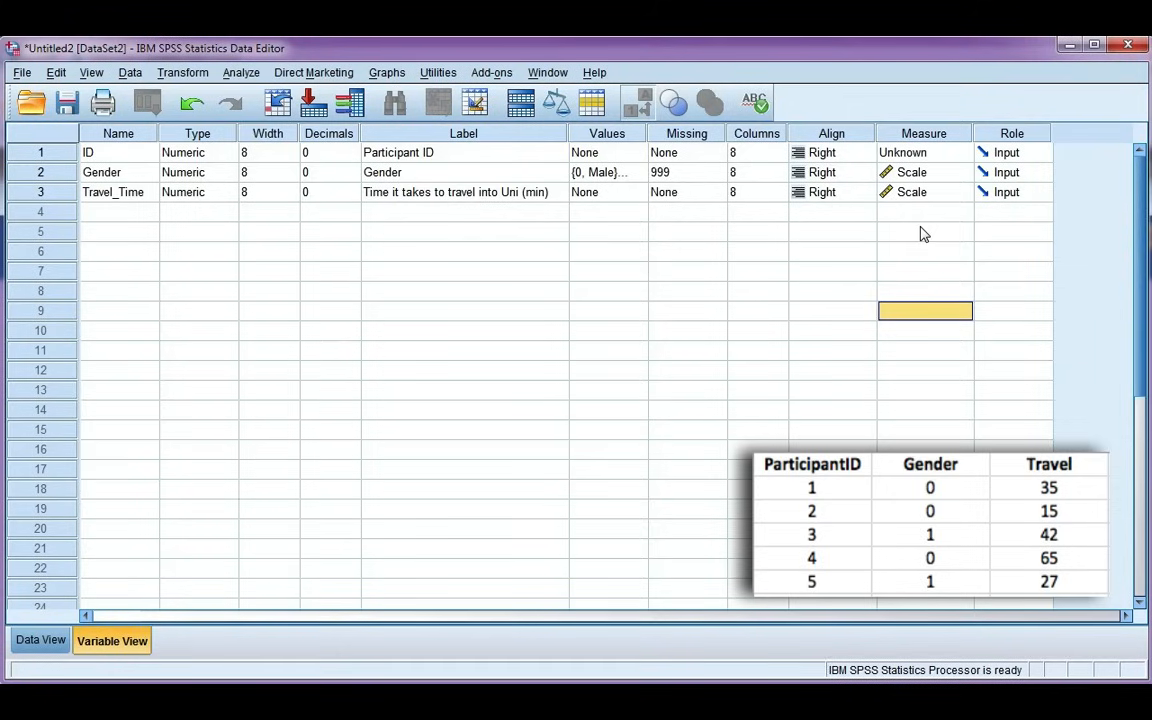
pyautogui.moveTo(460, 172)
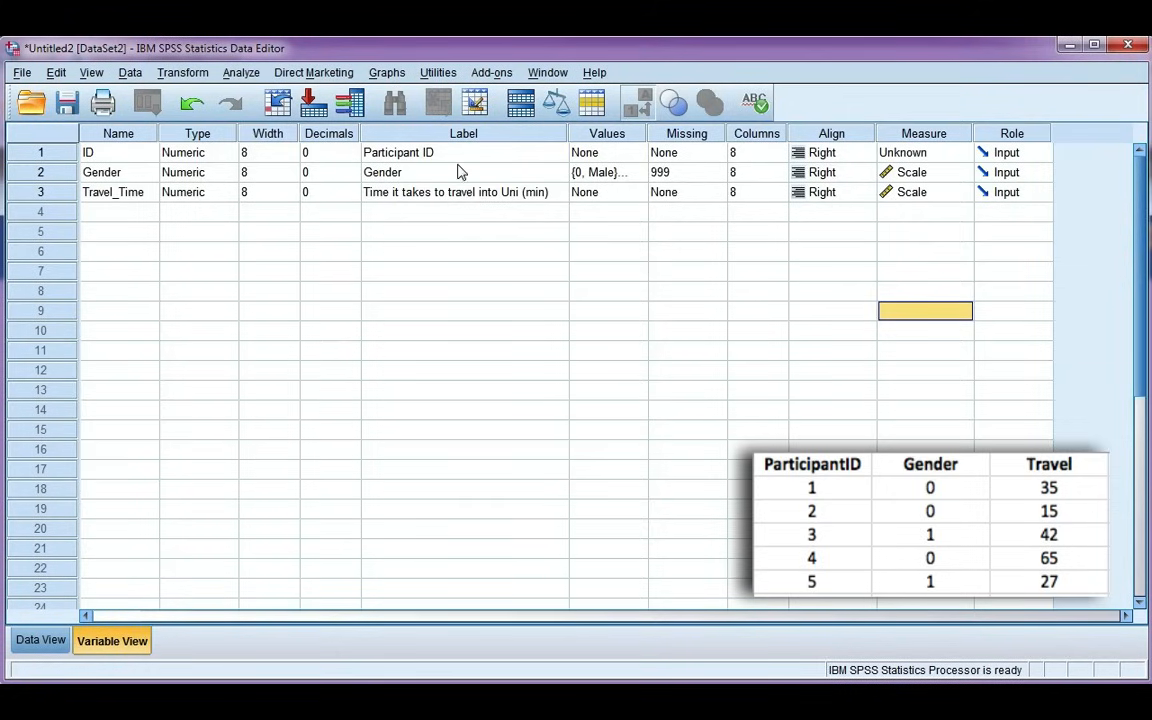
pyautogui.moveTo(968, 156)
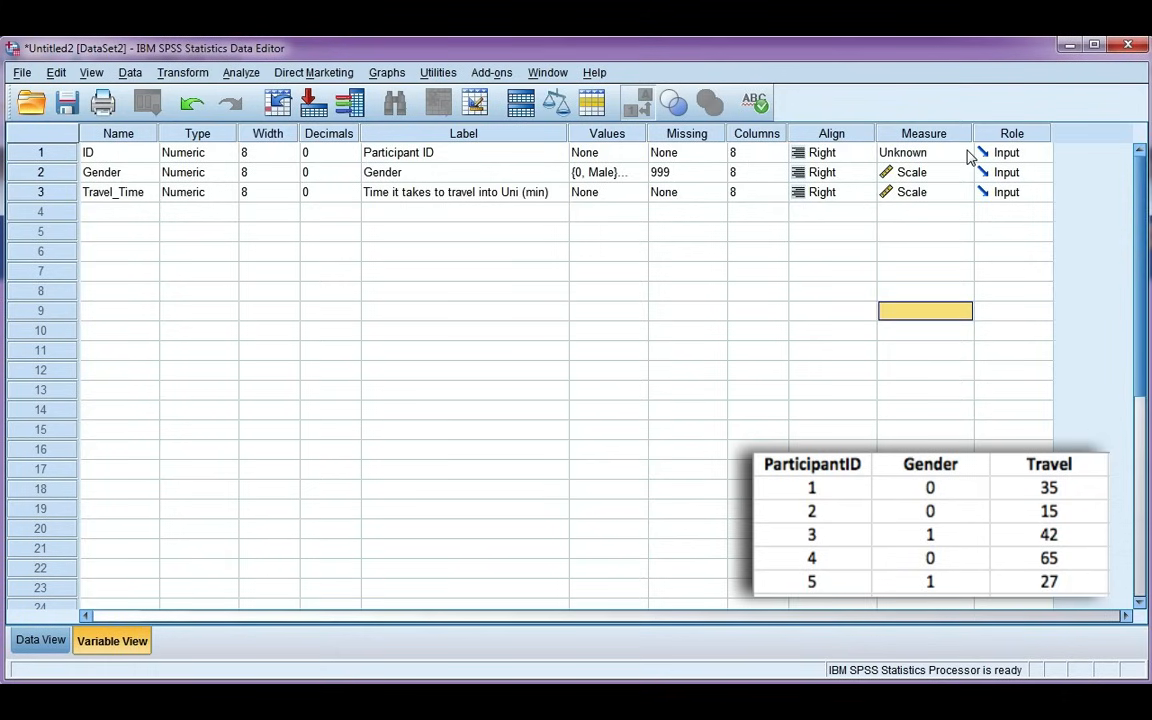
# Choose Scale for ID, Nominal for Gender and Scale for Travel_Time in the Measure column.
pyautogui.click(964, 152)
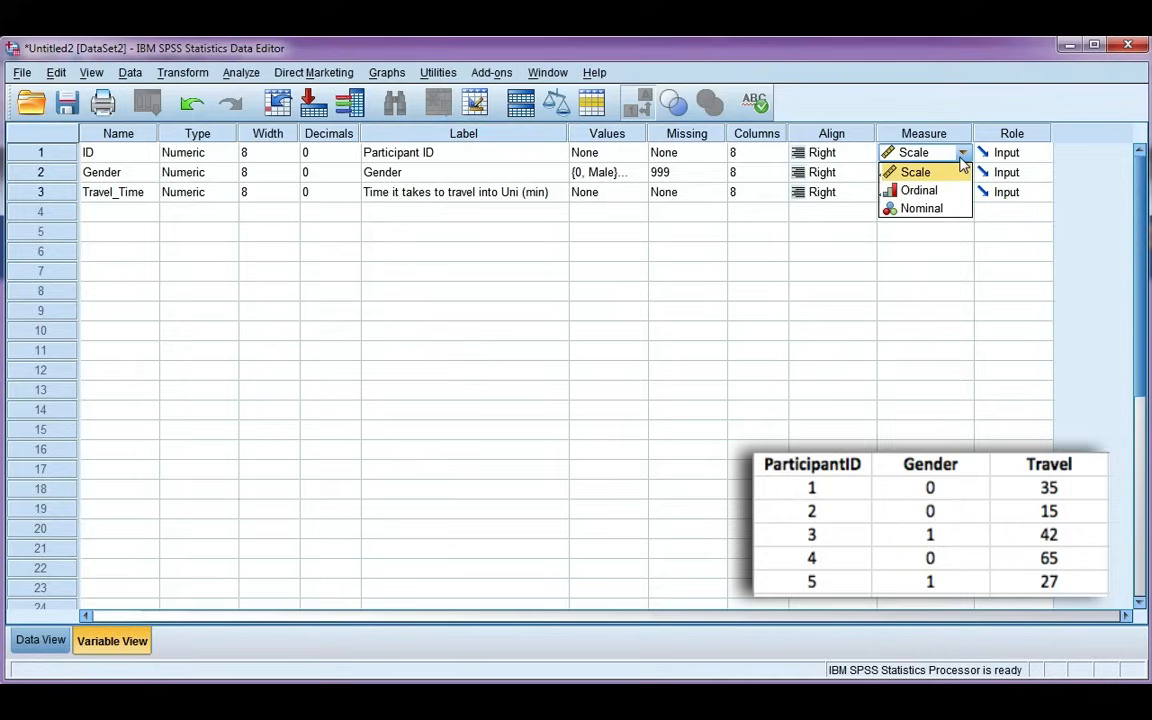
pyautogui.click(914, 172)
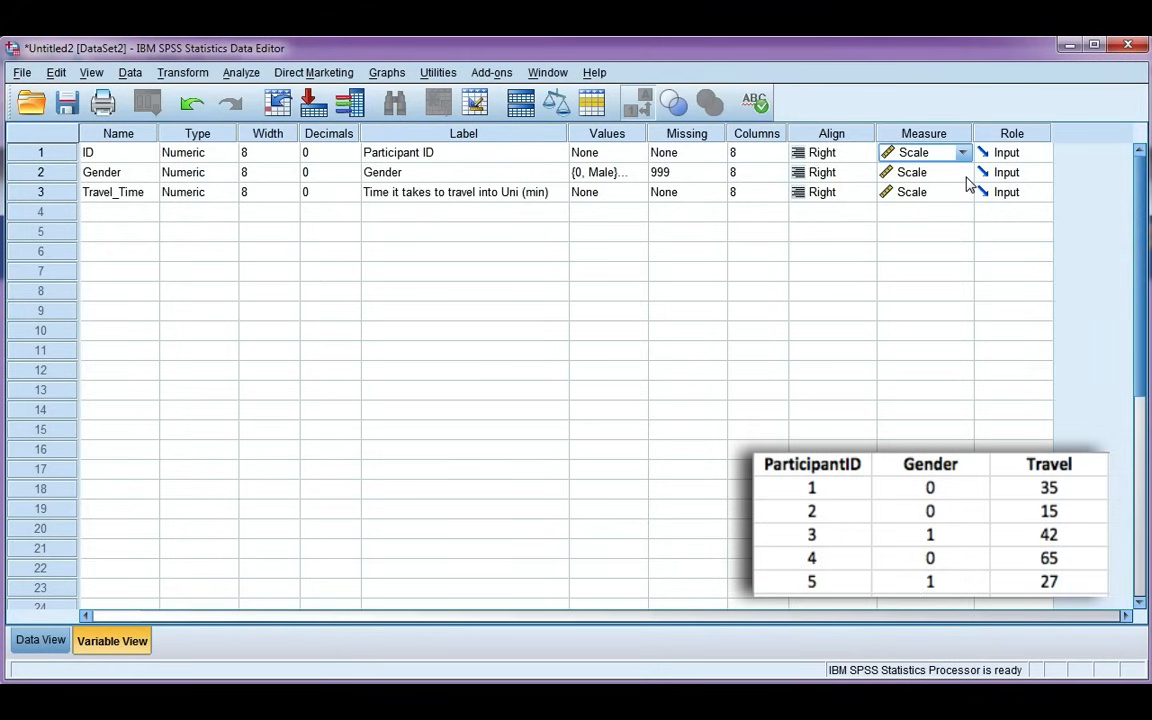
pyautogui.moveTo(968, 178)
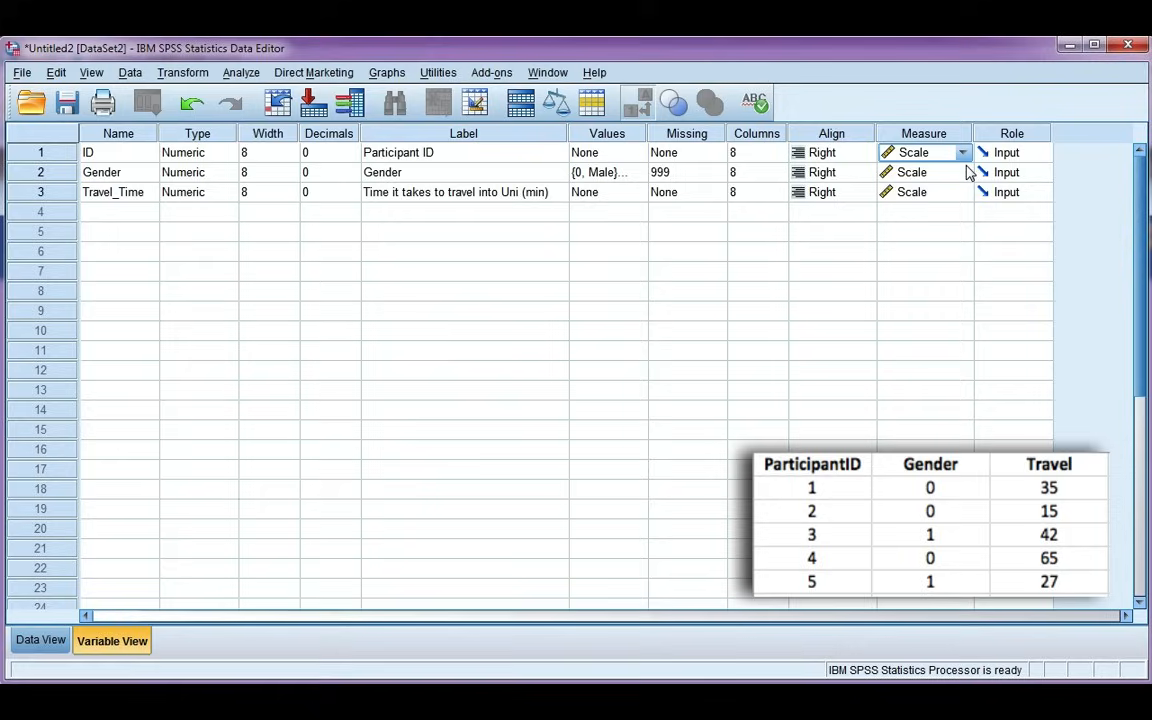
pyautogui.moveTo(952, 166)
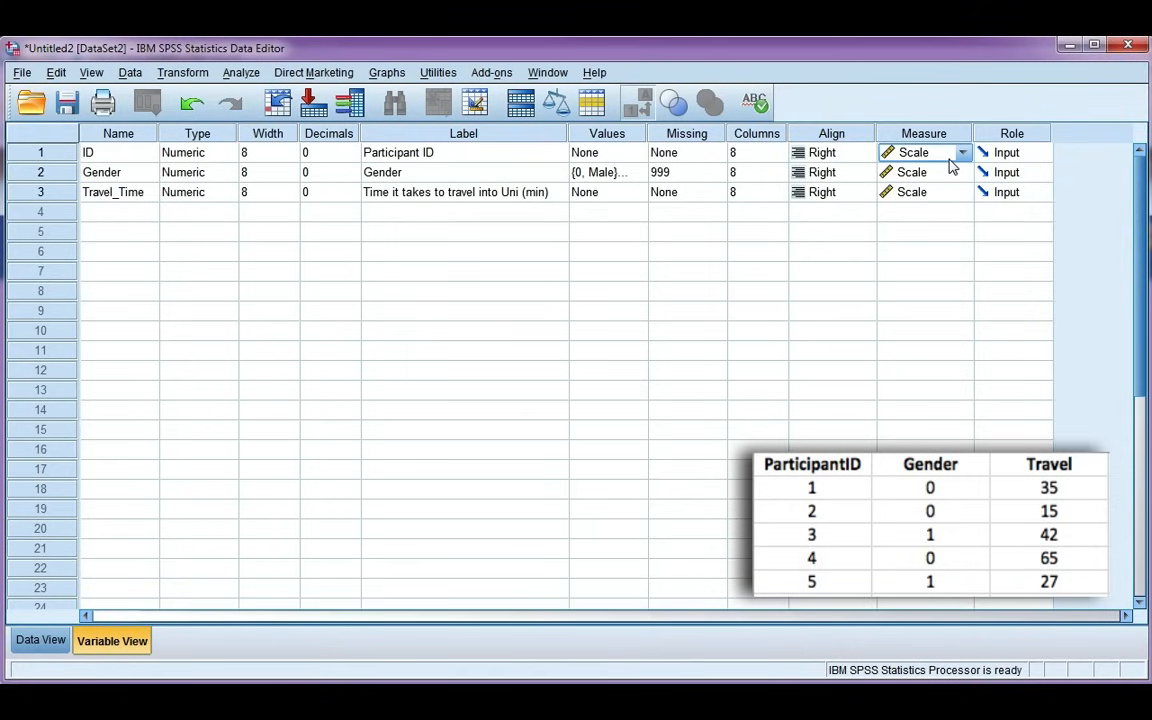
pyautogui.moveTo(966, 180)
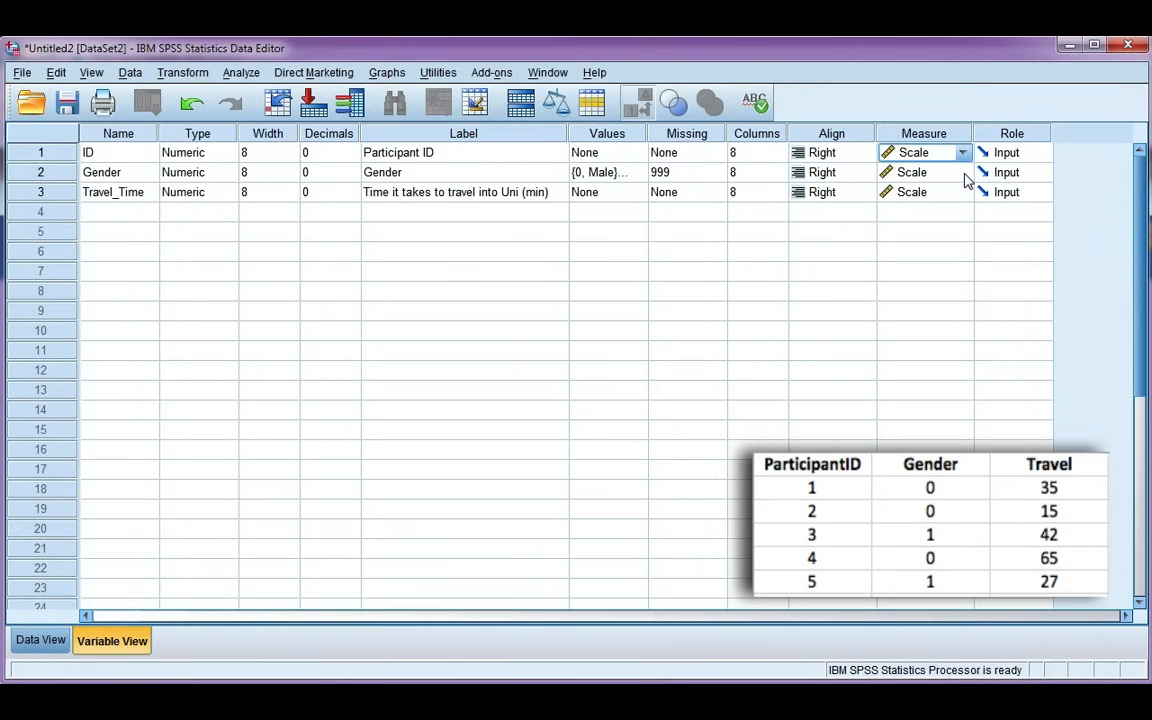
pyautogui.click(960, 172)
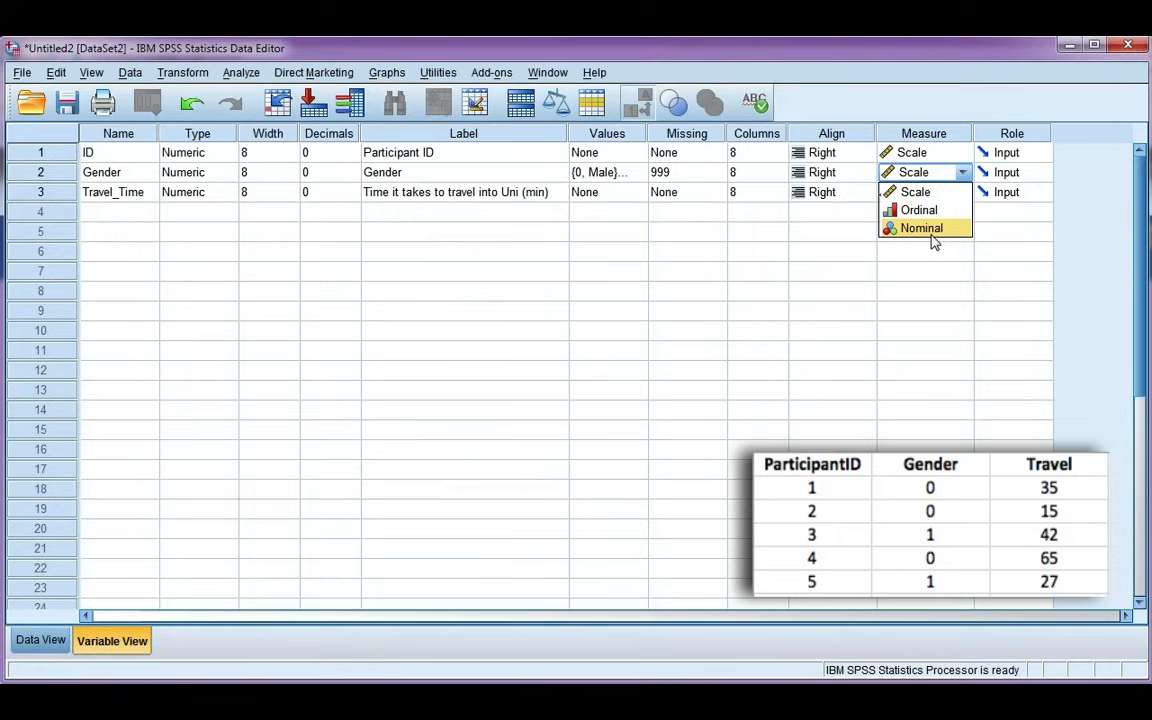
pyautogui.moveTo(892, 248)
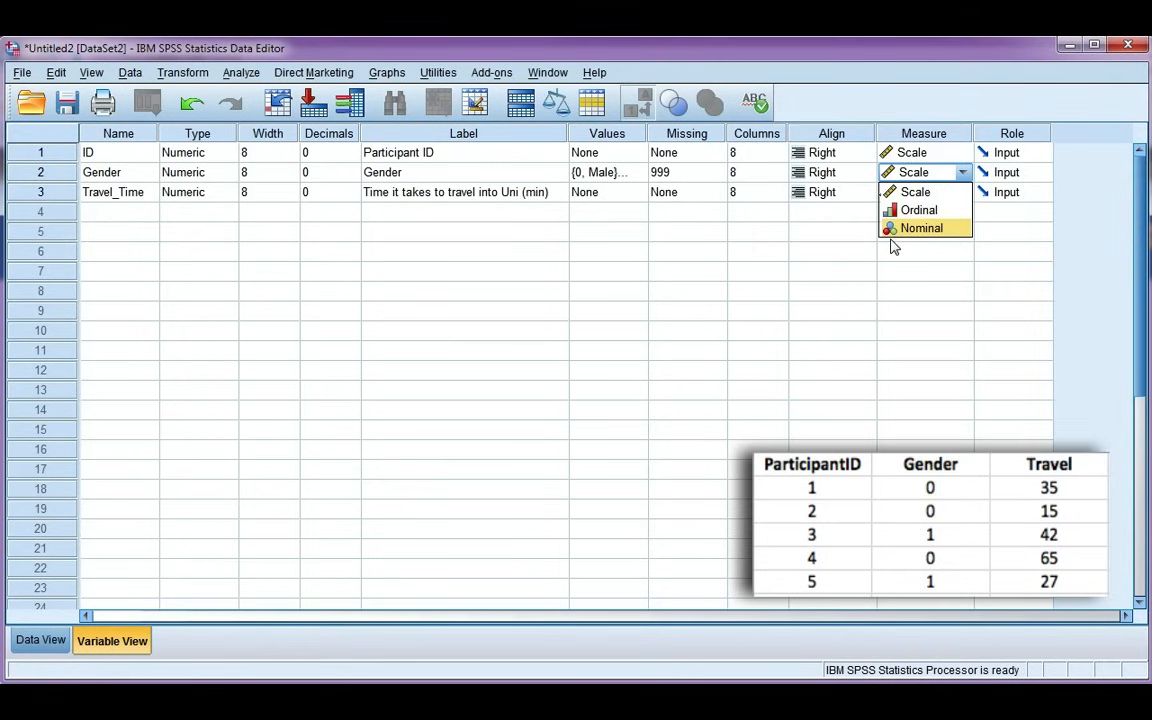
pyautogui.moveTo(888, 242)
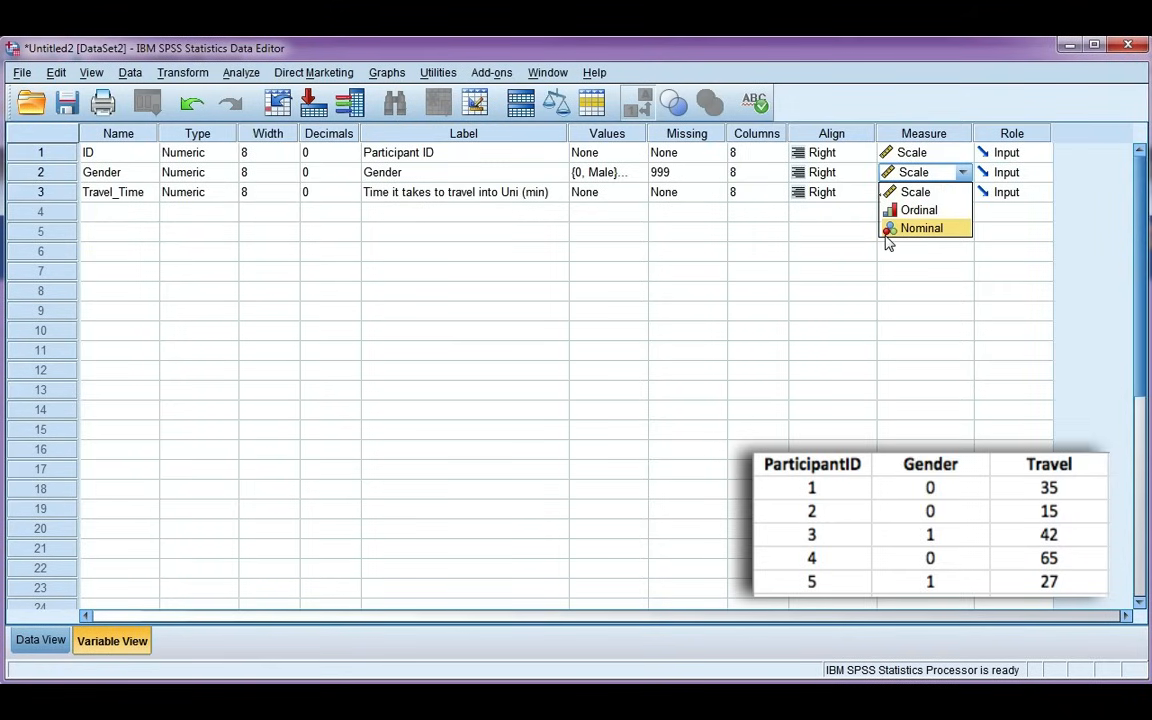
pyautogui.moveTo(918, 210)
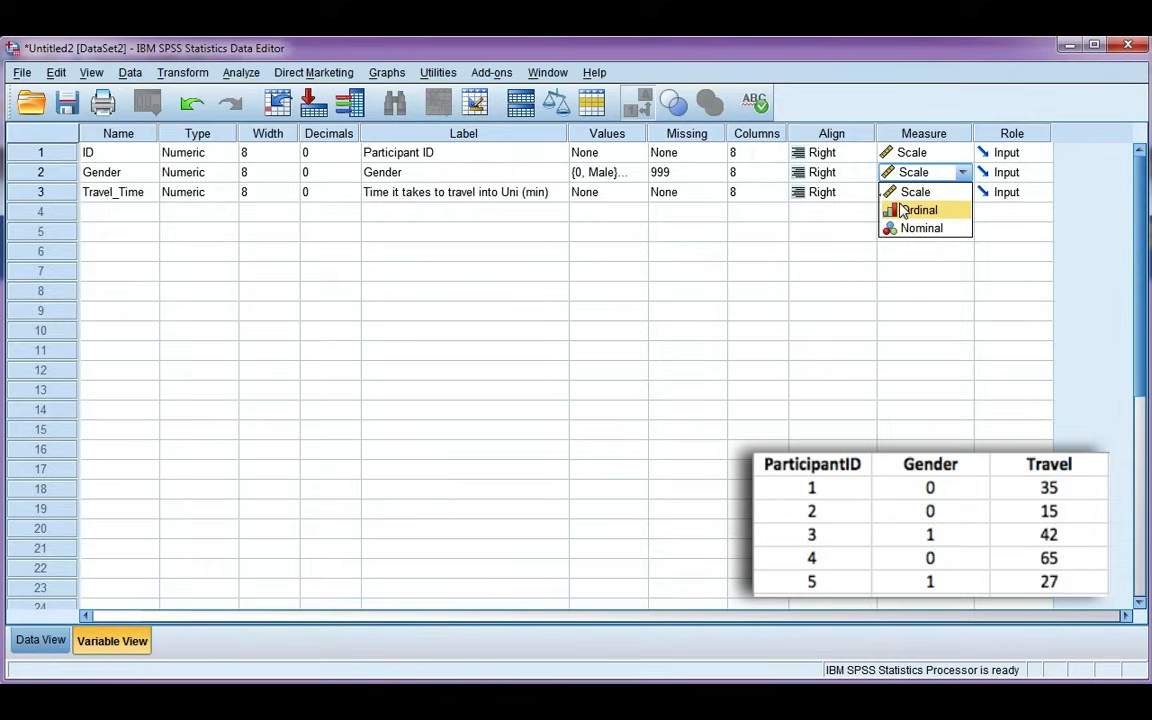
pyautogui.moveTo(922, 228)
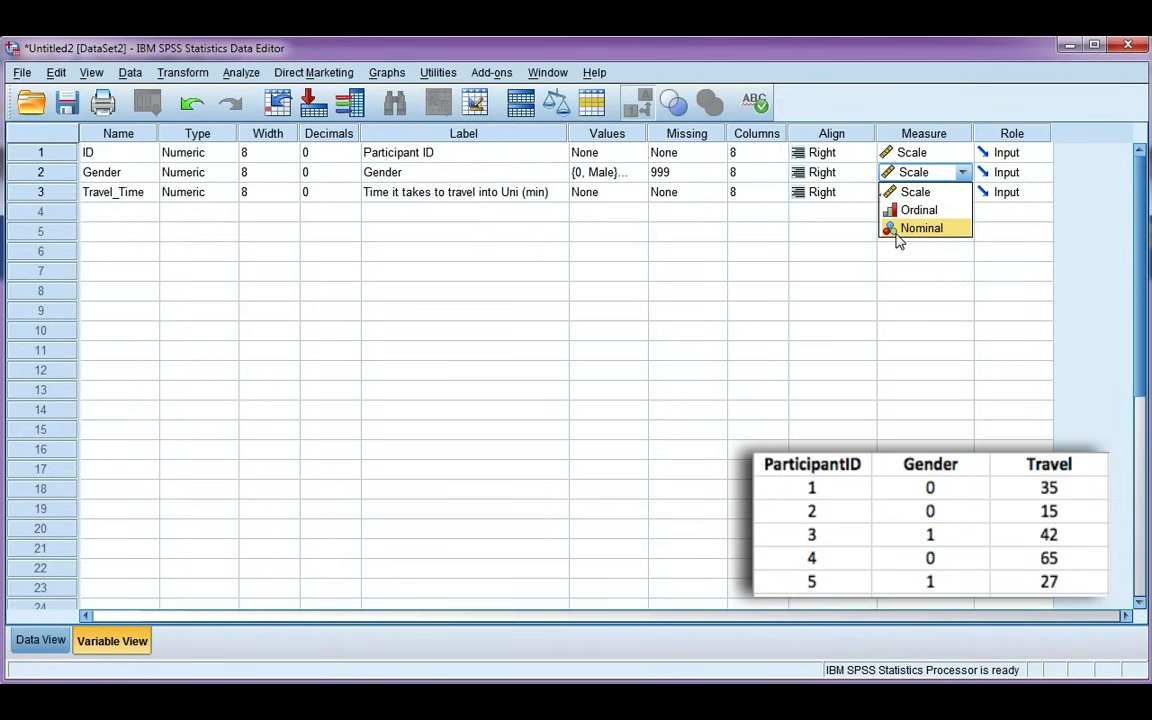
pyautogui.moveTo(916, 228)
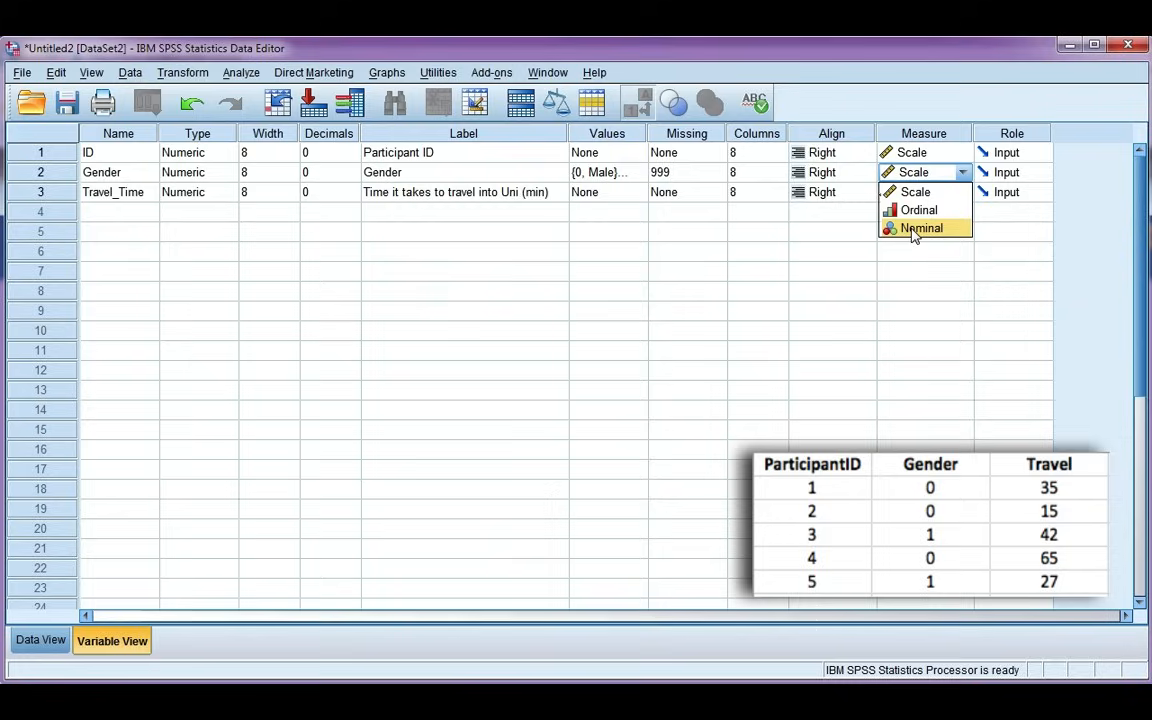
pyautogui.moveTo(956, 228)
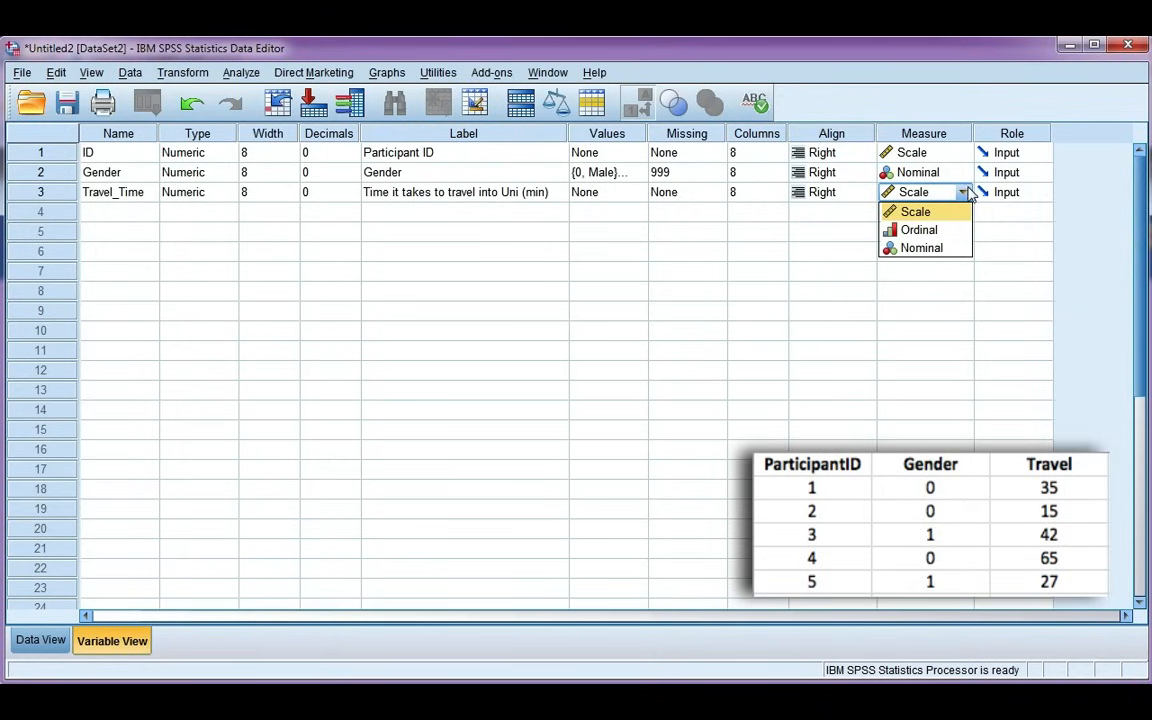
pyautogui.moveTo(980, 200)
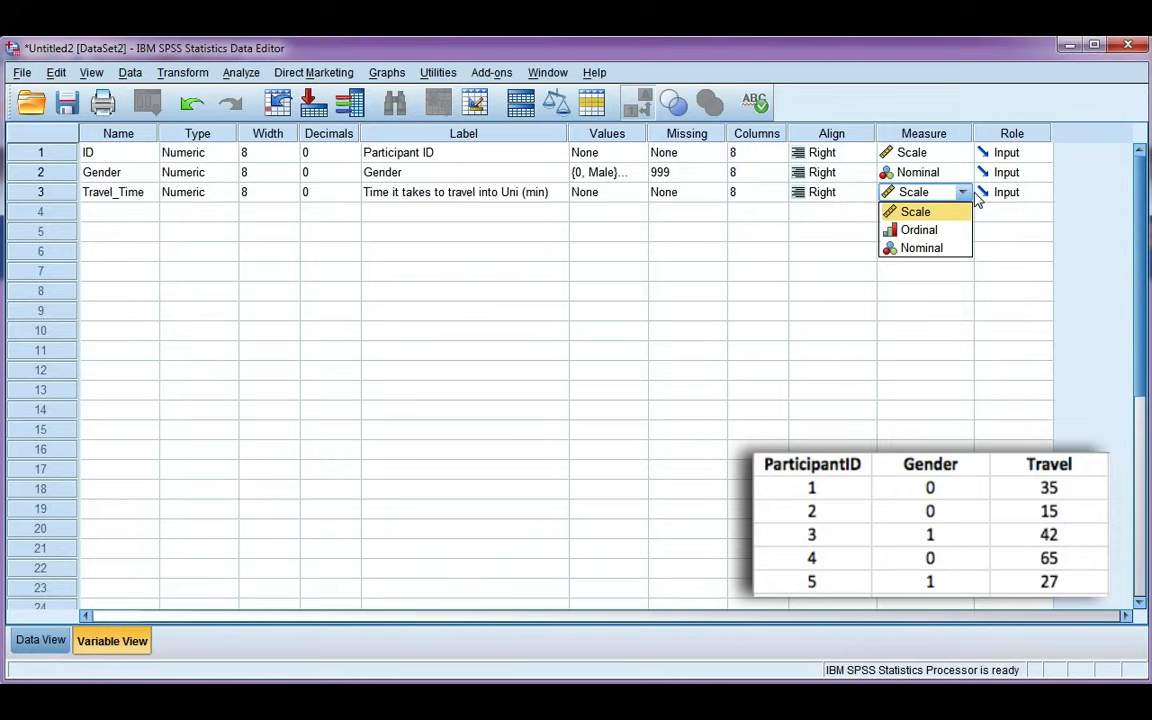
pyautogui.moveTo(962, 212)
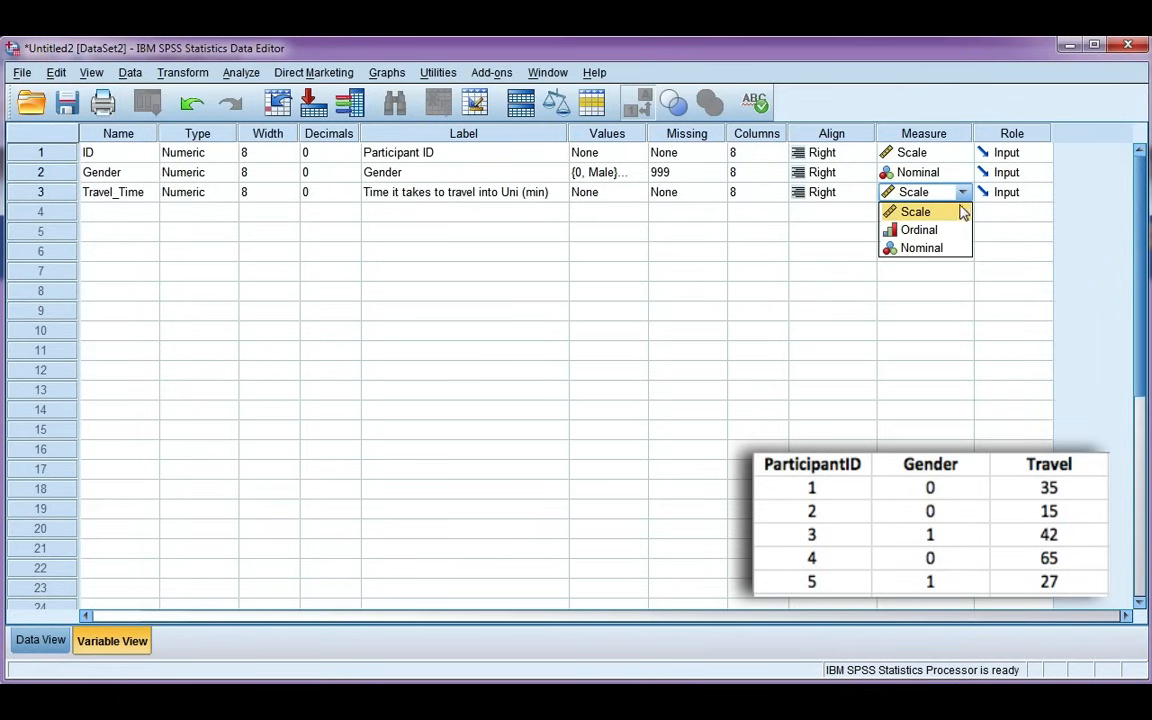
pyautogui.moveTo(930, 228)
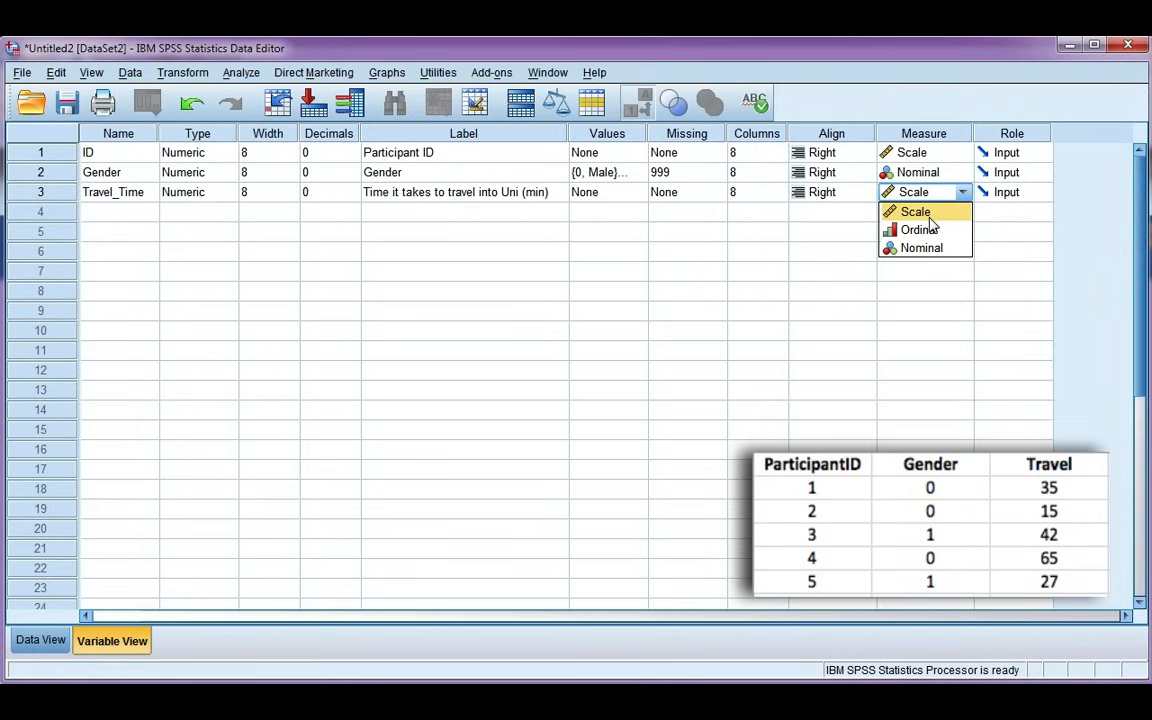
pyautogui.click(914, 212)
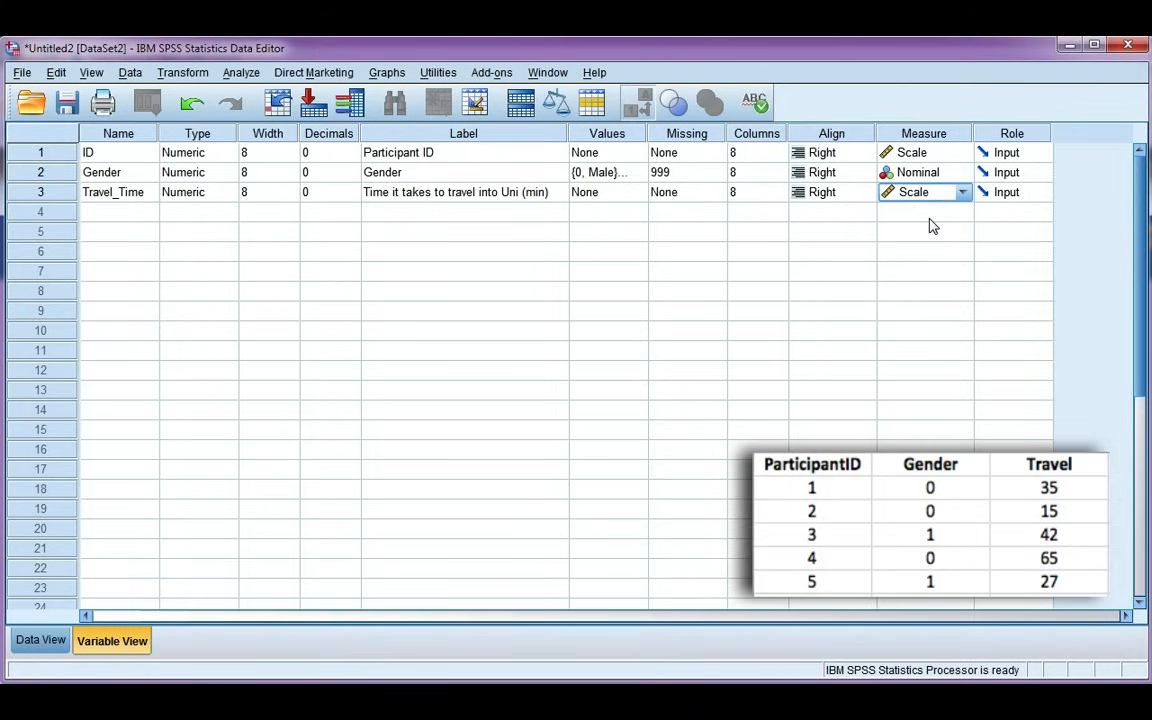
pyautogui.moveTo(40, 656)
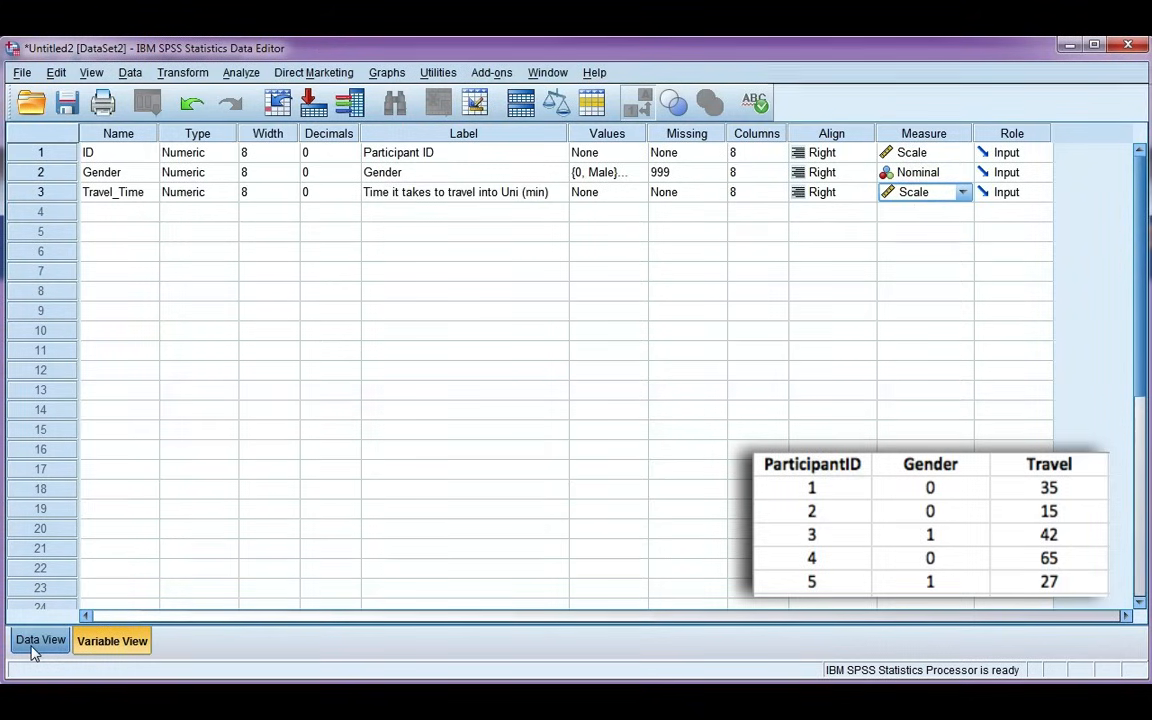
# Enter Gender for participants 1–5 as Male, Male, Female, Male, Female.
pyautogui.click(40, 640)
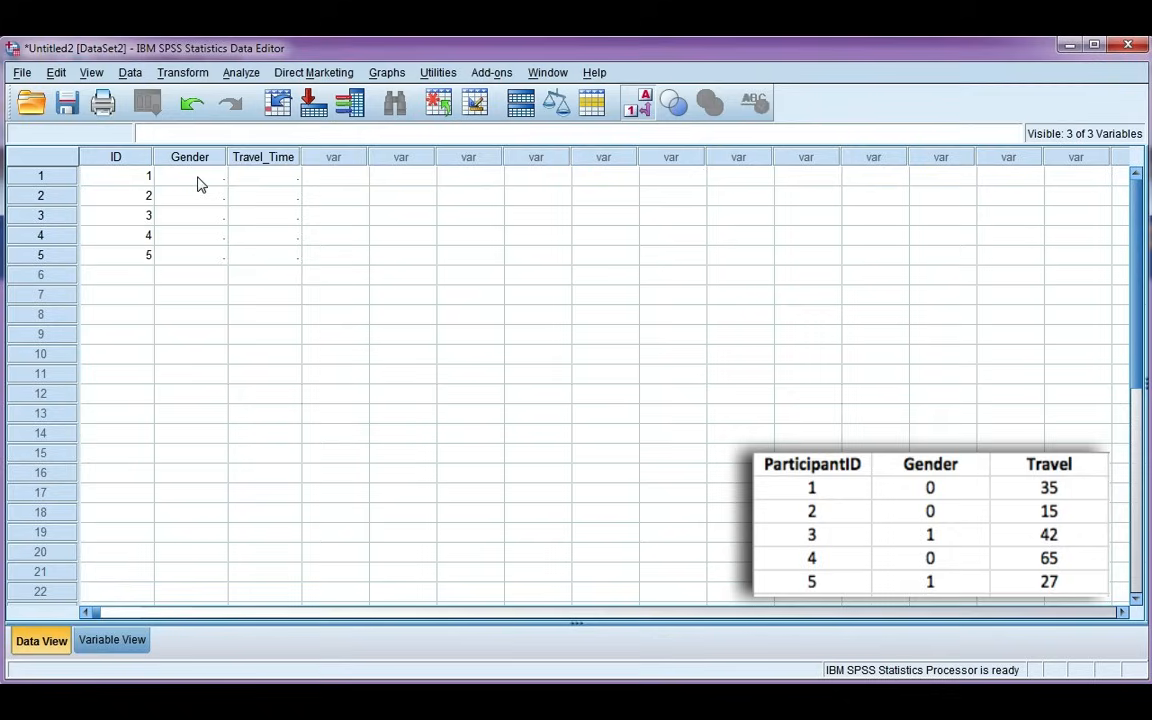
pyautogui.click(188, 176)
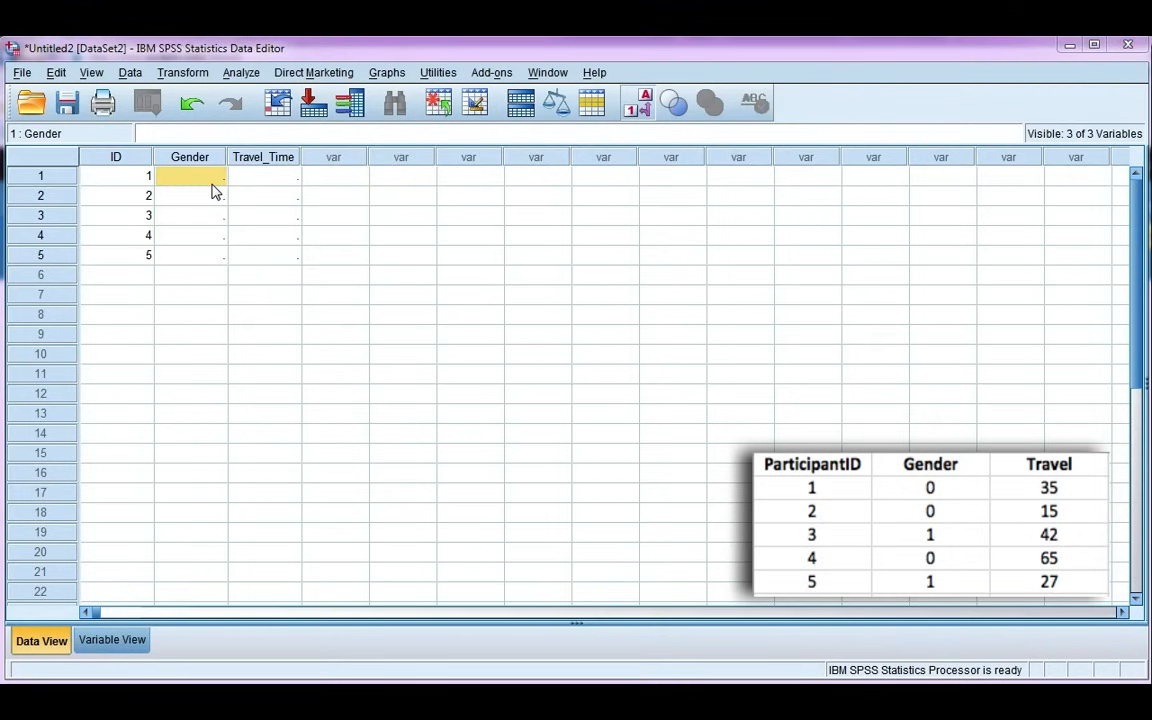
pyautogui.click(190, 176)
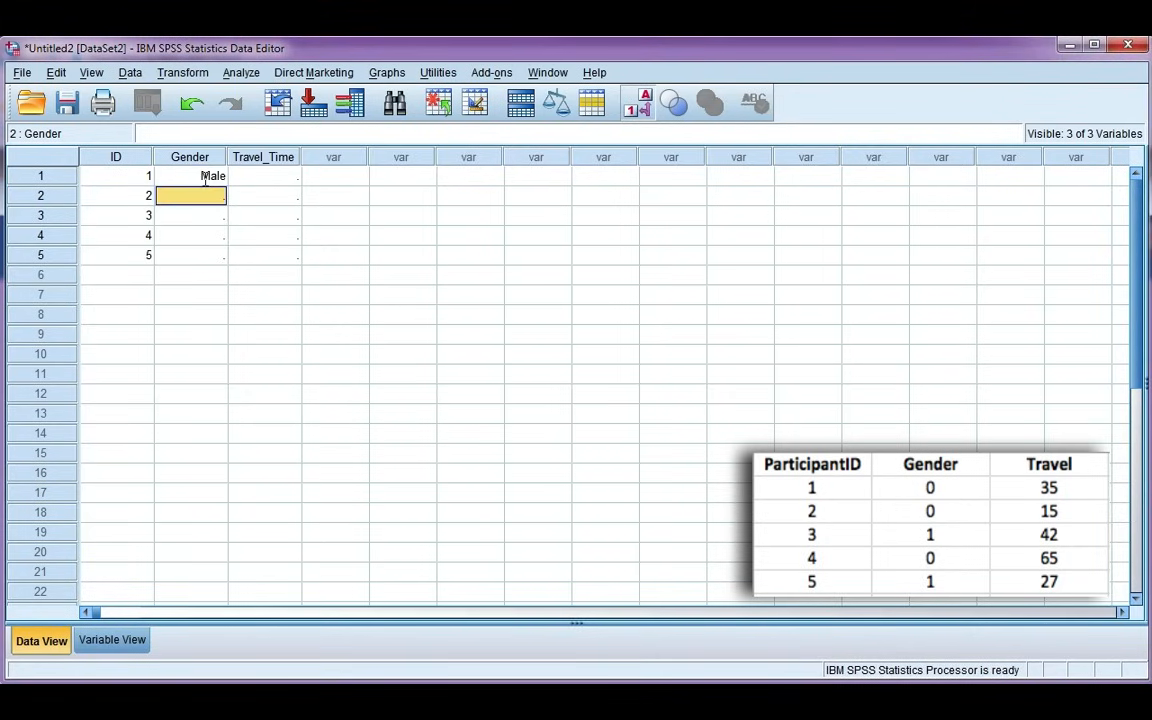
pyautogui.write('Male')
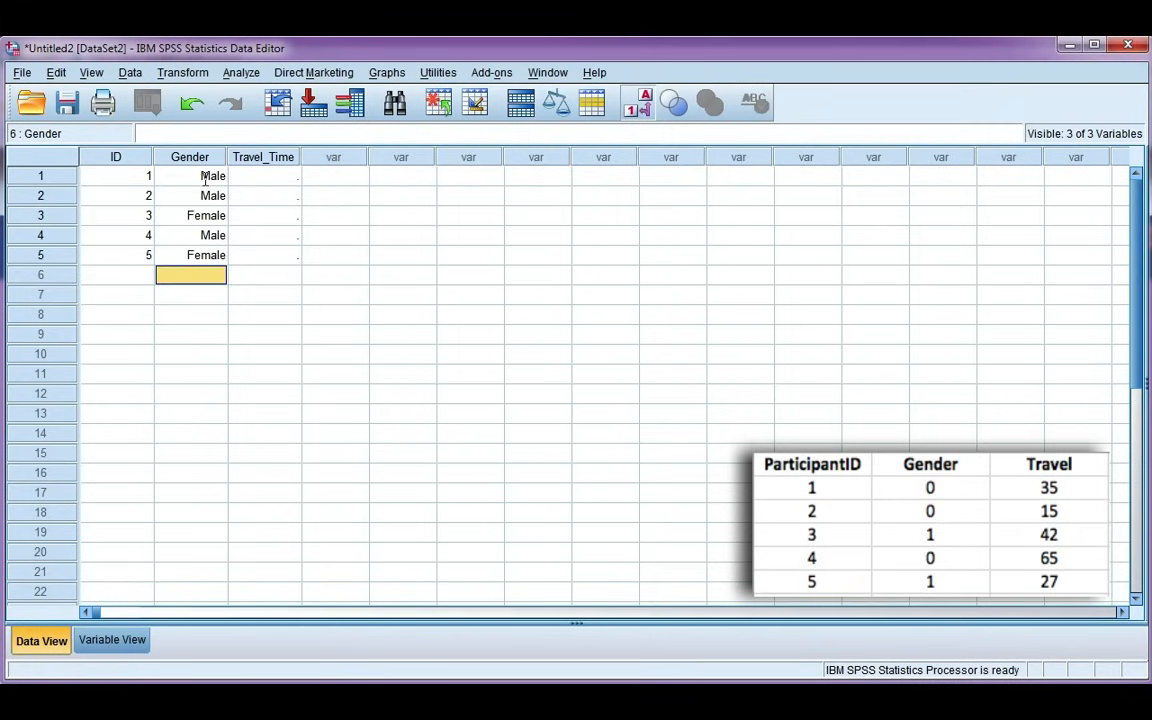
pyautogui.moveTo(220, 256)
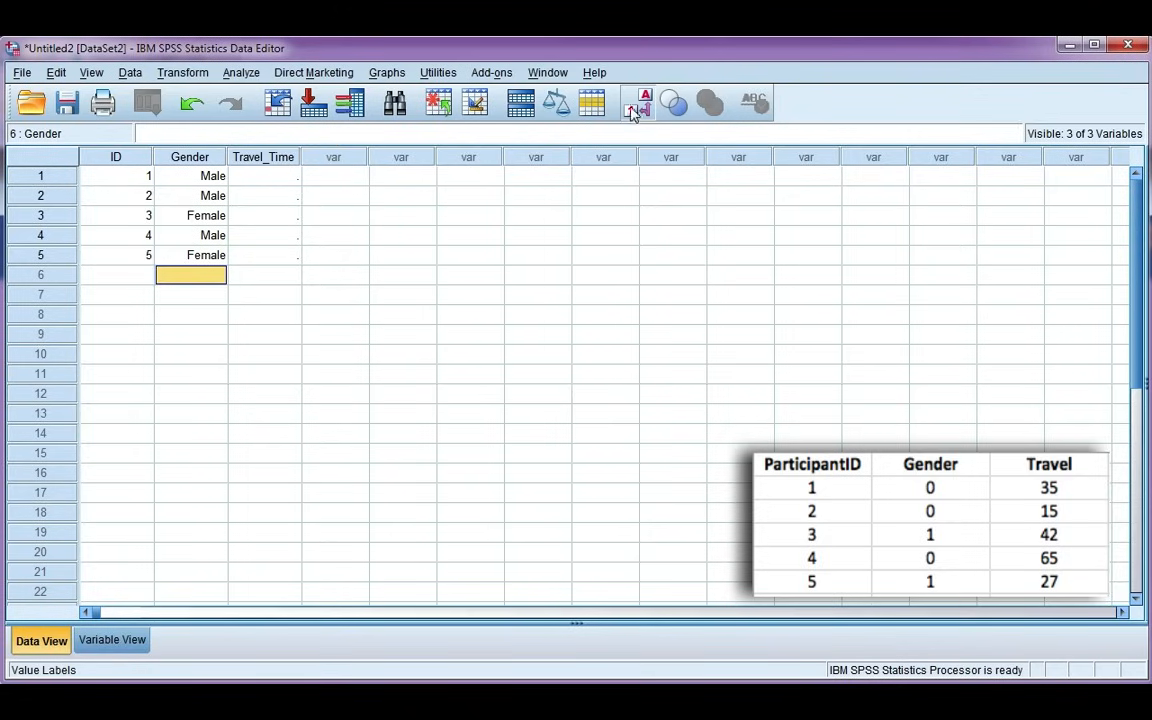
pyautogui.moveTo(638, 104)
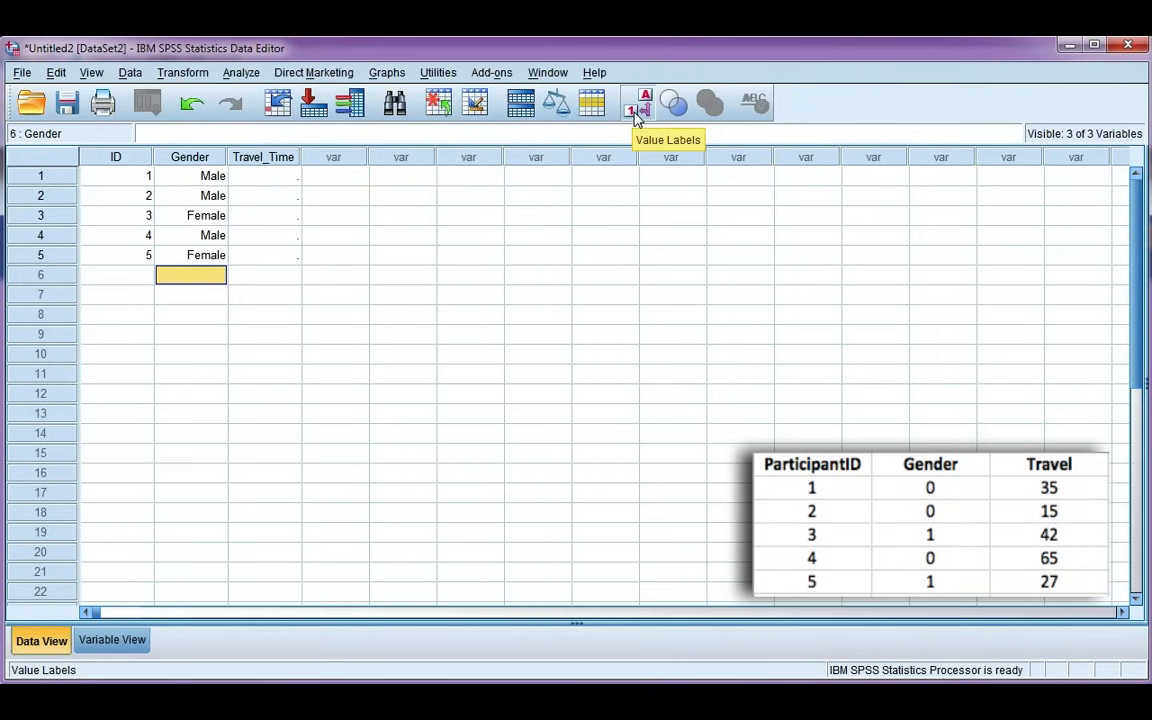
# Toggle Value Labels so Gender displays as codes 0, 0, 1, 0, 1.
pyautogui.click(636, 110)
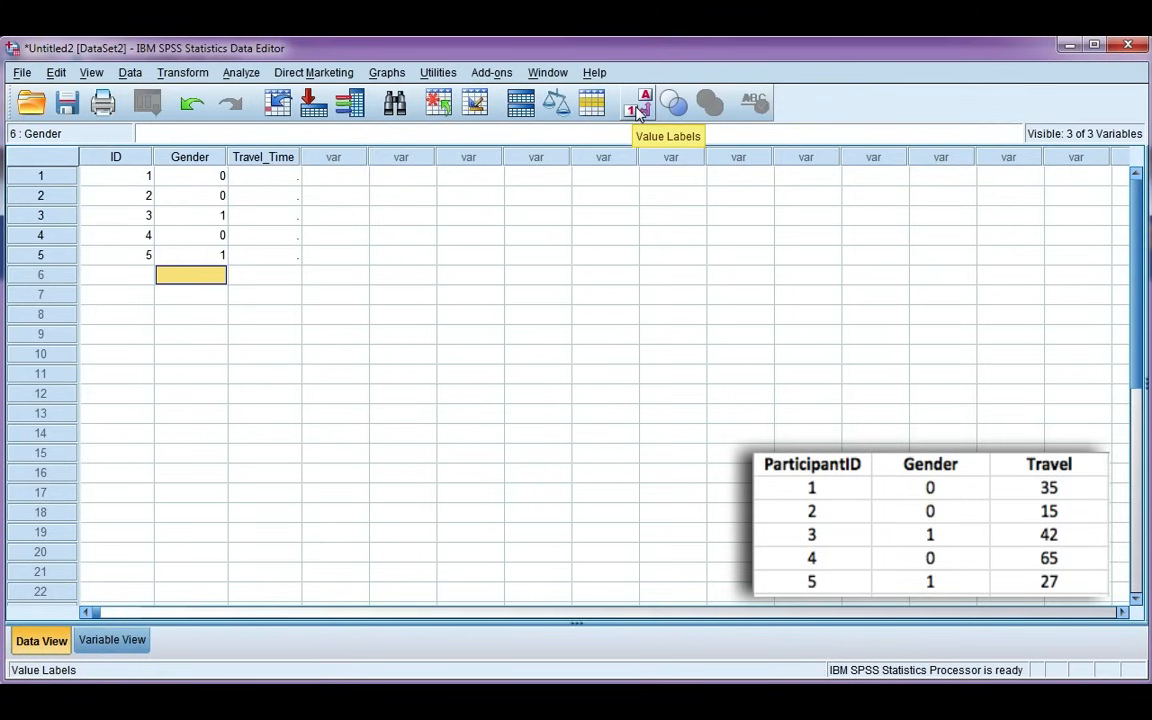
pyautogui.click(638, 104)
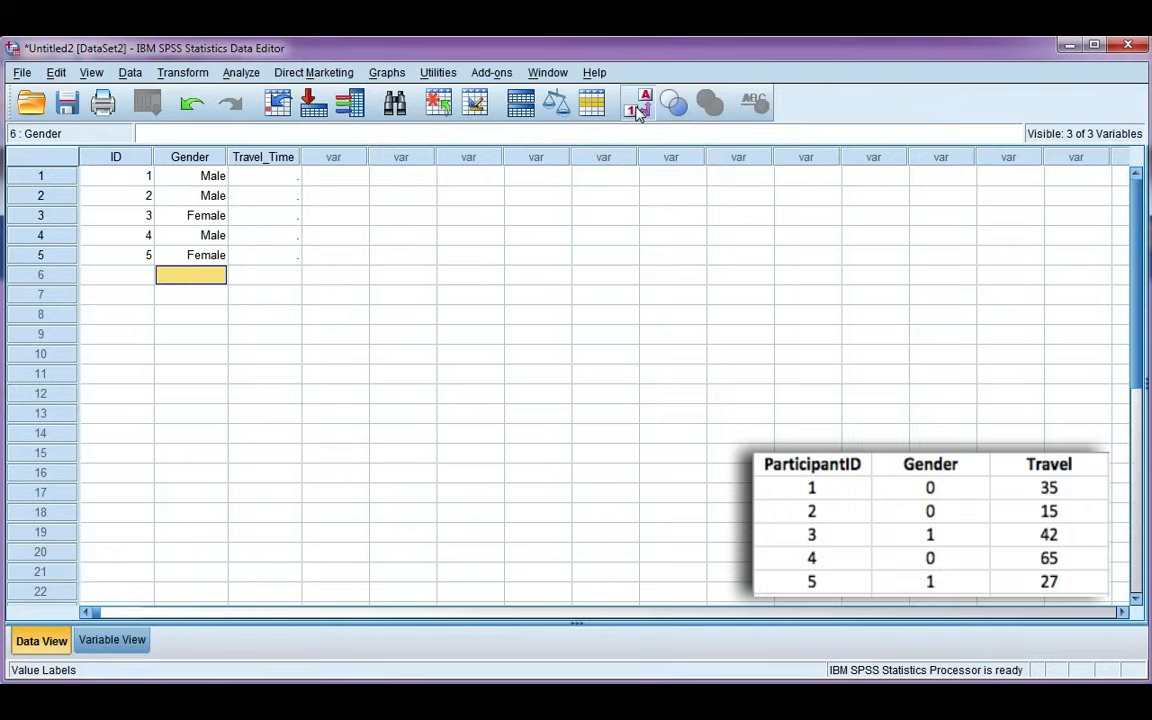
pyautogui.click(632, 104)
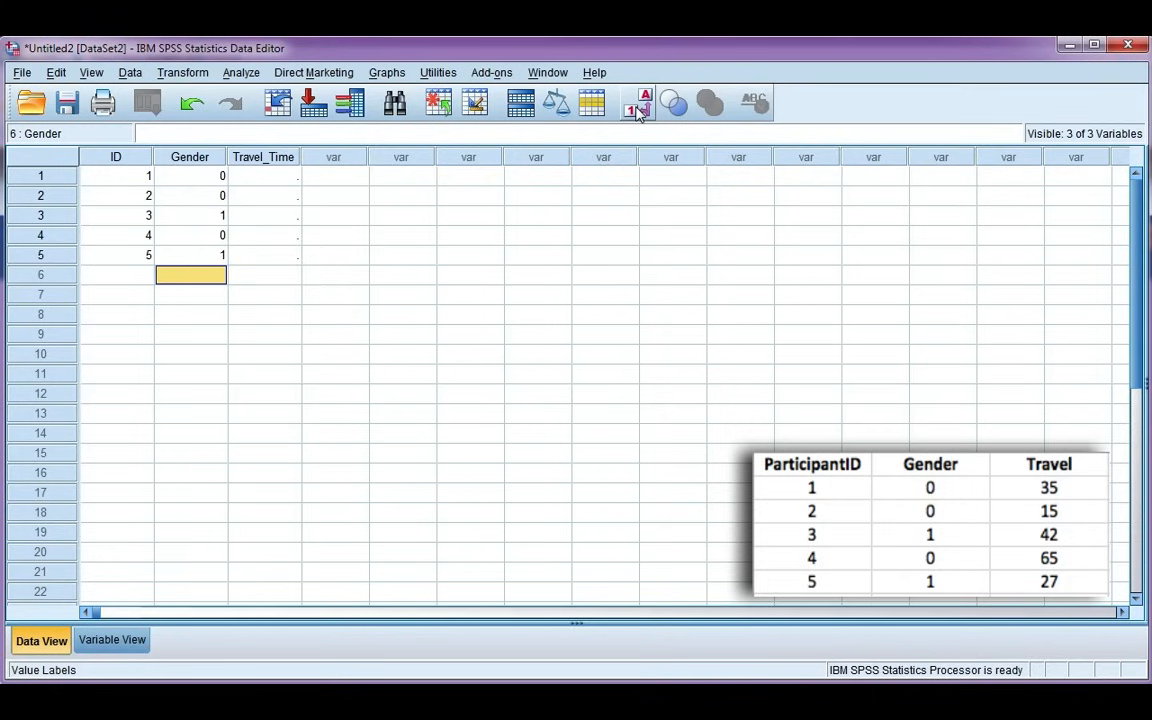
# Enter Travel_Time values 35, 15, 42, 65 and 27 for the five participants.
pyautogui.click(264, 176)
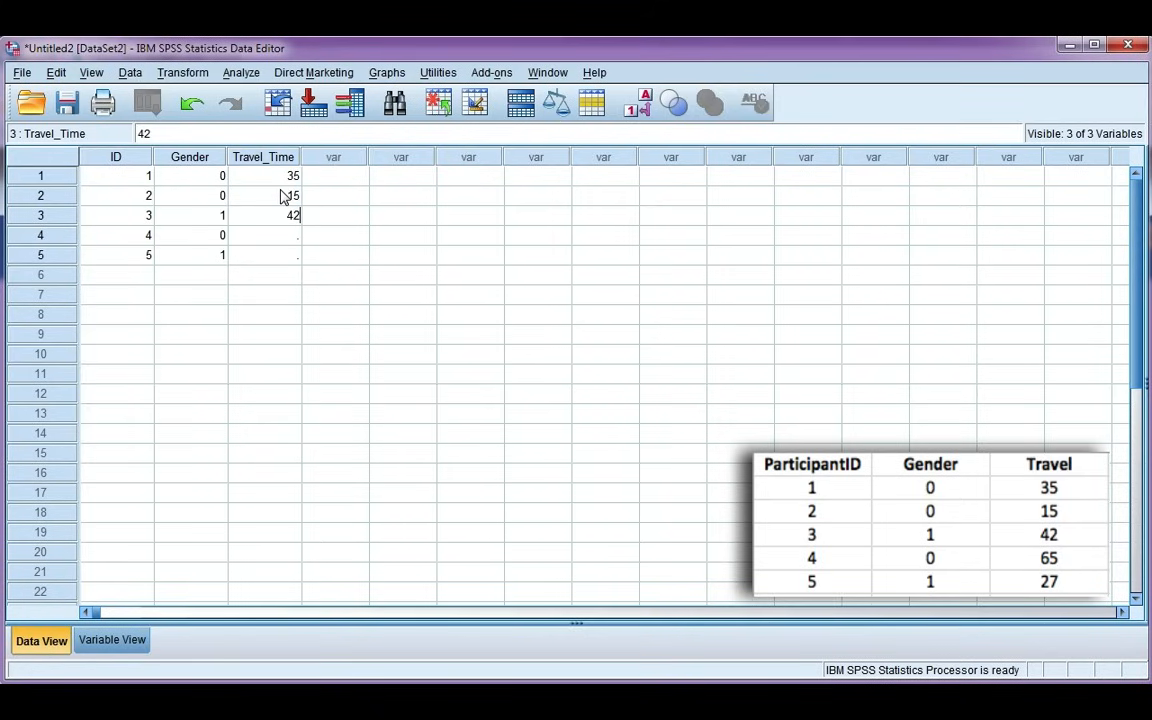
pyautogui.write('27')
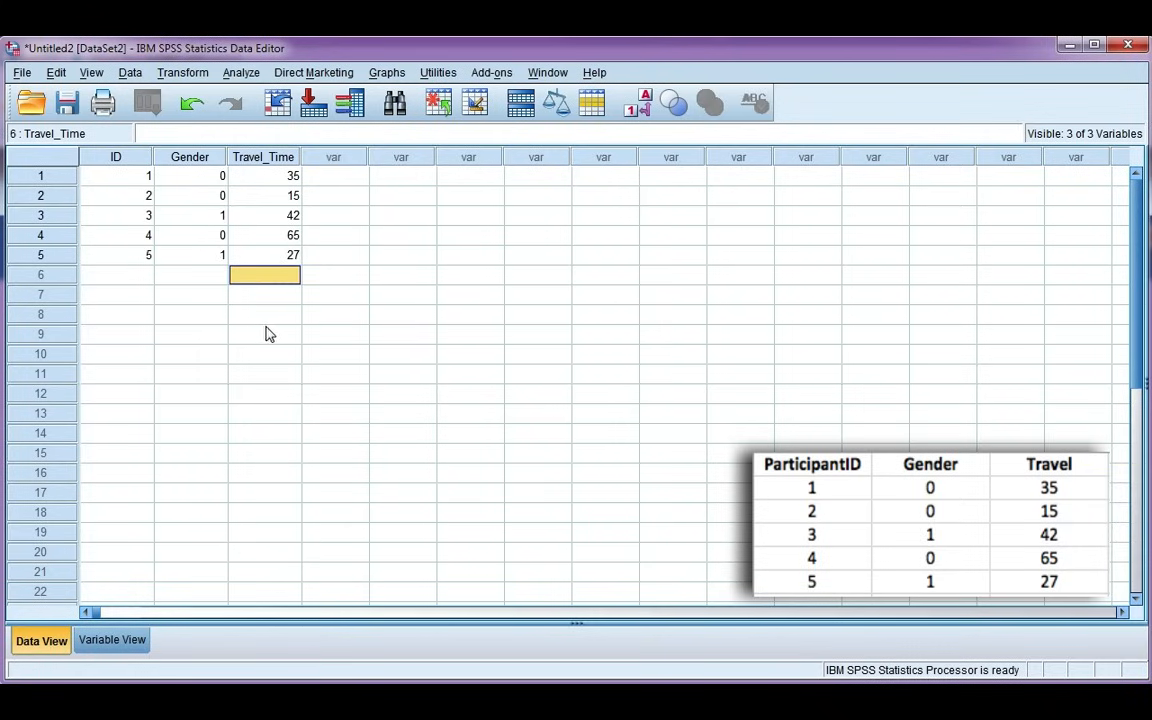
pyautogui.moveTo(132, 630)
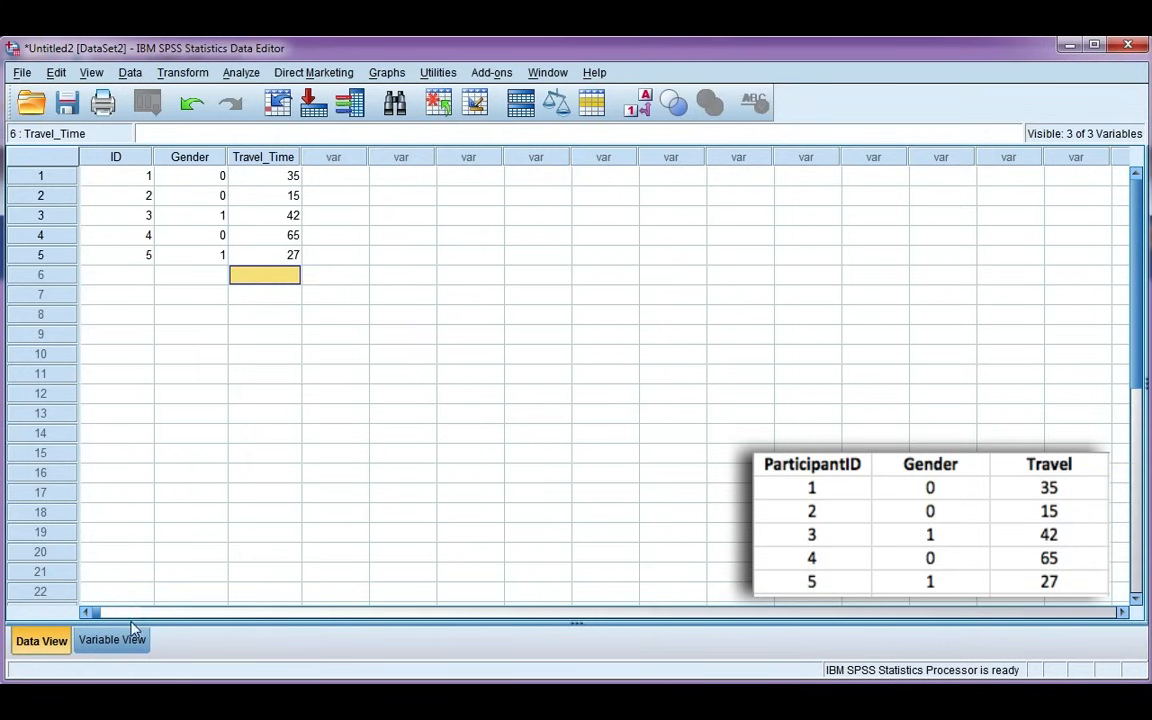
# Show the Variable View sheet to review the Values and Missing columns, with 999 as Gender's missing value.
pyautogui.click(112, 640)
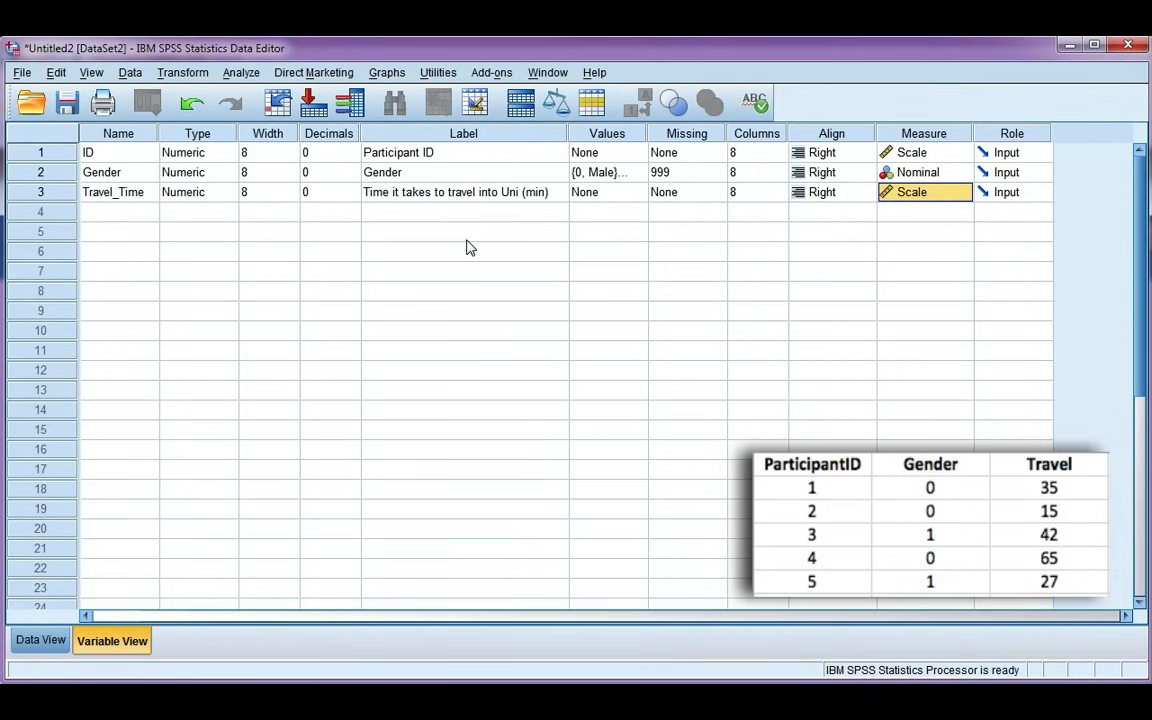
pyautogui.moveTo(500, 178)
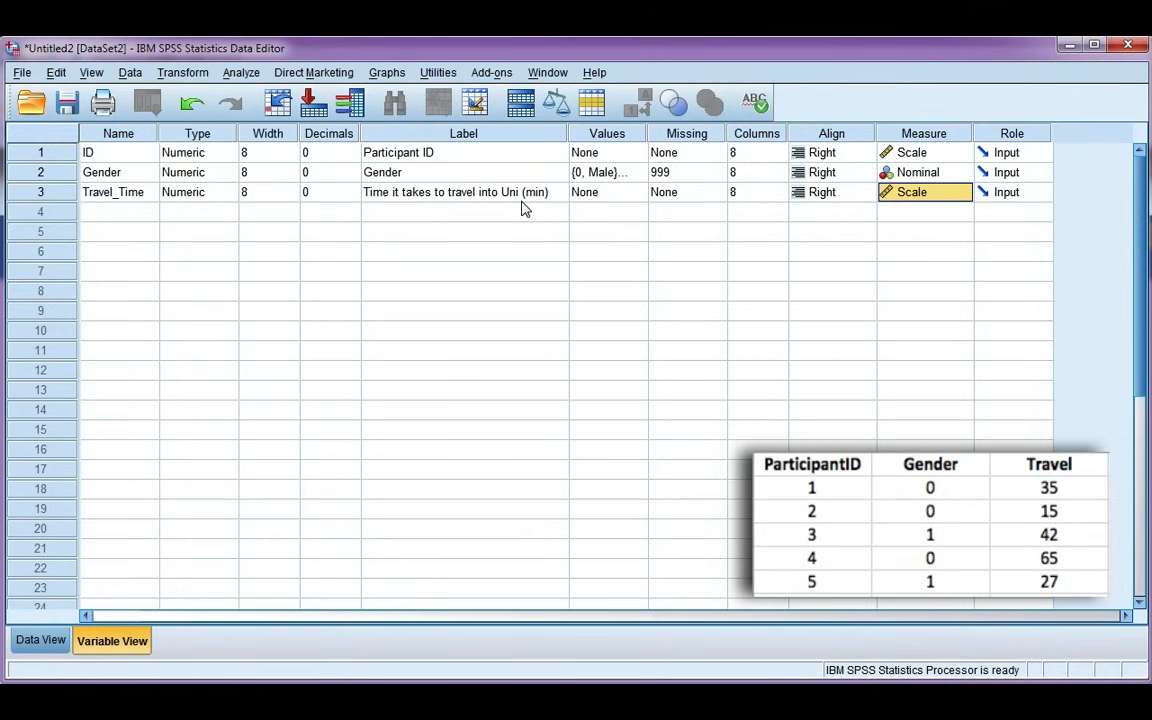
pyautogui.moveTo(608, 216)
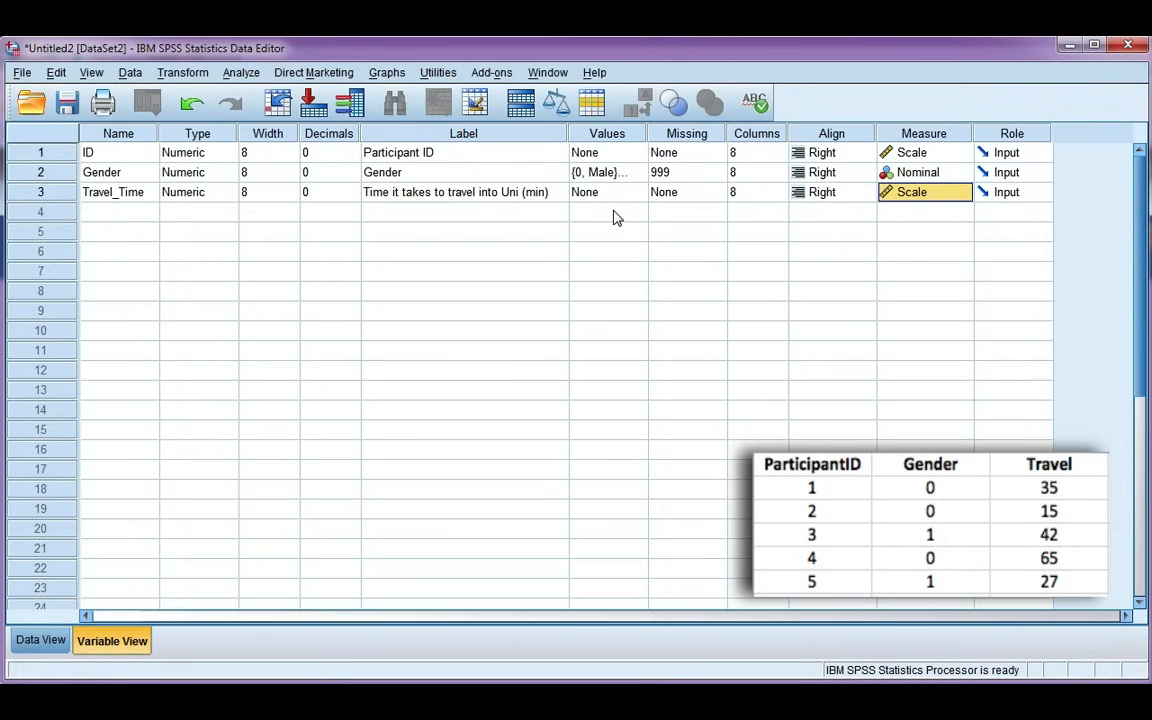
pyautogui.moveTo(596, 212)
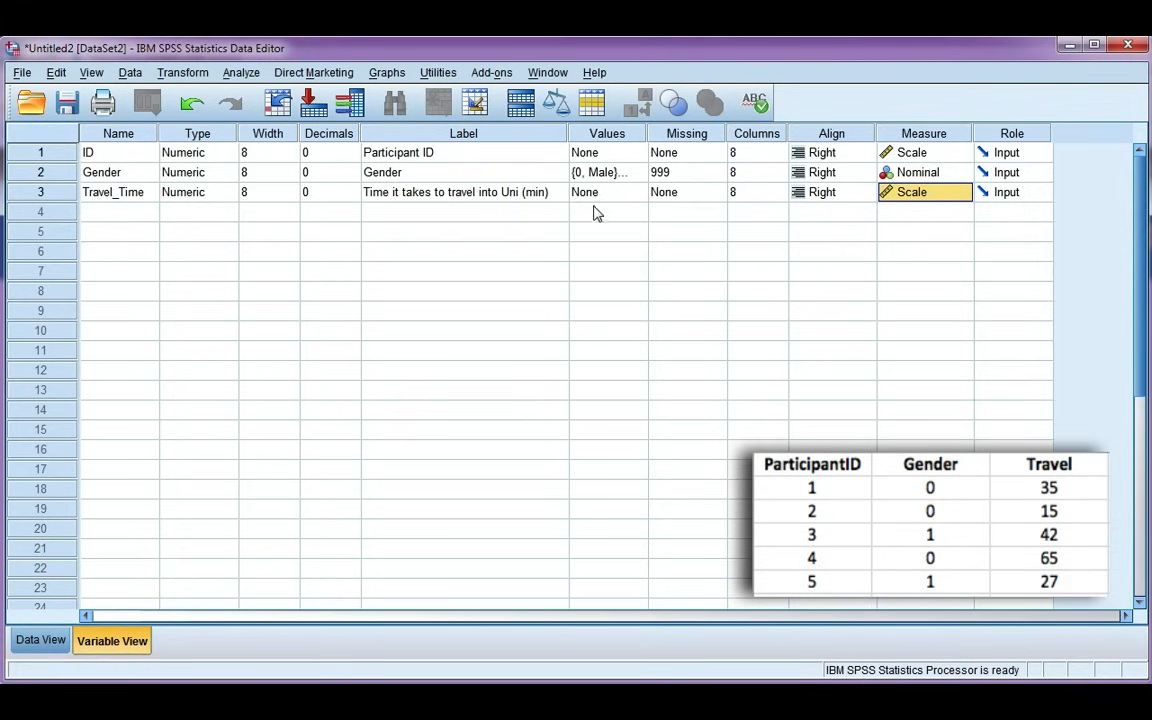
pyautogui.moveTo(598, 224)
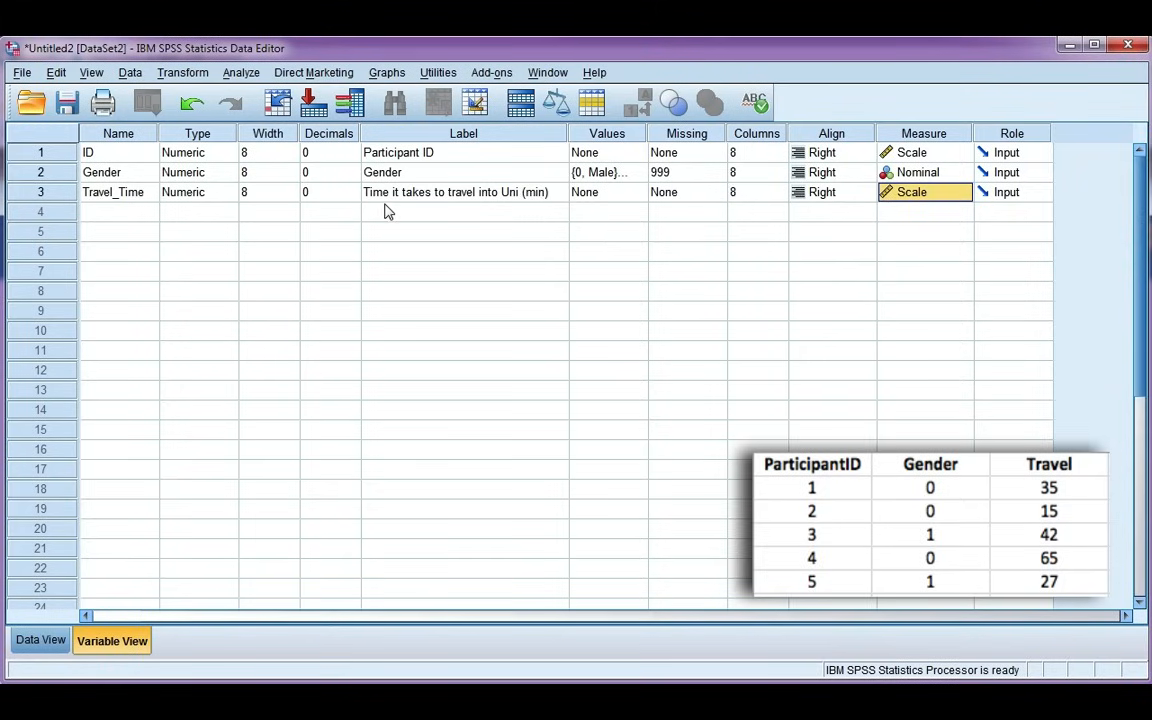
pyautogui.moveTo(484, 208)
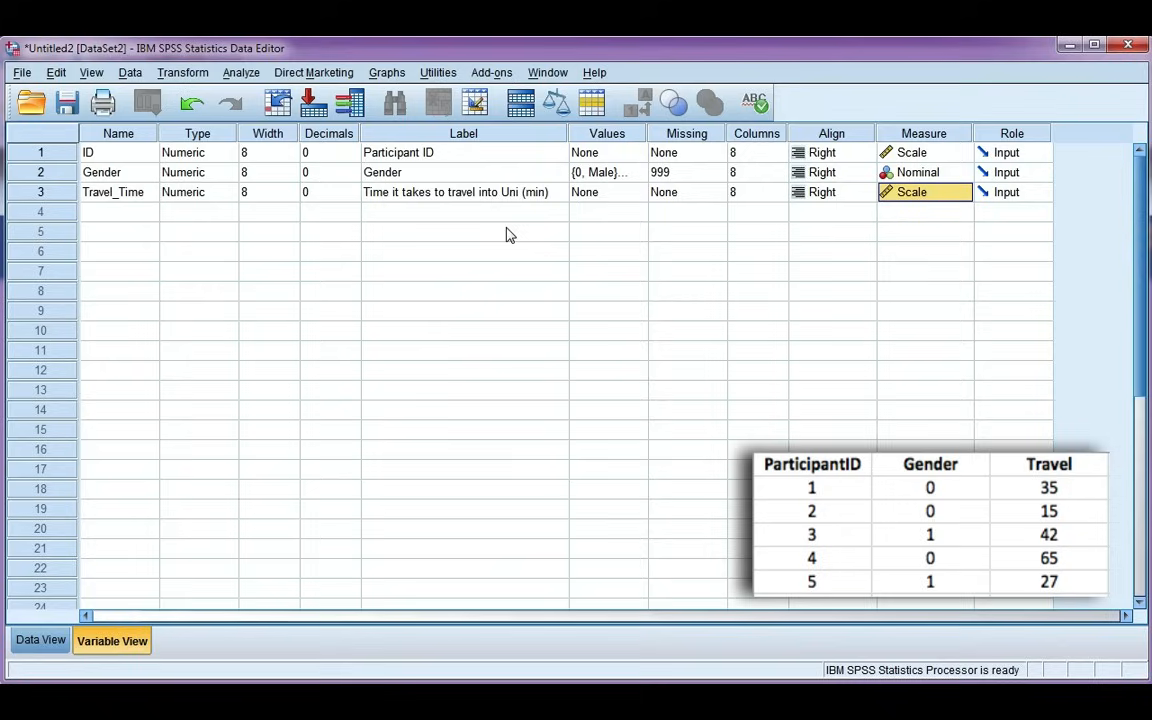
pyautogui.moveTo(692, 216)
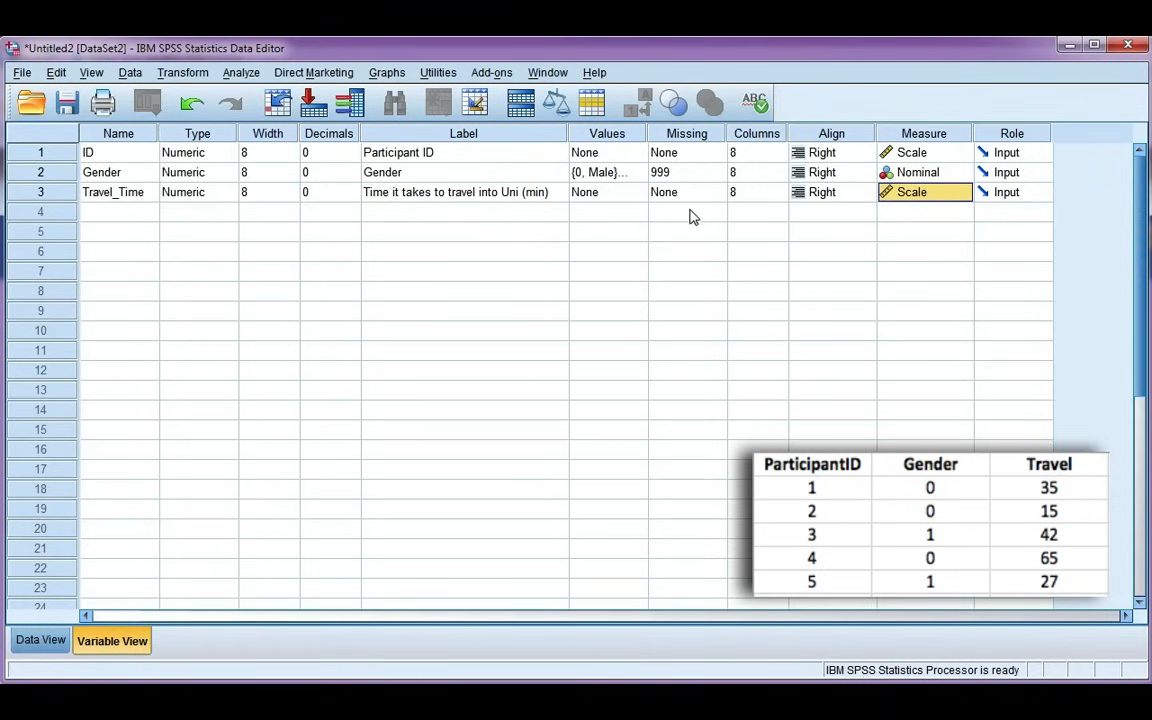
pyautogui.moveTo(708, 180)
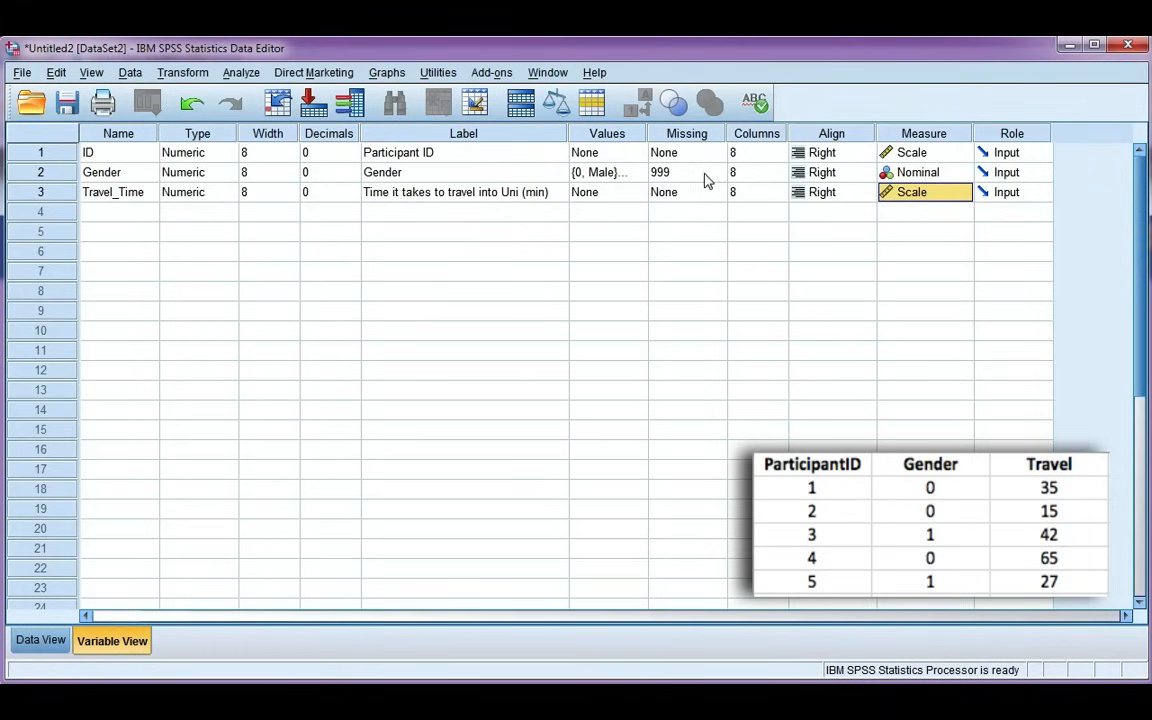
pyautogui.moveTo(668, 180)
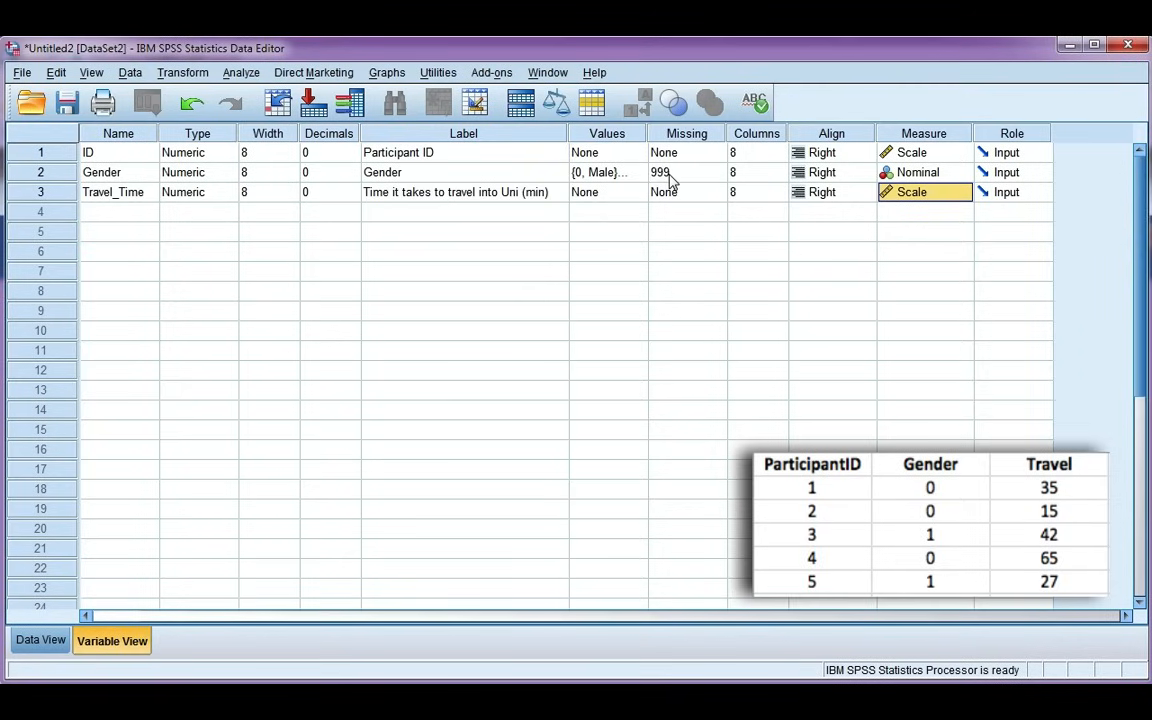
pyautogui.moveTo(692, 184)
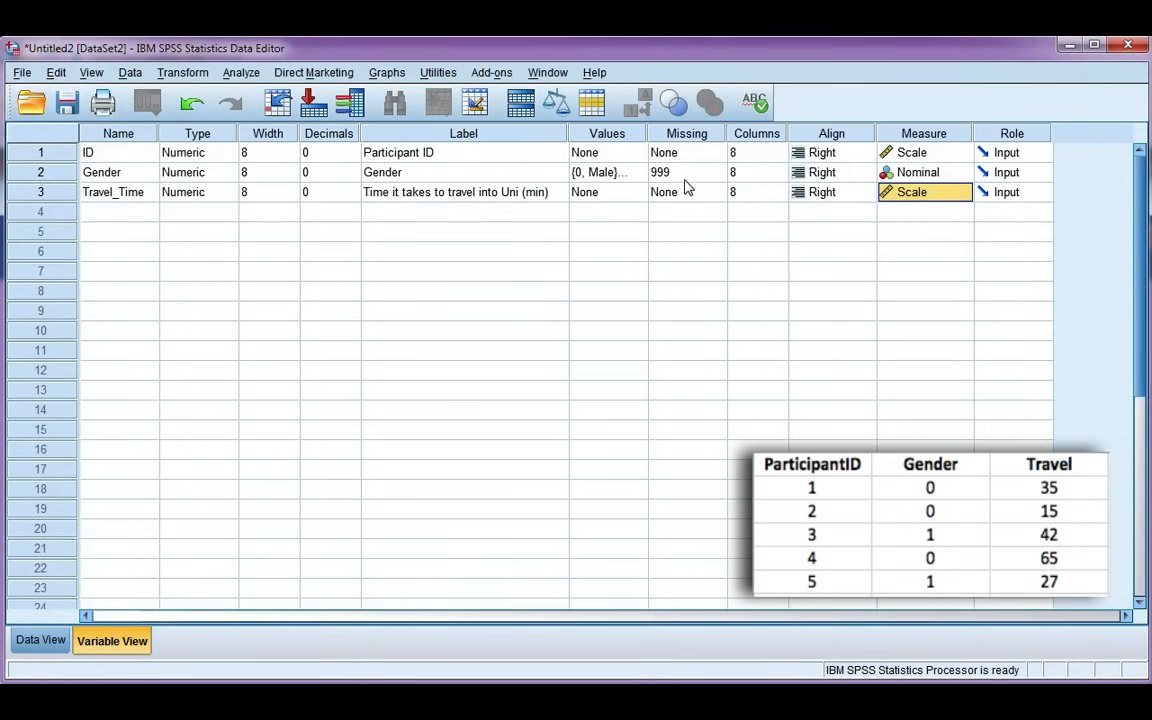
pyautogui.moveTo(684, 180)
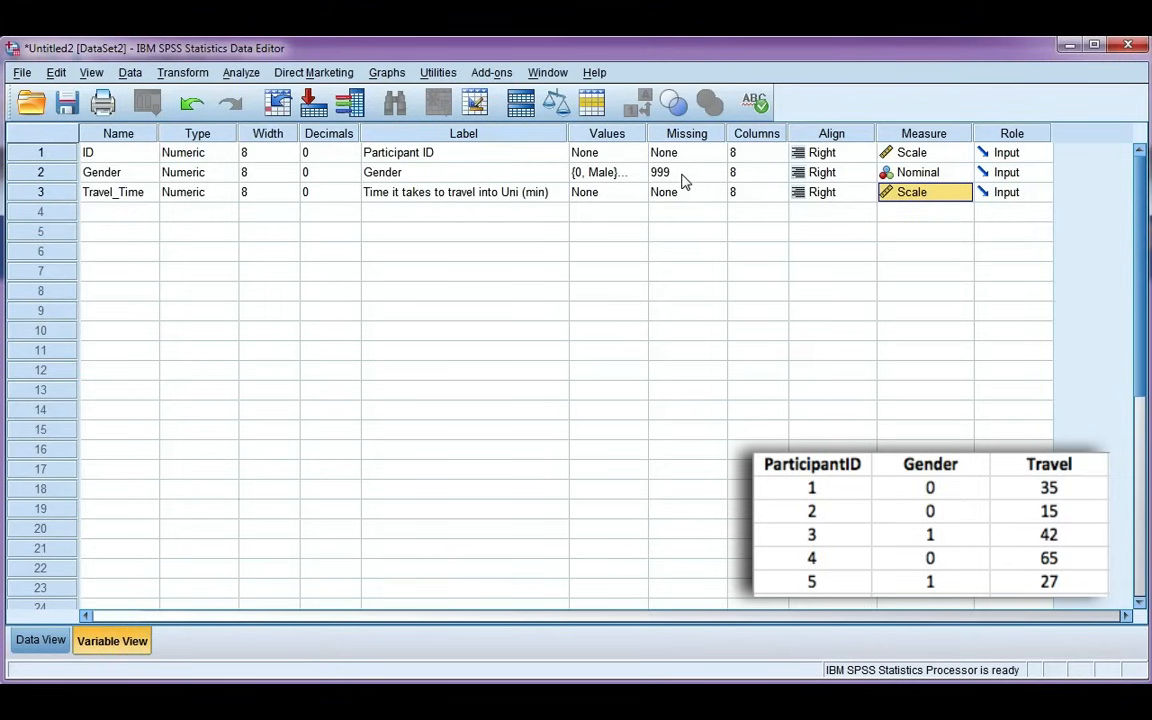
pyautogui.moveTo(388, 376)
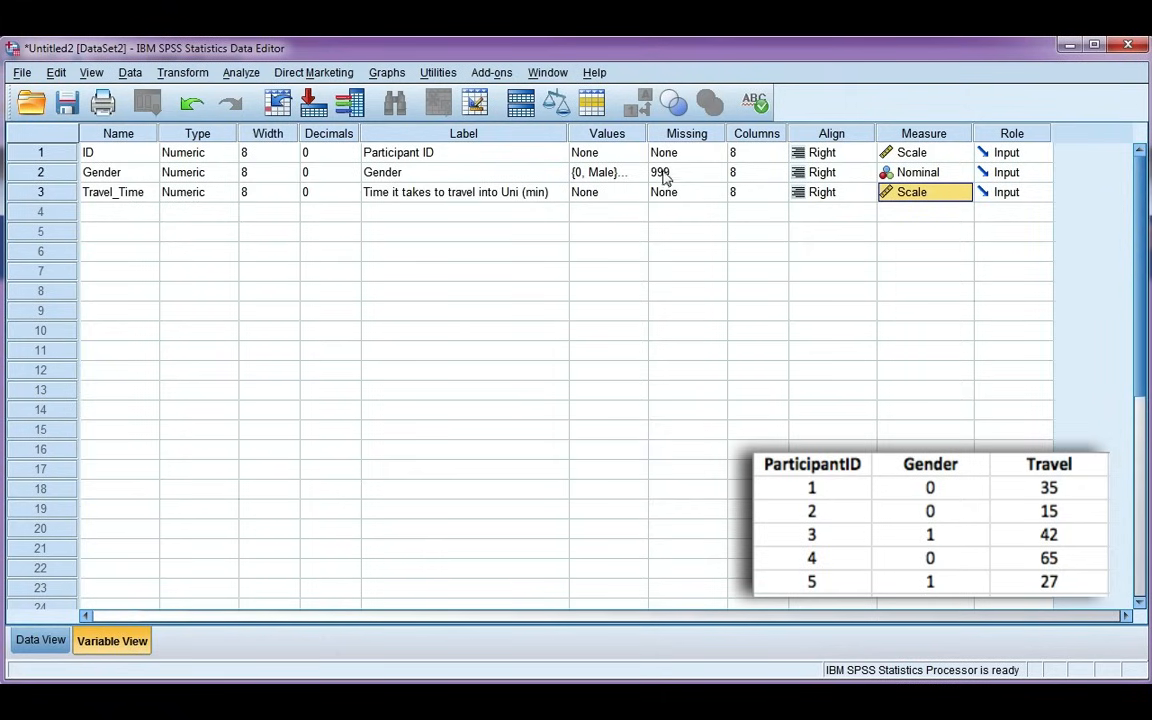
# In Data View, enter 999 as participant 2's Gender value, the missing-value code.
pyautogui.click(40, 640)
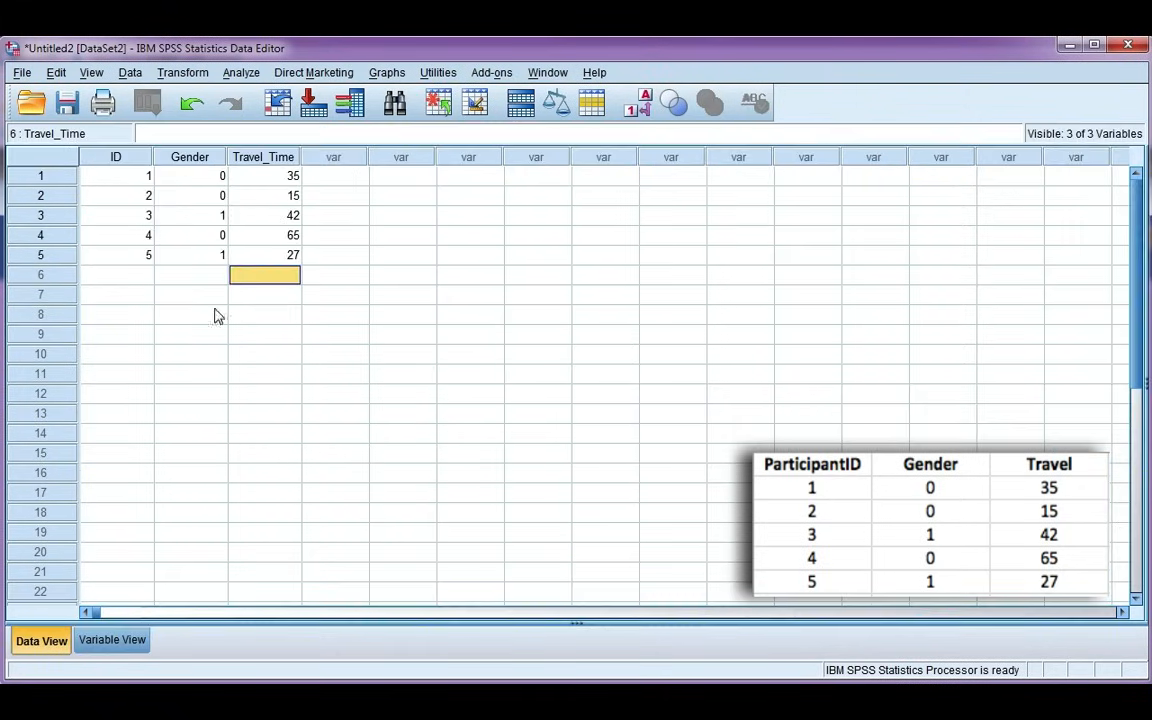
pyautogui.click(188, 196)
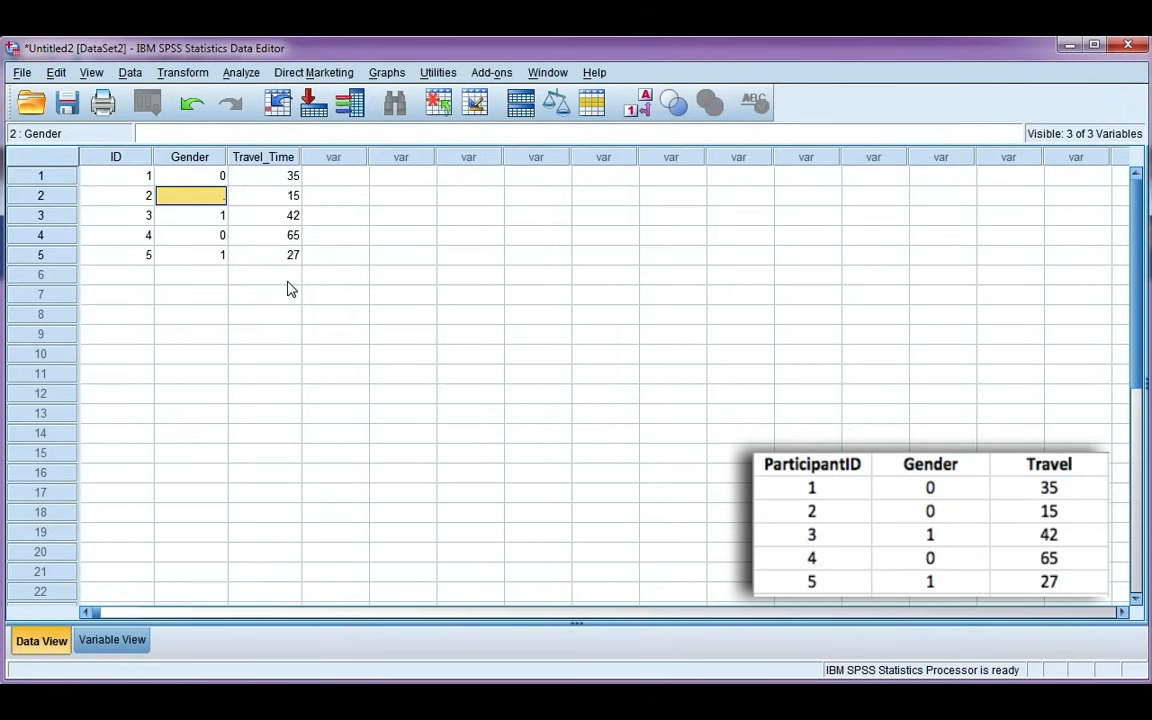
pyautogui.click(190, 216)
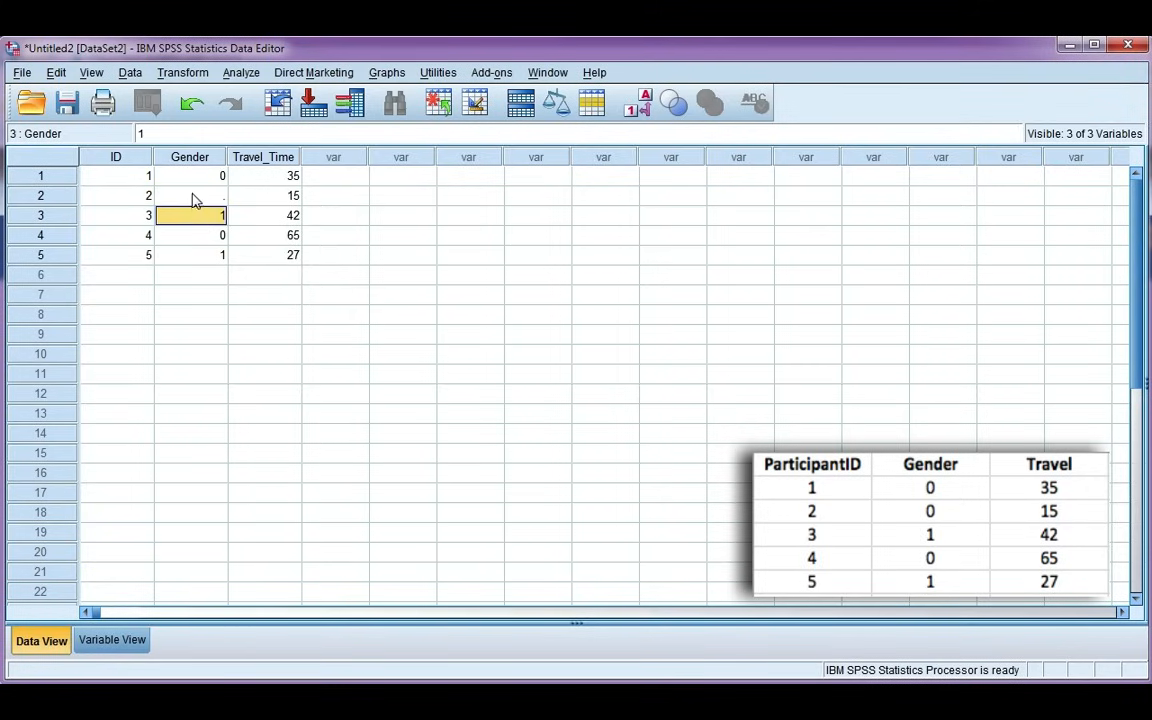
pyautogui.click(188, 196)
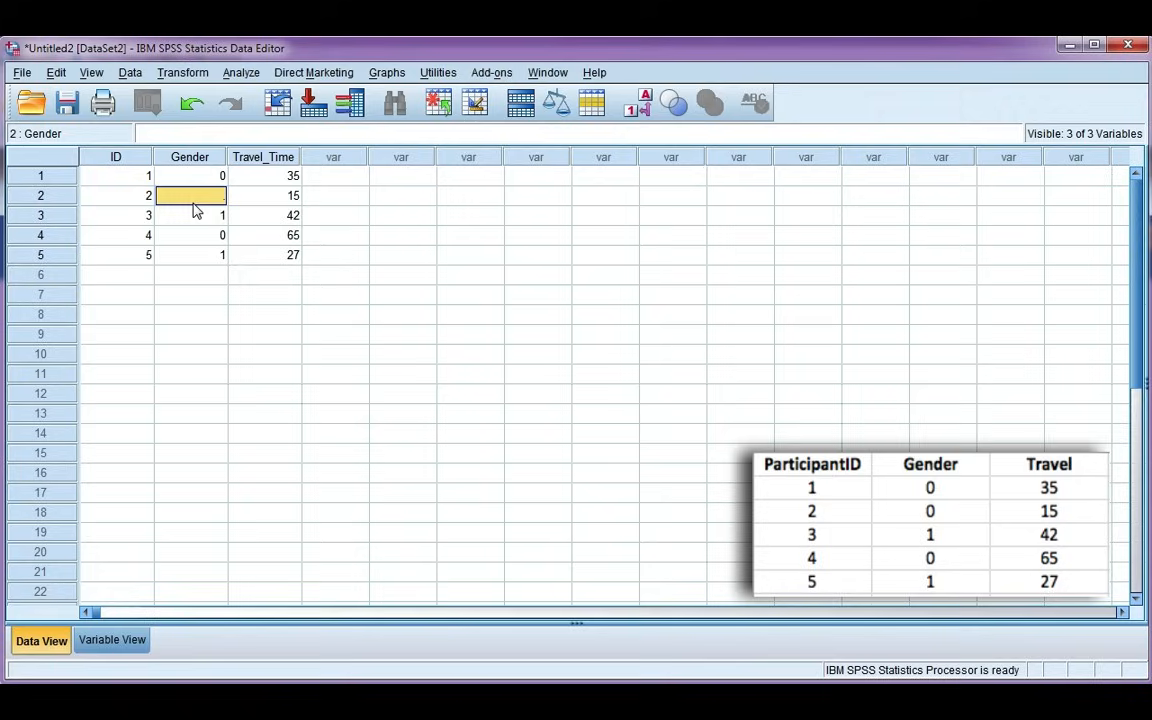
pyautogui.write('999')
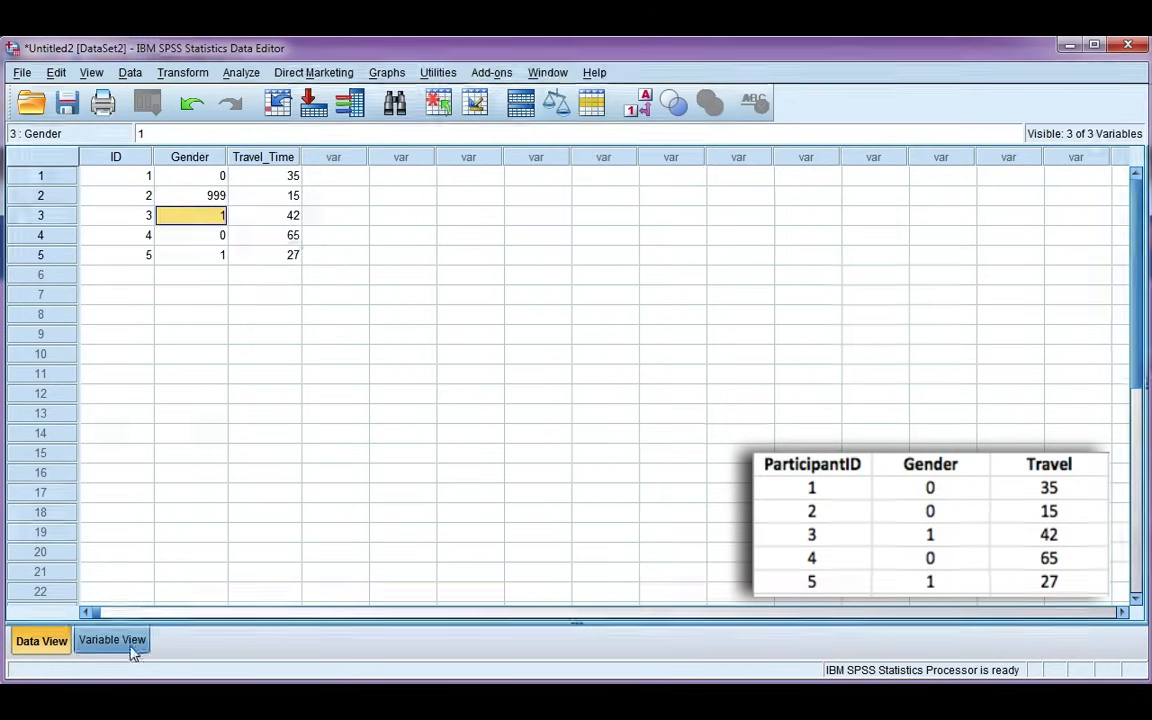
# Return to Variable View to confirm Gender still lists 999 as its missing value.
pyautogui.click(112, 640)
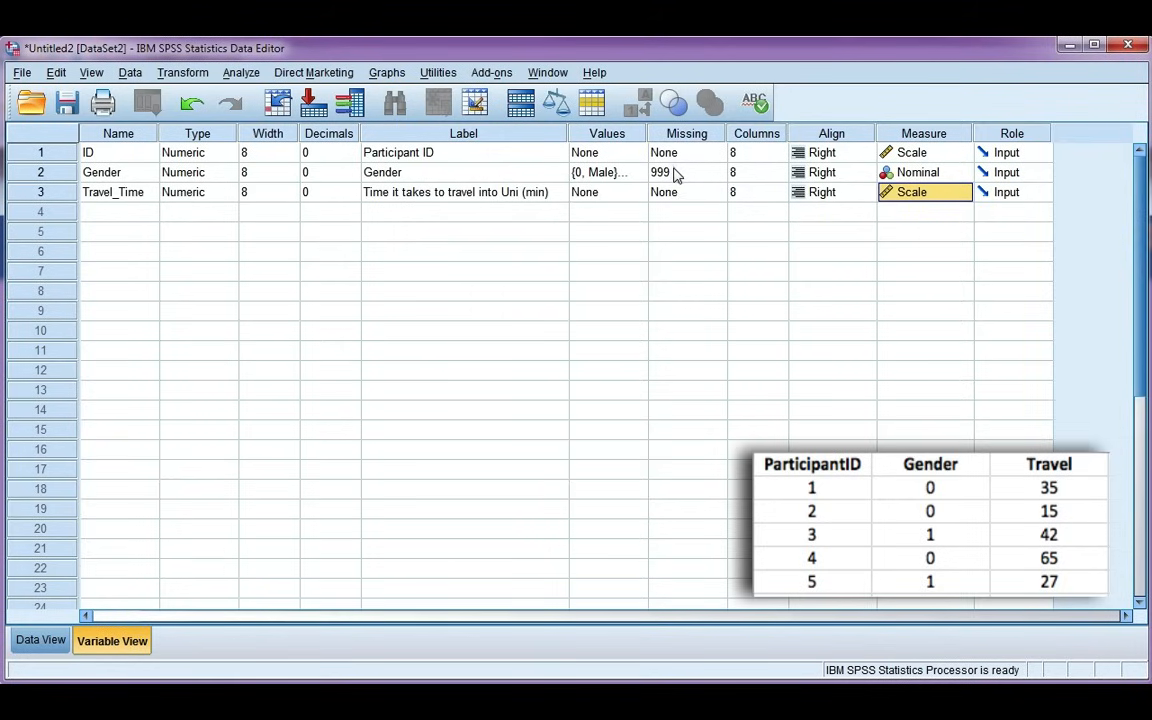
pyautogui.moveTo(114, 570)
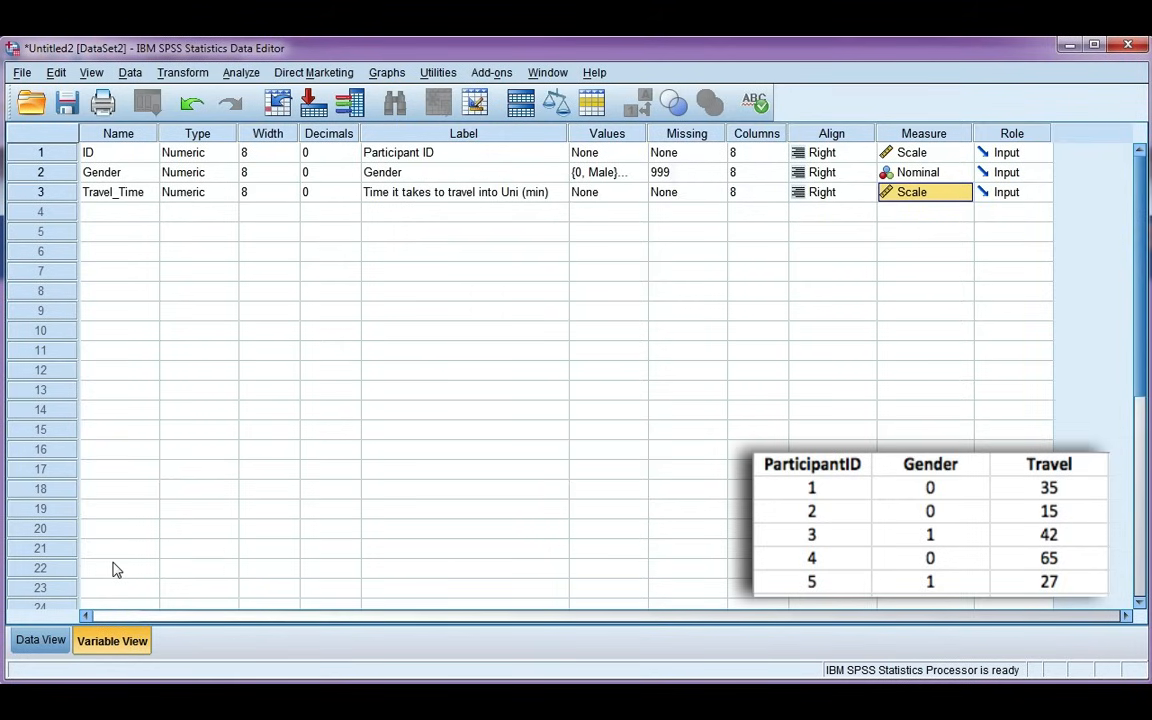